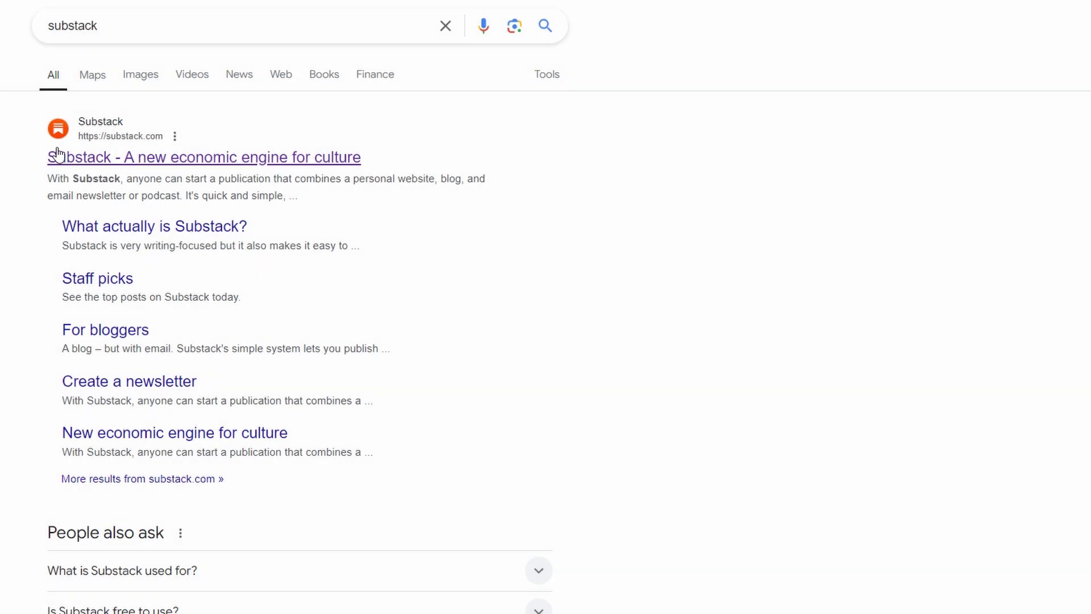
{"action": "mouse_move", "coordinate": [35, 159]}
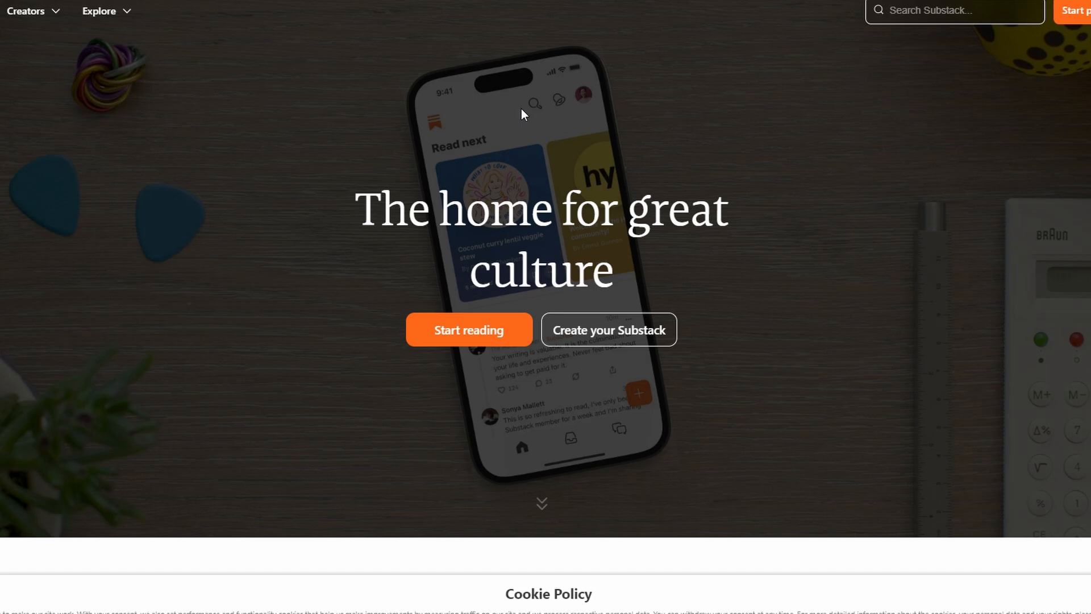
Step: Highlight the homepage headline 'The home for great culture'
{"action": "left_click_drag", "start_coordinate": [357, 208], "coordinate": [551, 208]}
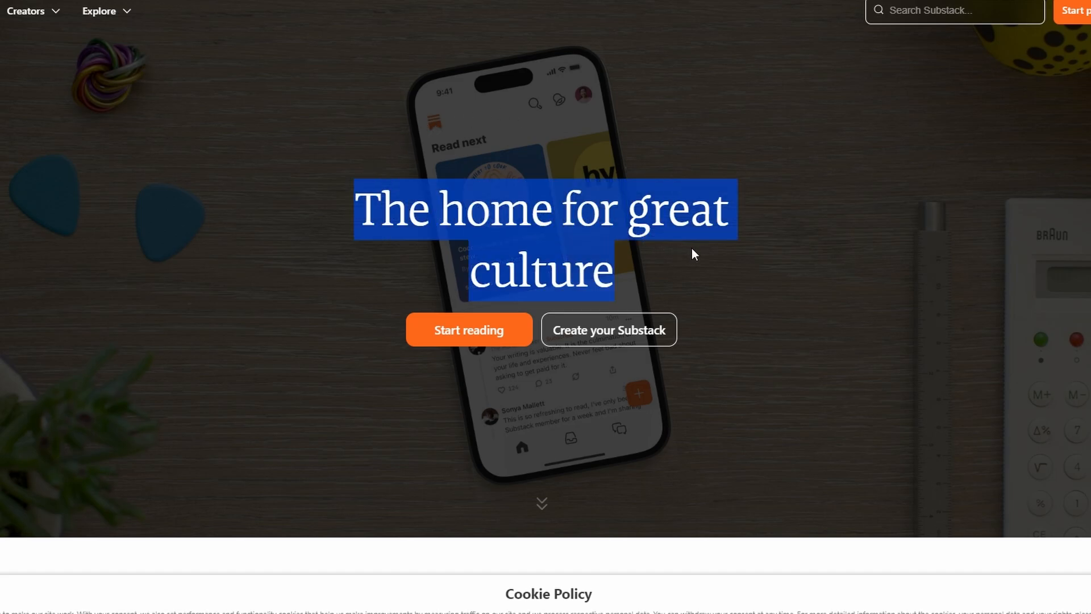
{"action": "mouse_move", "coordinate": [564, 572]}
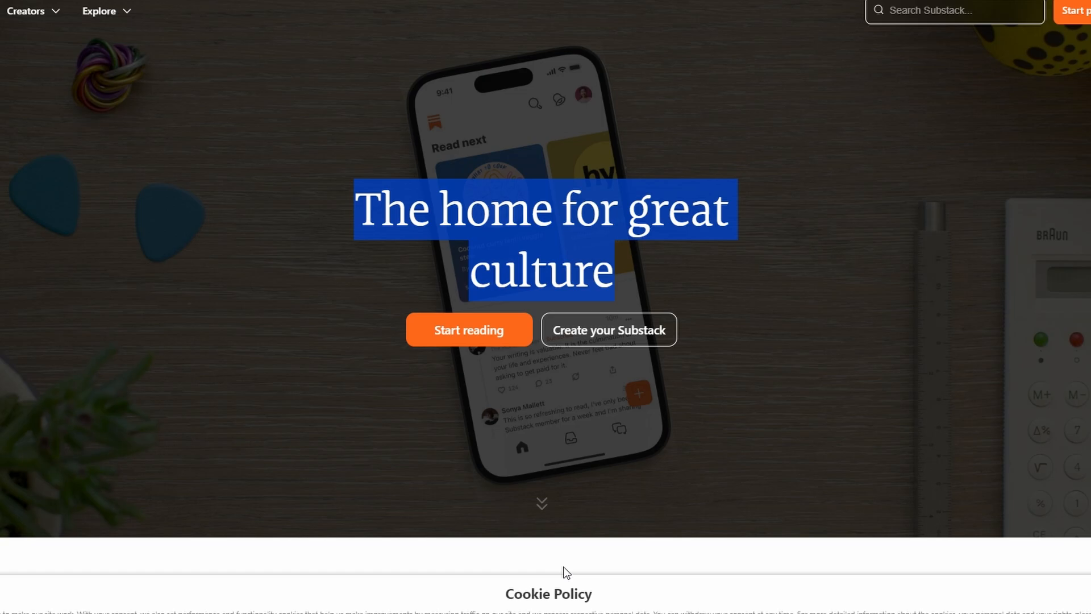
{"action": "mouse_move", "coordinate": [698, 397]}
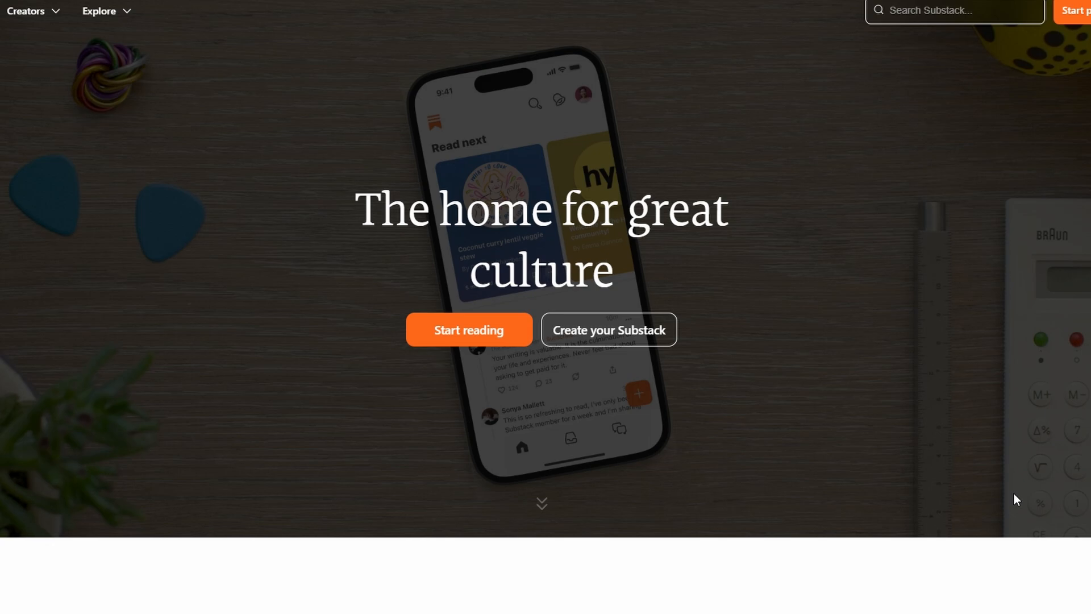
{"action": "mouse_move", "coordinate": [963, 493]}
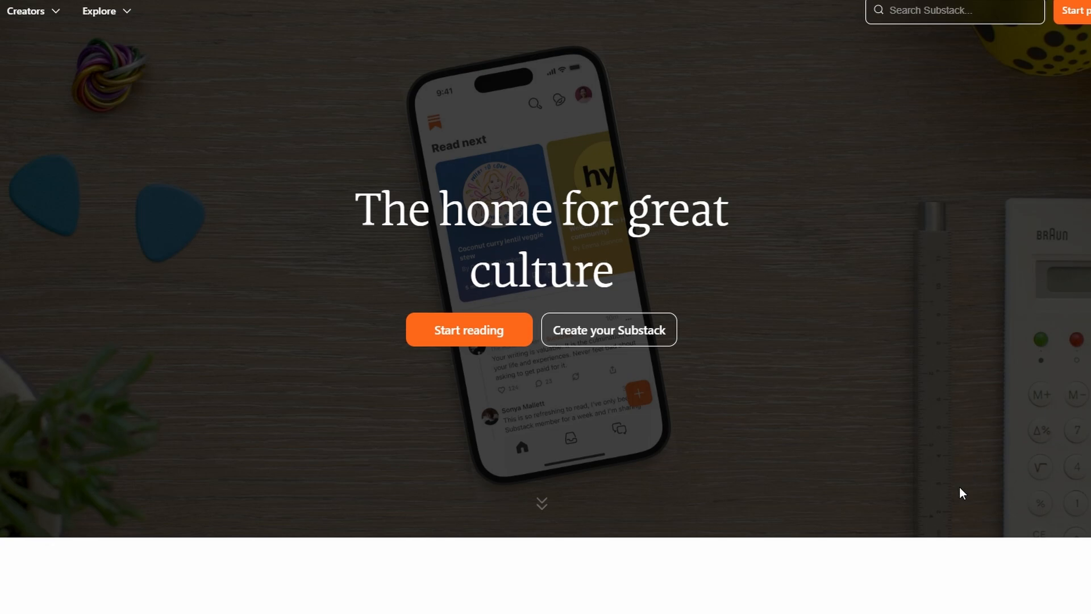
{"action": "mouse_move", "coordinate": [763, 594]}
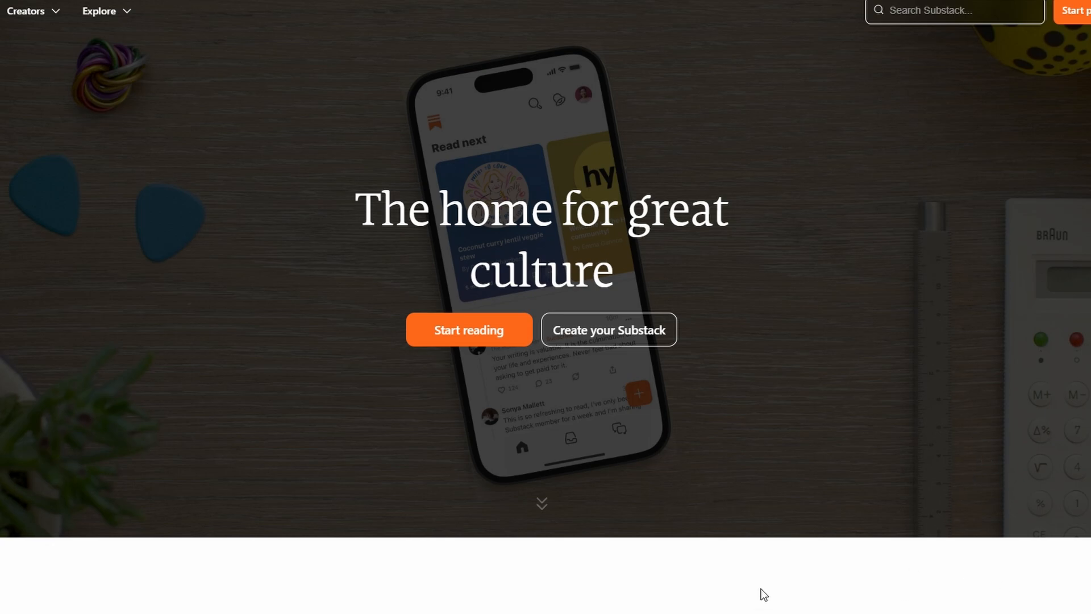
{"action": "mouse_move", "coordinate": [769, 585]}
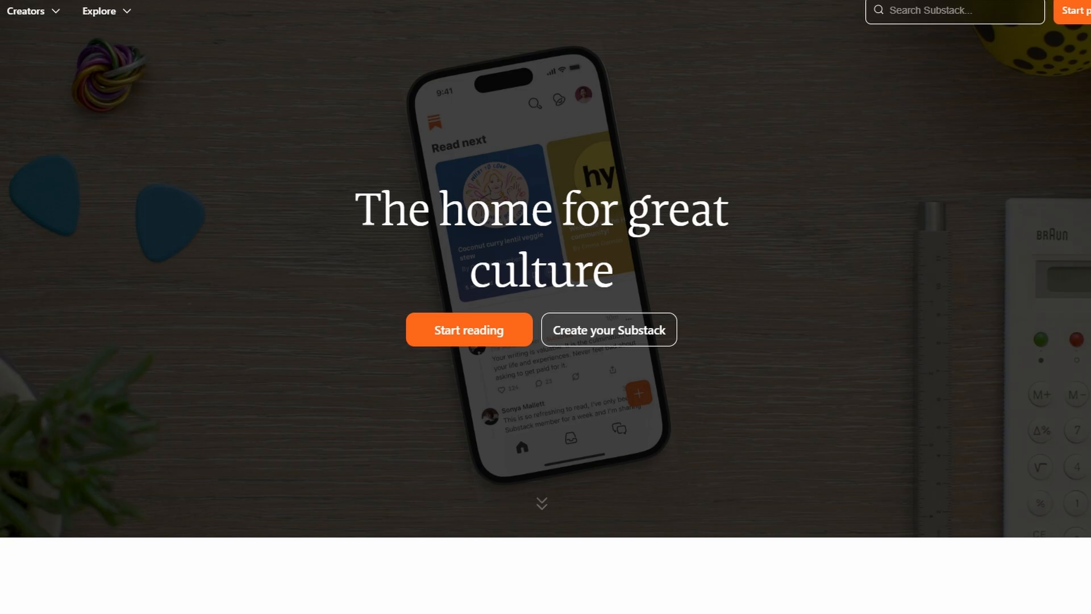
{"action": "scroll", "scroll_direction": "down", "scroll_amount": 3}
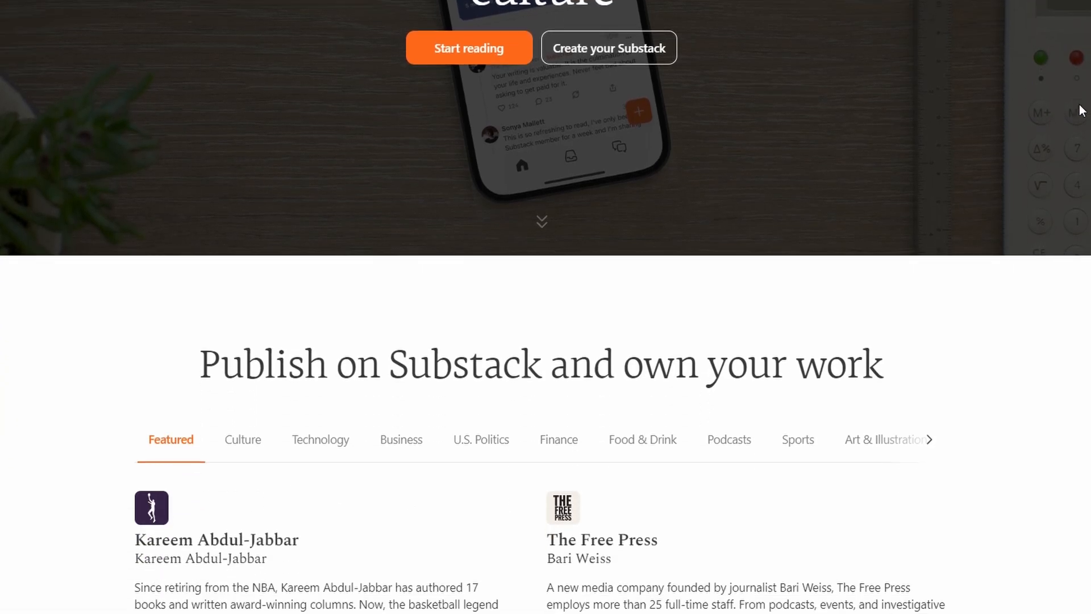
{"action": "scroll", "scroll_direction": "up", "scroll_amount": 3}
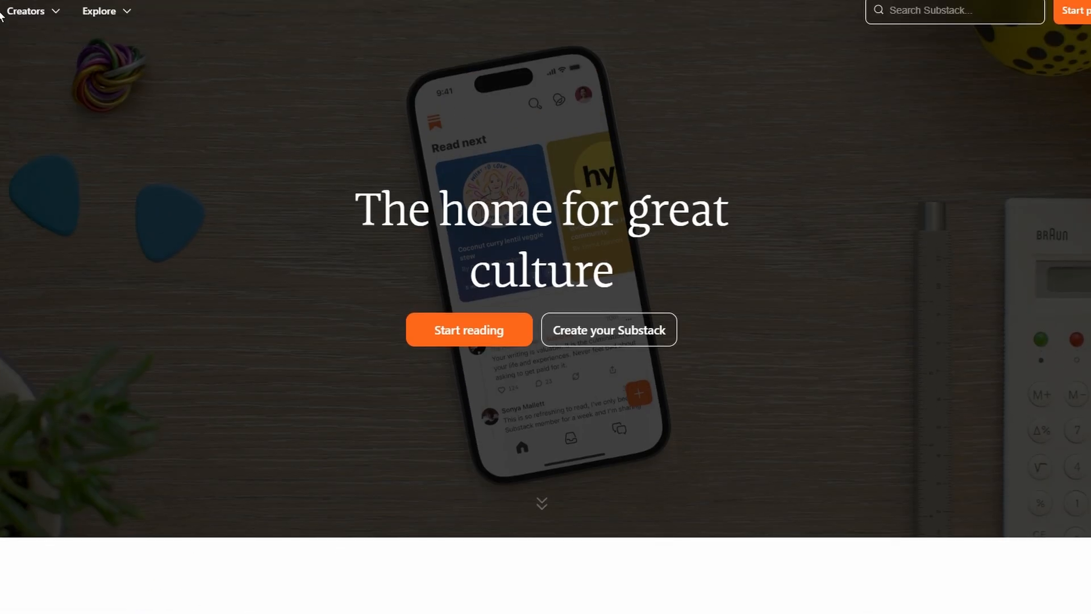
{"action": "mouse_move", "coordinate": [146, 28]}
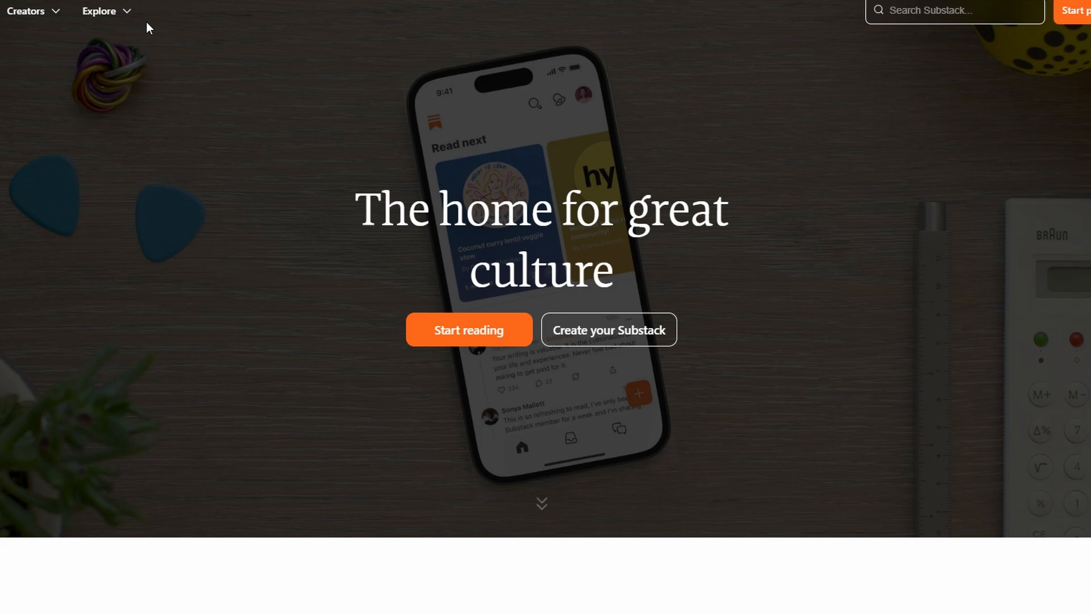
{"action": "mouse_move", "coordinate": [541, 506]}
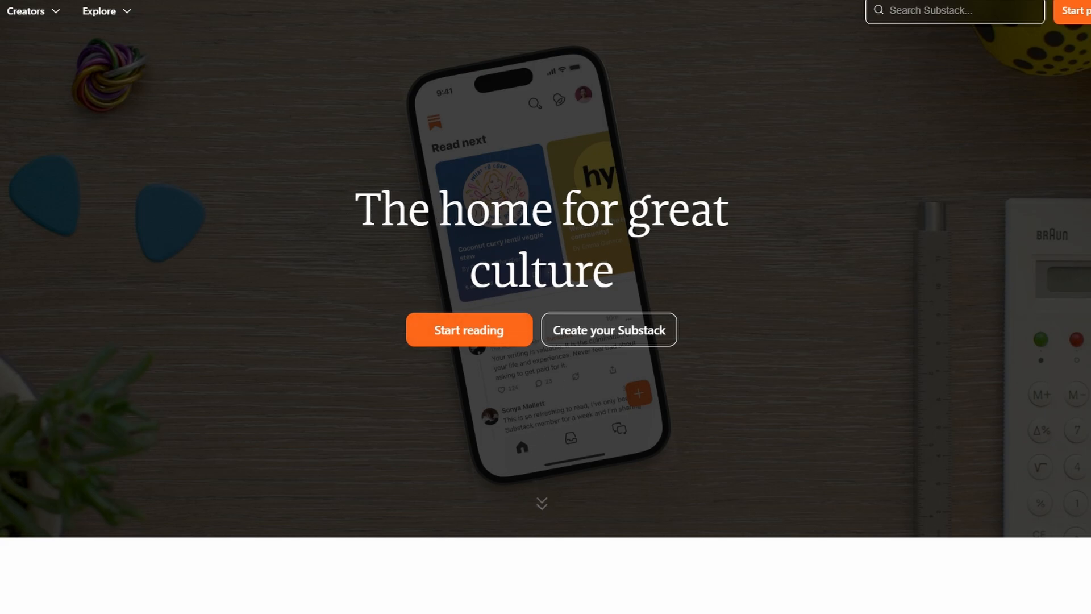
{"action": "scroll", "scroll_direction": "down", "scroll_amount": 3}
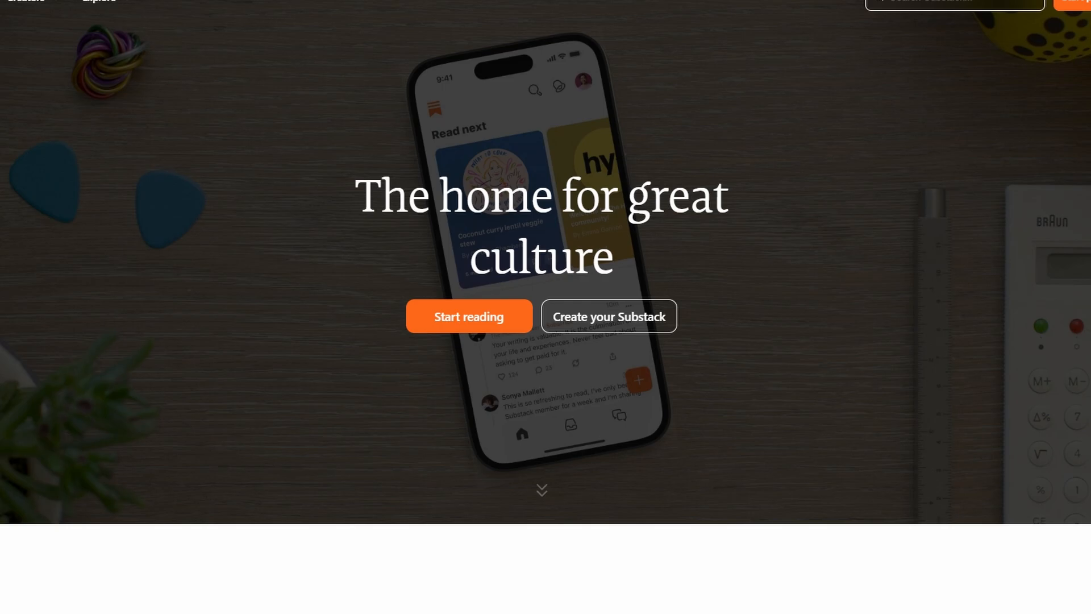
{"action": "scroll", "scroll_direction": "down", "scroll_amount": 3}
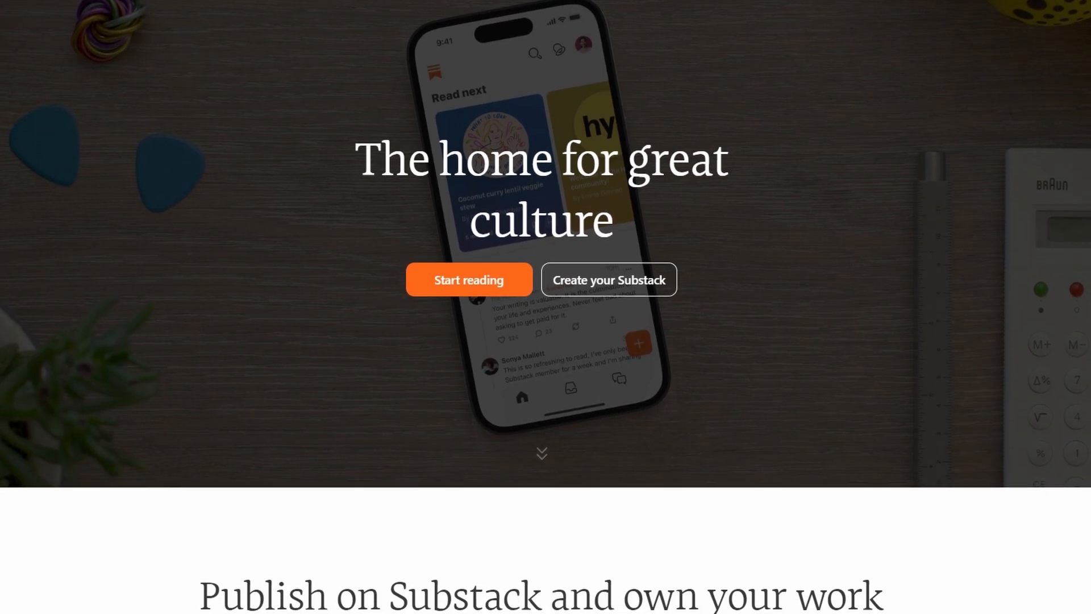
{"action": "scroll", "scroll_direction": "down", "scroll_amount": 3}
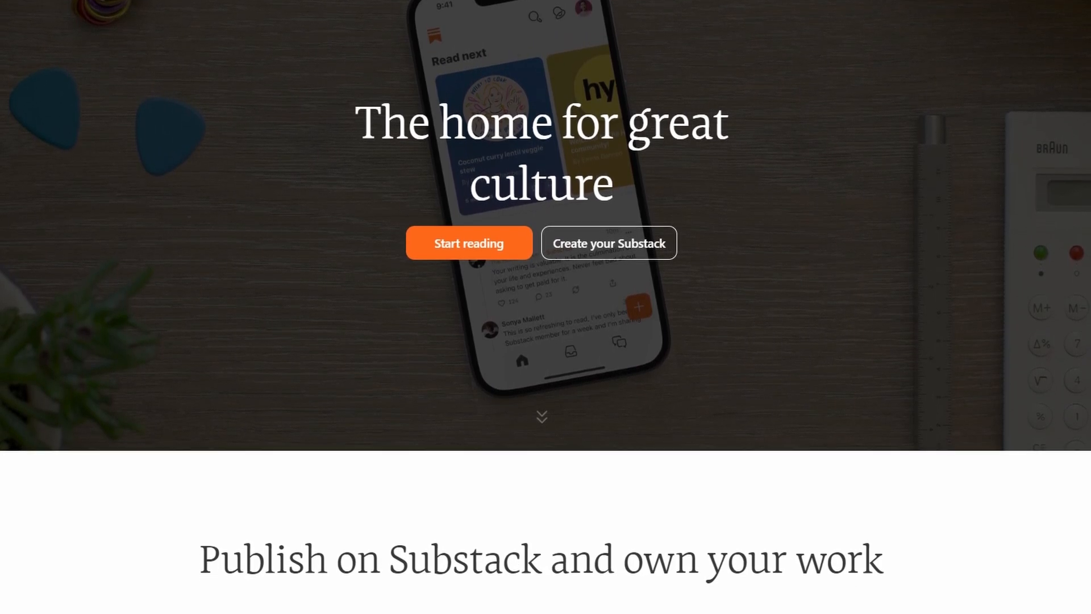
{"action": "scroll", "scroll_direction": "down", "scroll_amount": 3}
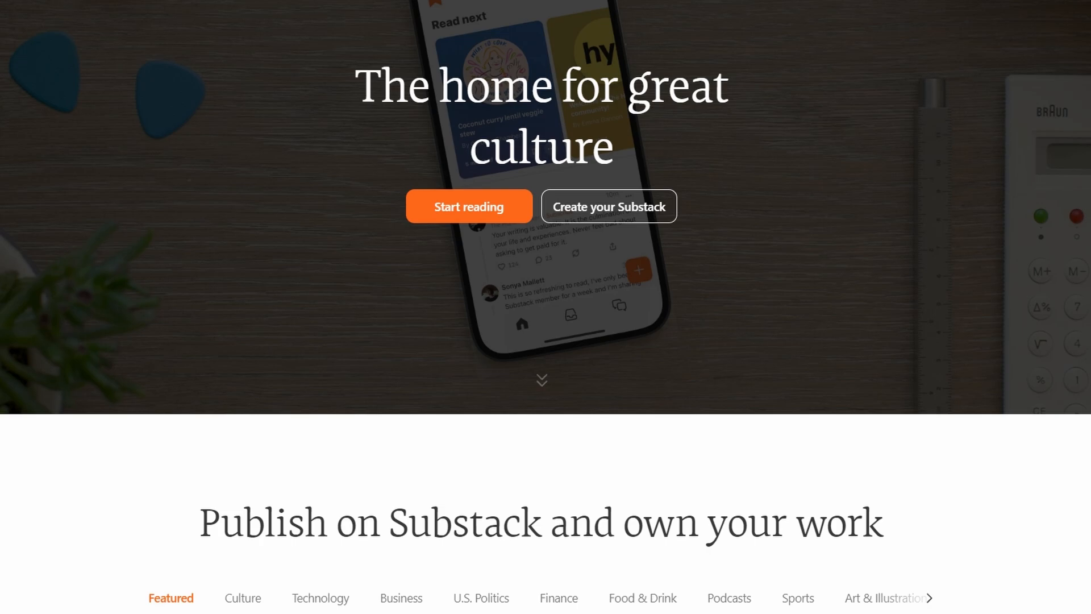
{"action": "scroll", "scroll_direction": "down", "scroll_amount": 3}
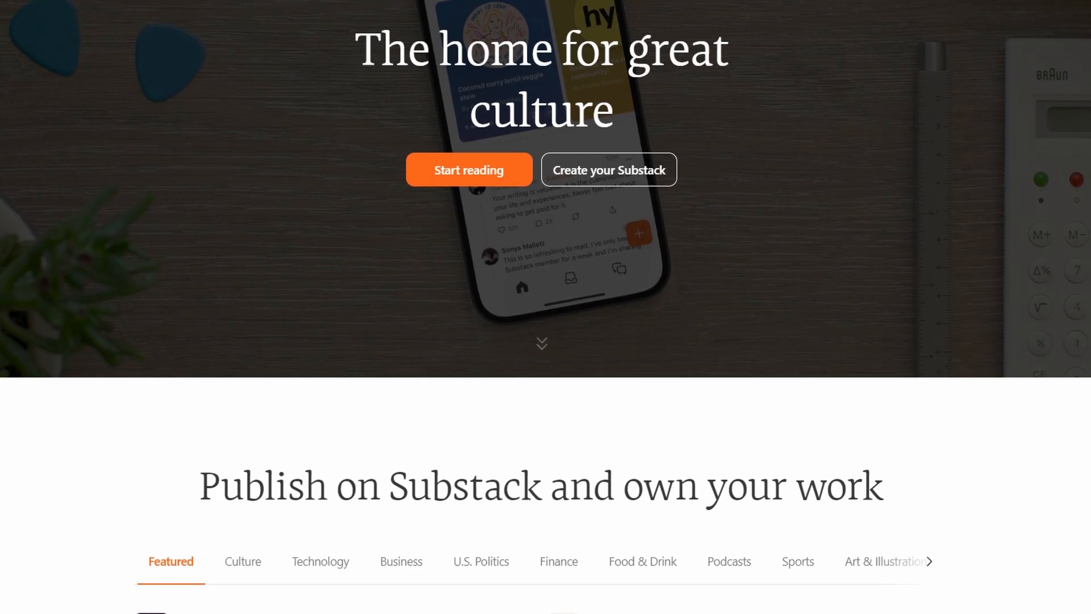
{"action": "scroll", "scroll_direction": "down", "scroll_amount": 3}
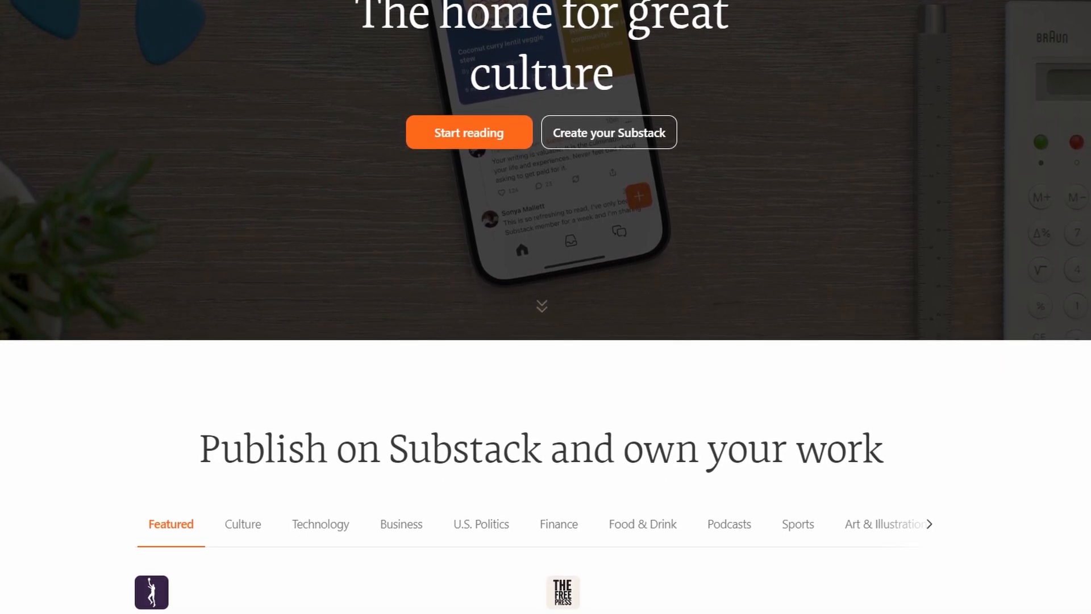
{"action": "scroll", "scroll_direction": "down", "scroll_amount": 3}
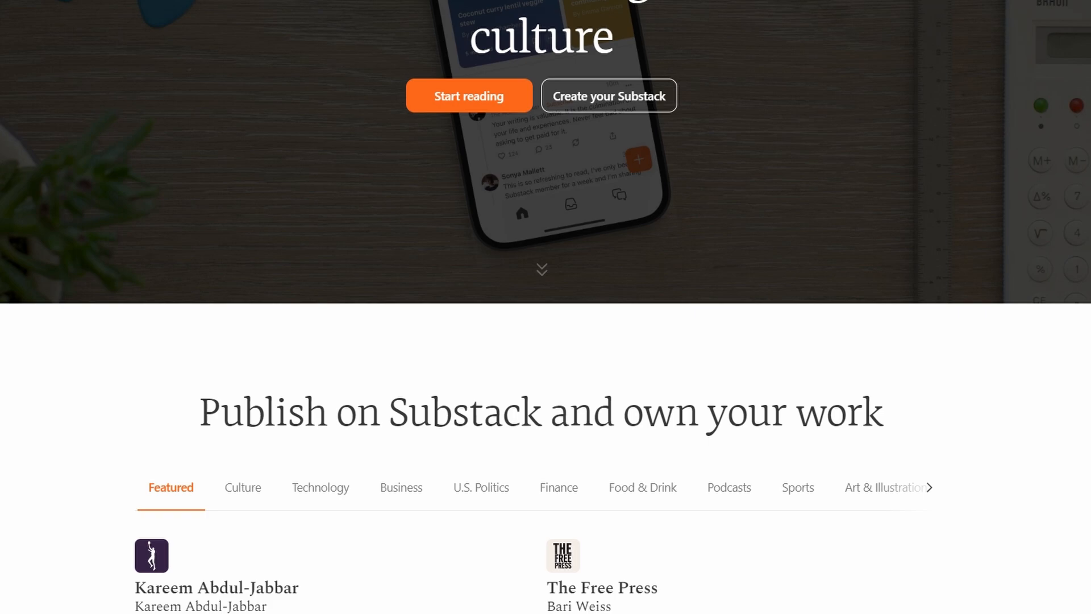
{"action": "scroll", "scroll_direction": "down", "scroll_amount": 3}
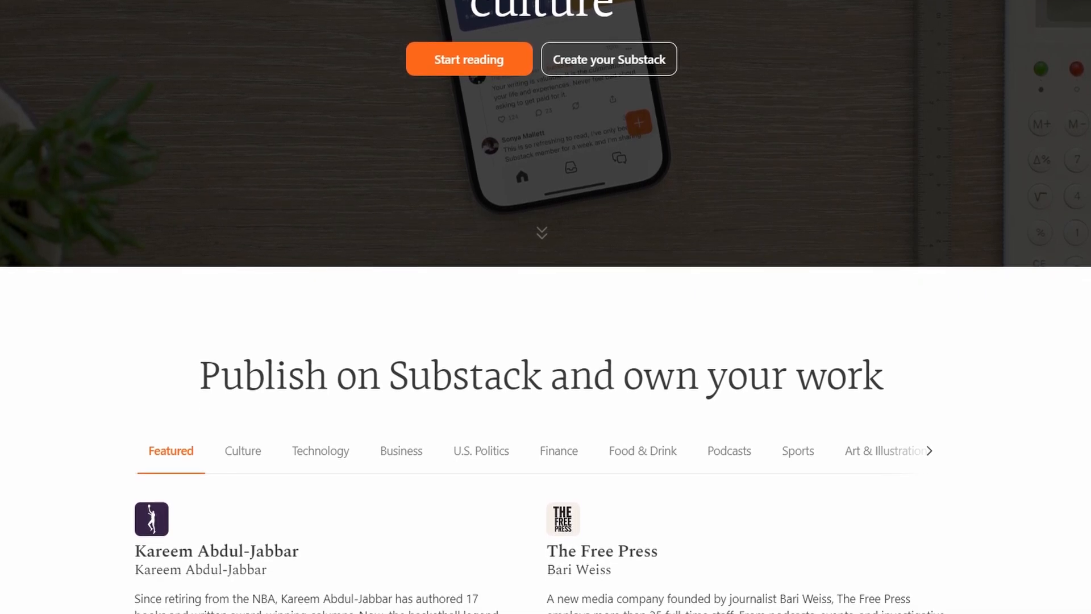
{"action": "scroll", "scroll_direction": "down", "scroll_amount": 3}
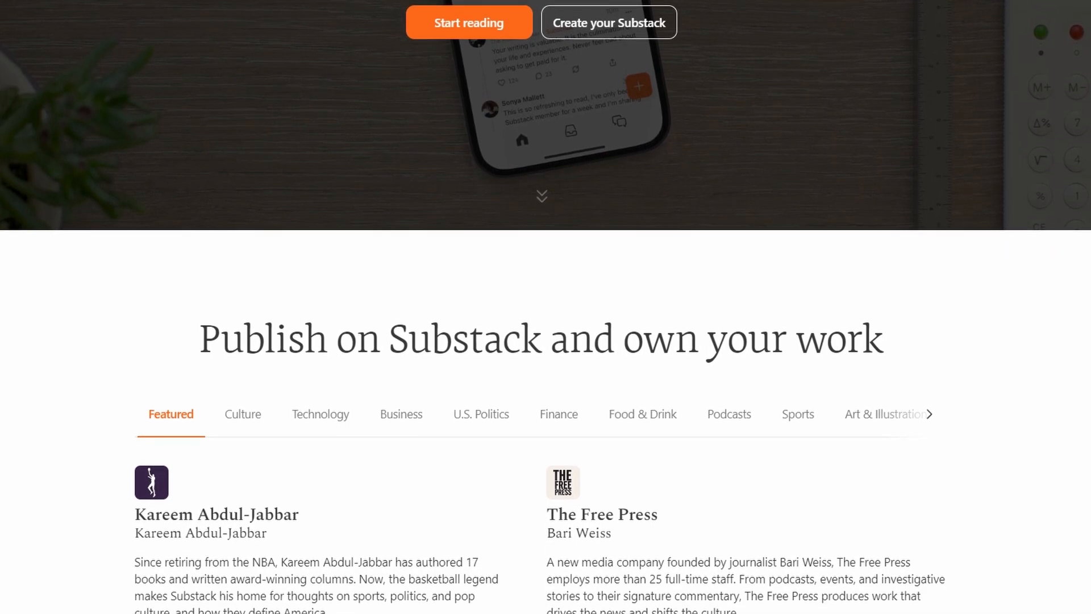
{"action": "scroll", "scroll_direction": "down", "scroll_amount": 3}
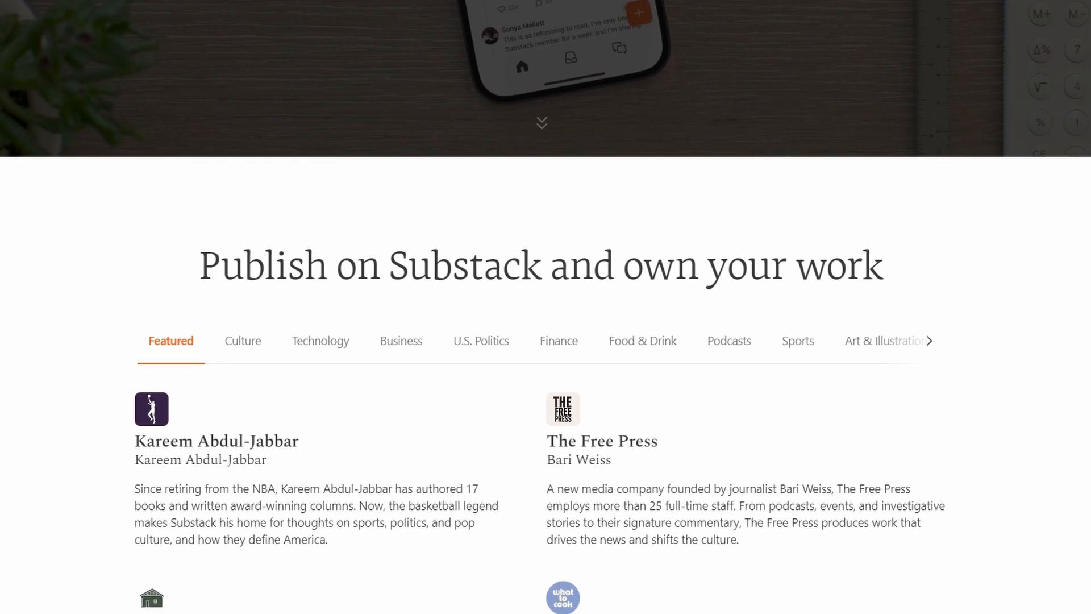
{"action": "scroll", "scroll_direction": "down", "scroll_amount": 3}
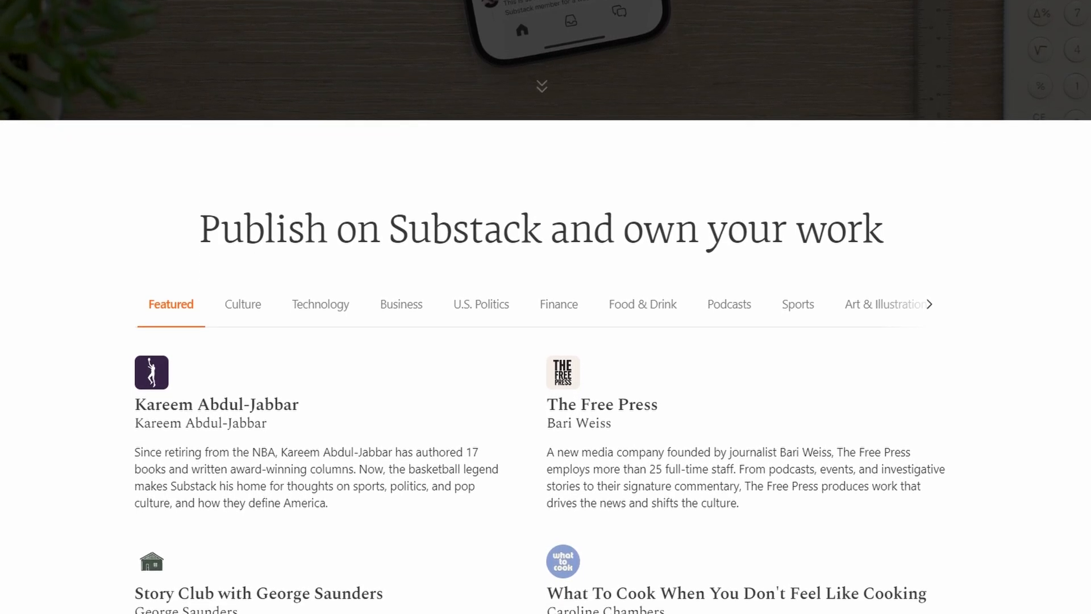
{"action": "scroll", "scroll_direction": "down", "scroll_amount": 3}
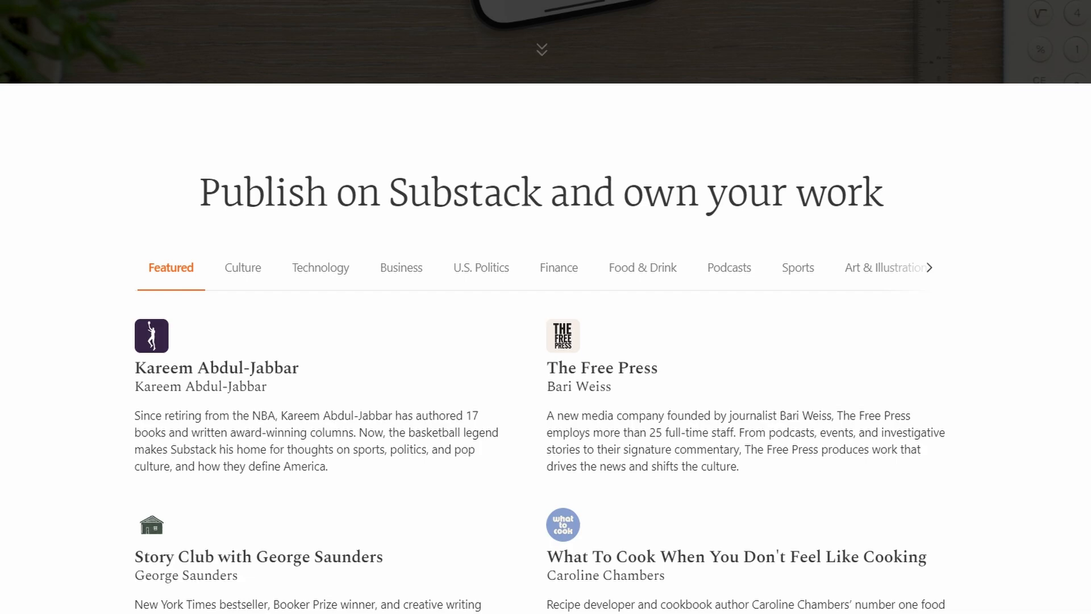
{"action": "scroll", "scroll_direction": "down", "scroll_amount": 3}
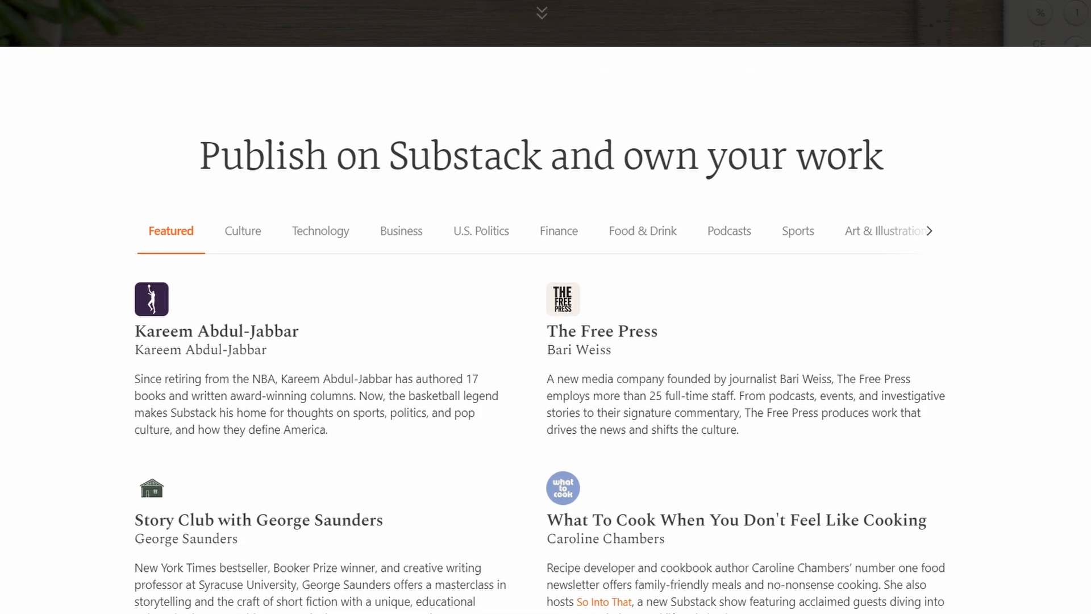
{"action": "scroll", "scroll_direction": "down", "scroll_amount": 3}
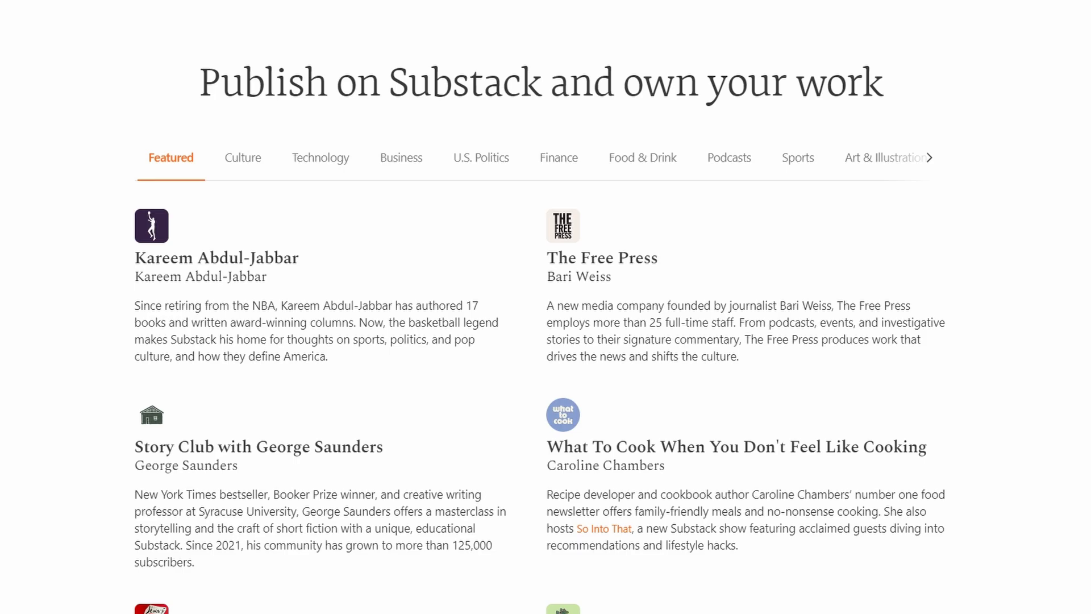
{"action": "scroll", "scroll_direction": "down", "scroll_amount": 3}
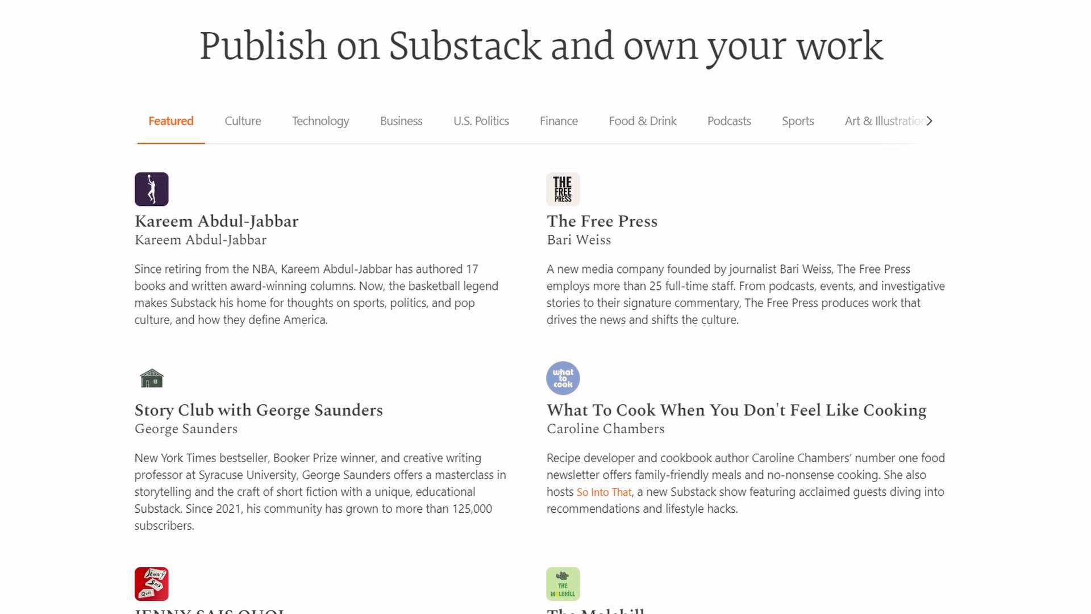
{"action": "scroll", "scroll_direction": "down", "scroll_amount": 3}
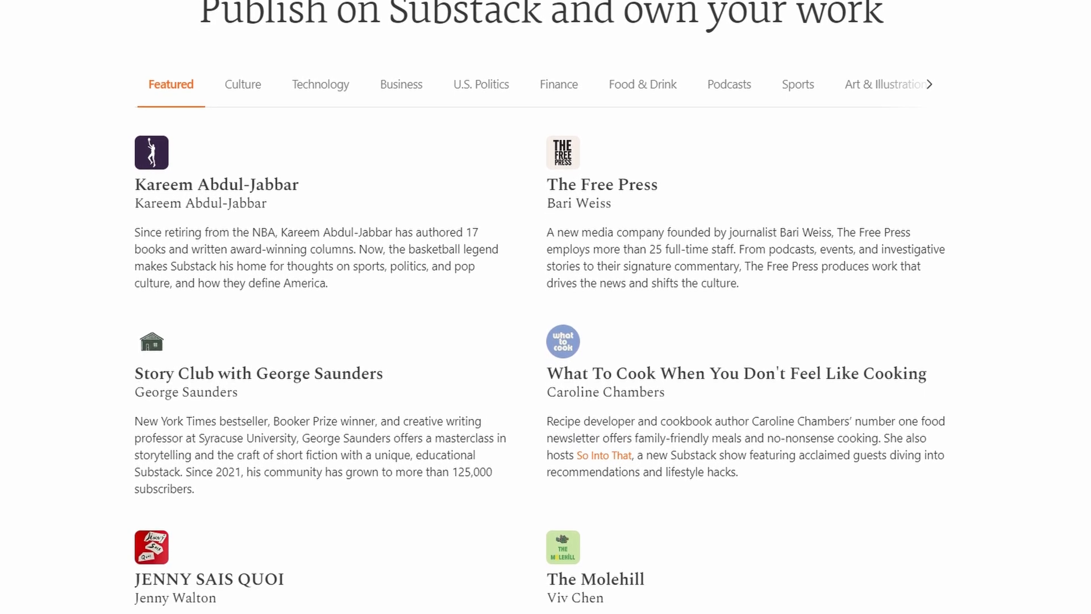
{"action": "scroll", "scroll_direction": "down", "scroll_amount": 3}
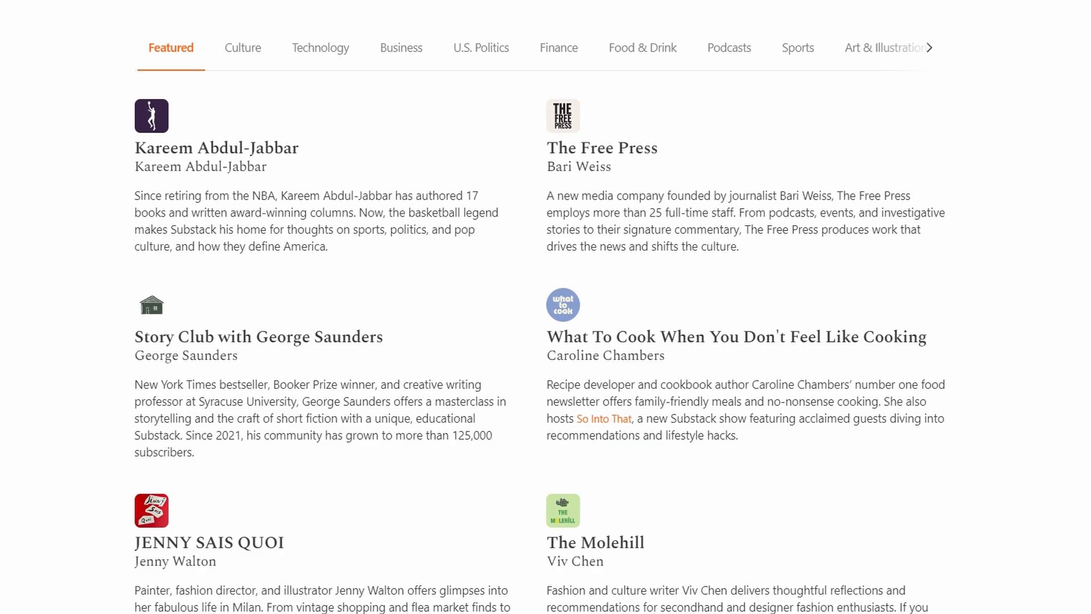
{"action": "scroll", "scroll_direction": "down", "scroll_amount": 3}
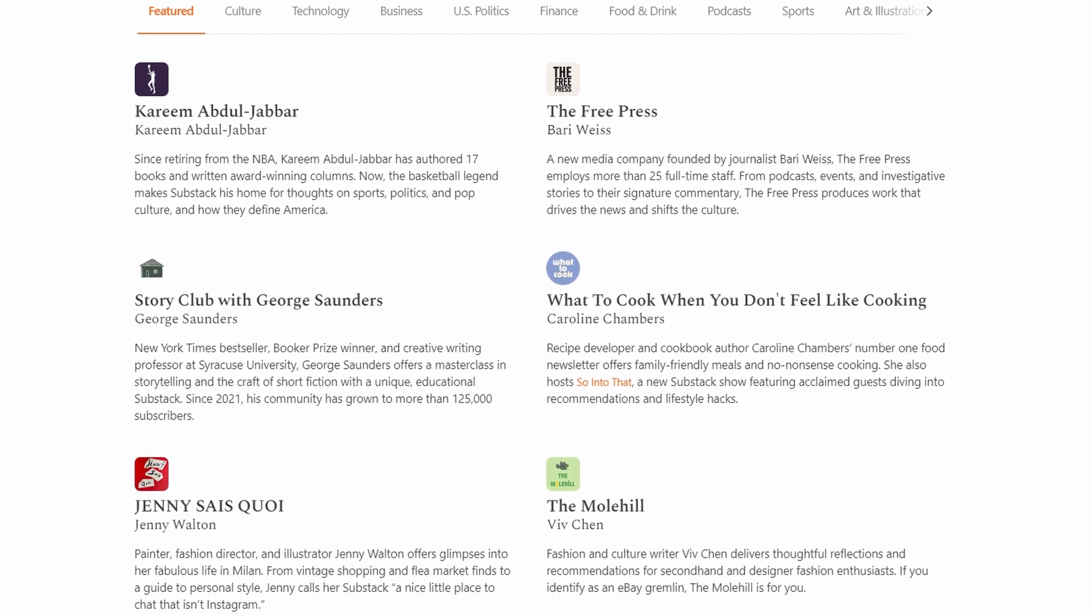
{"action": "scroll", "scroll_direction": "down", "scroll_amount": 3}
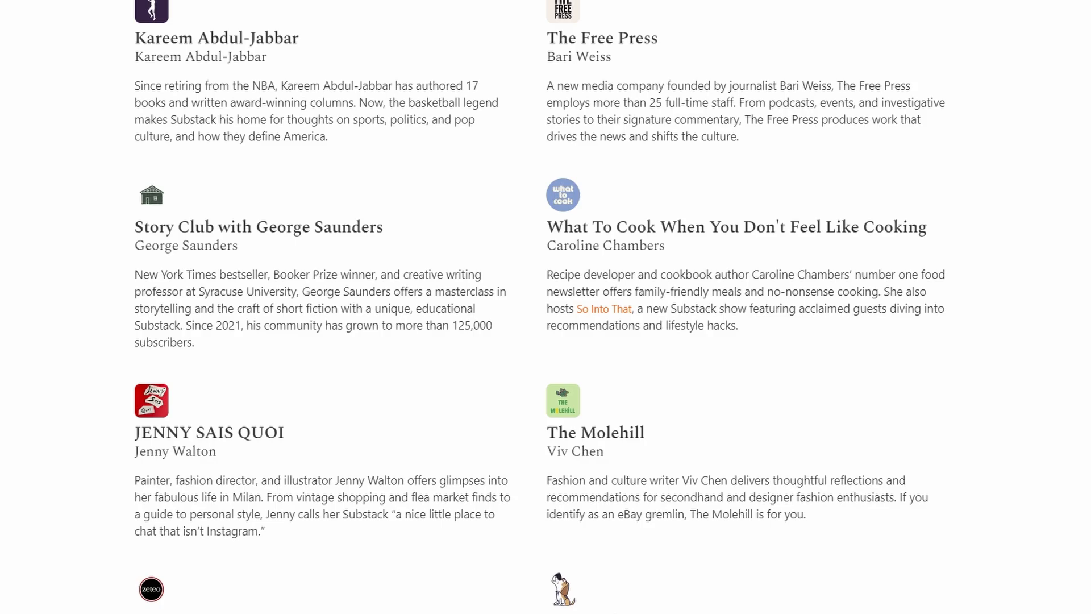
{"action": "scroll", "scroll_direction": "down", "scroll_amount": 3}
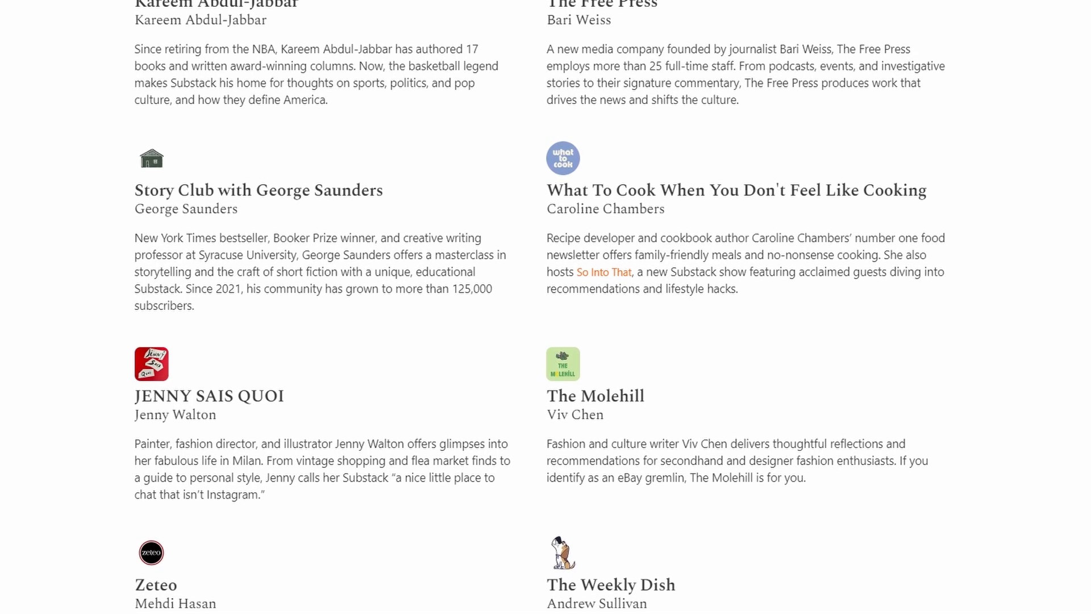
{"action": "scroll", "scroll_direction": "down", "scroll_amount": 3}
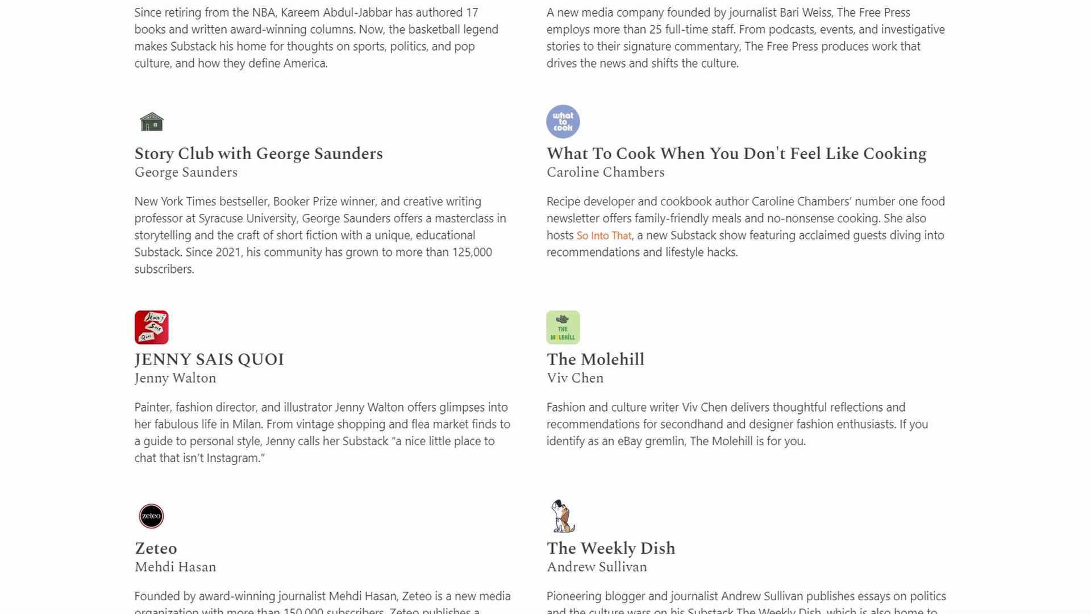
{"action": "scroll", "scroll_direction": "down", "scroll_amount": 3}
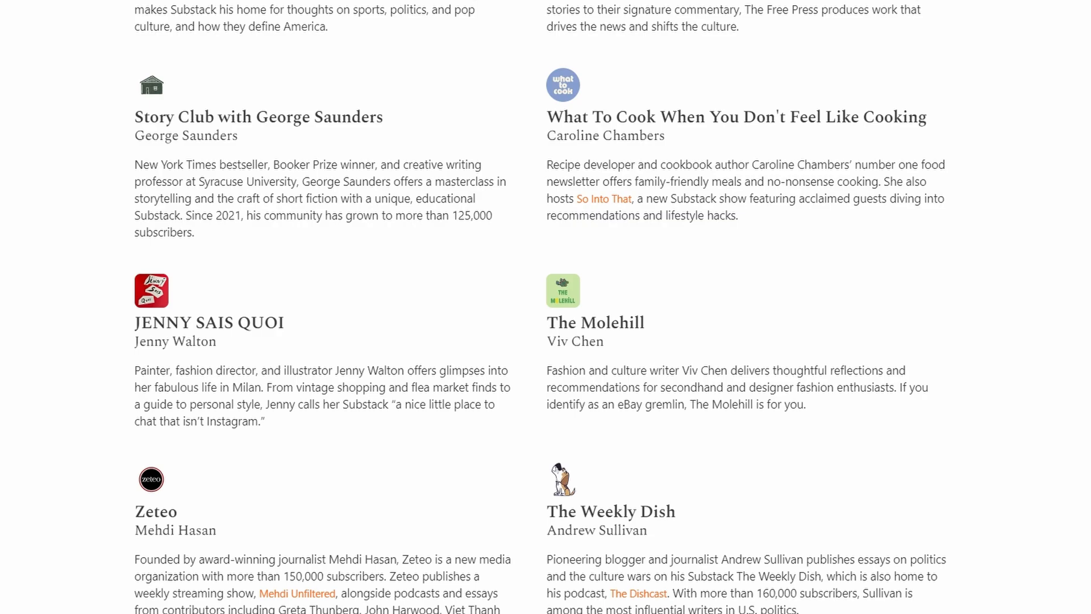
{"action": "scroll", "scroll_direction": "up", "scroll_amount": 3}
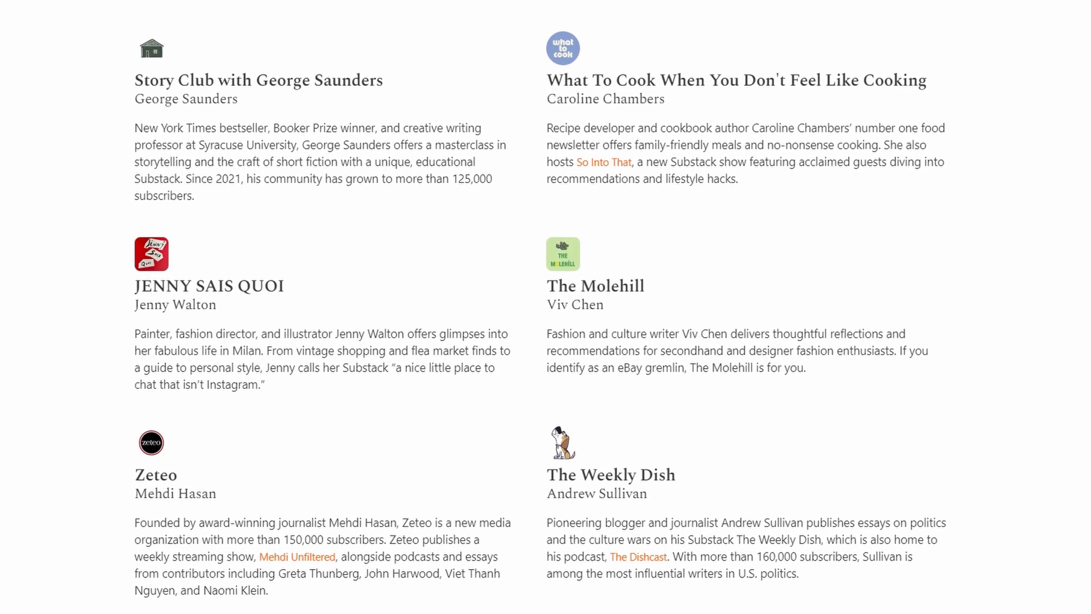
{"action": "scroll", "scroll_direction": "down", "scroll_amount": 3}
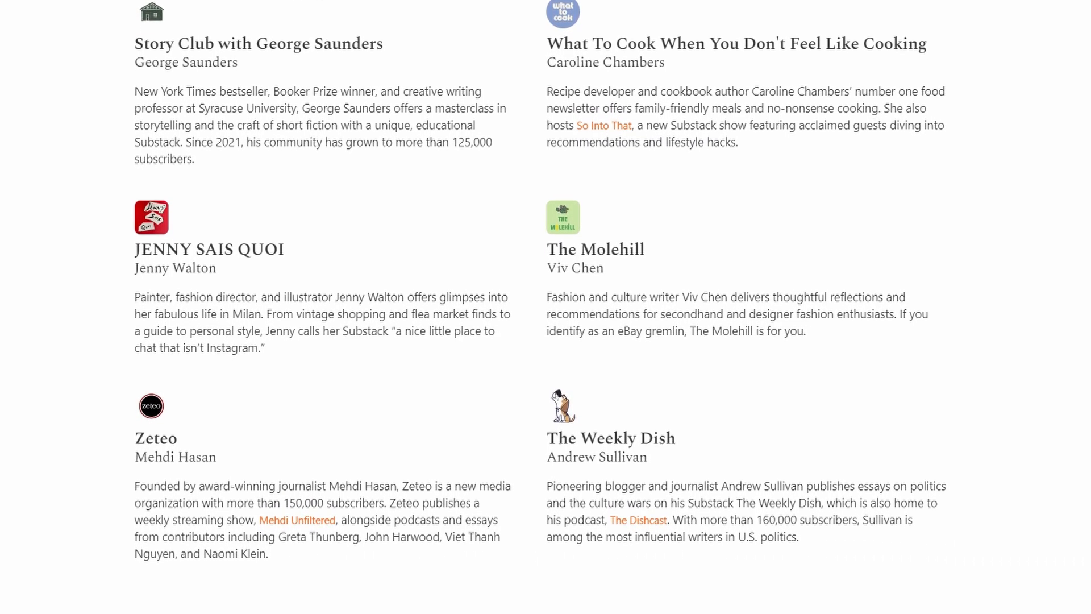
{"action": "scroll", "scroll_direction": "down", "scroll_amount": 3}
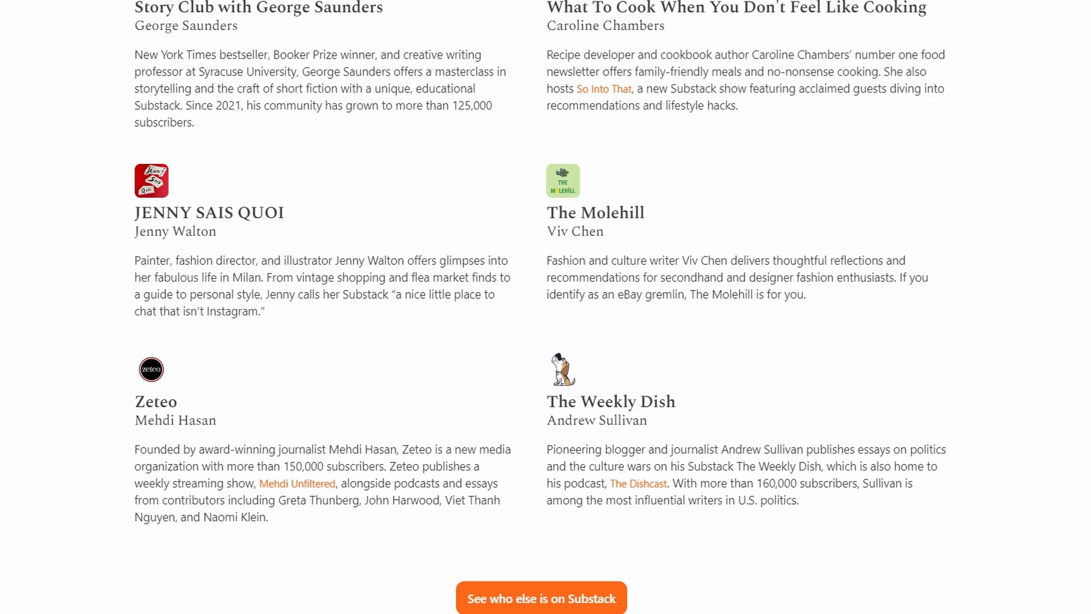
{"action": "scroll", "scroll_direction": "down", "scroll_amount": 3}
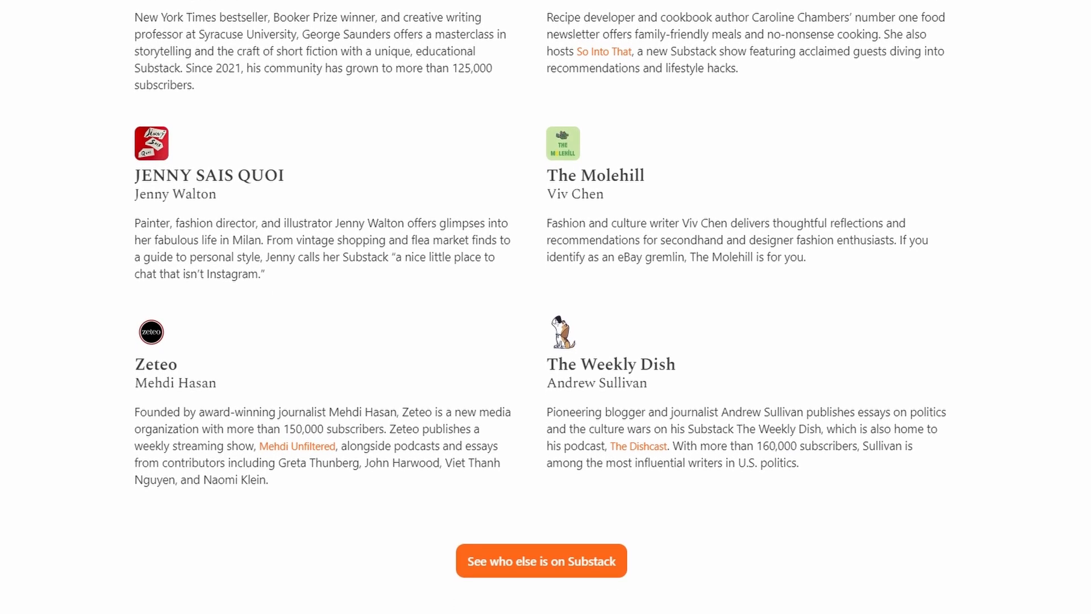
{"action": "scroll", "scroll_direction": "down", "scroll_amount": 3}
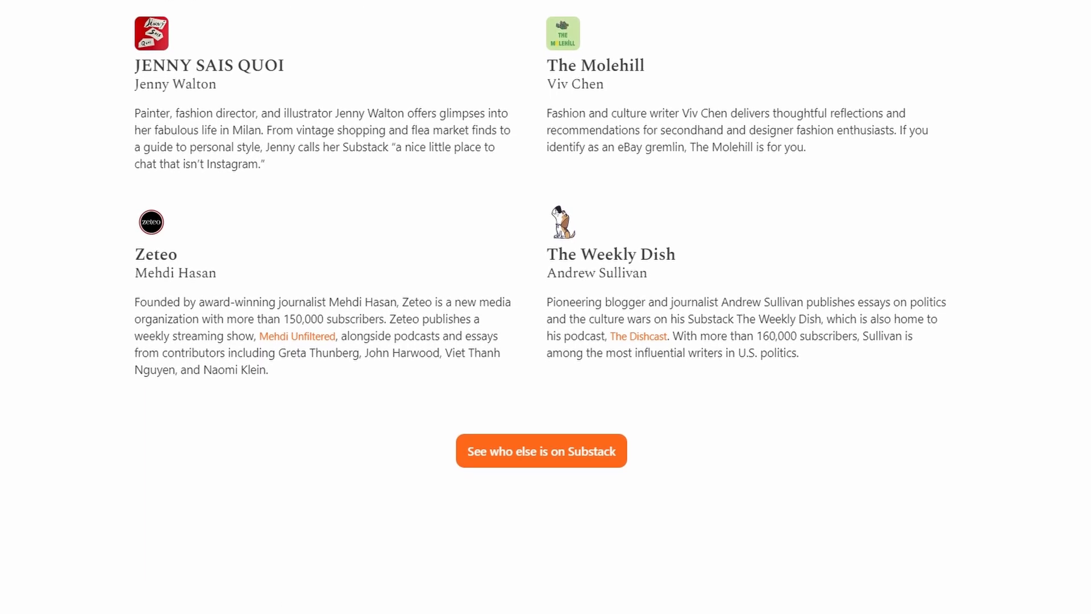
{"action": "scroll", "scroll_direction": "down", "scroll_amount": 3}
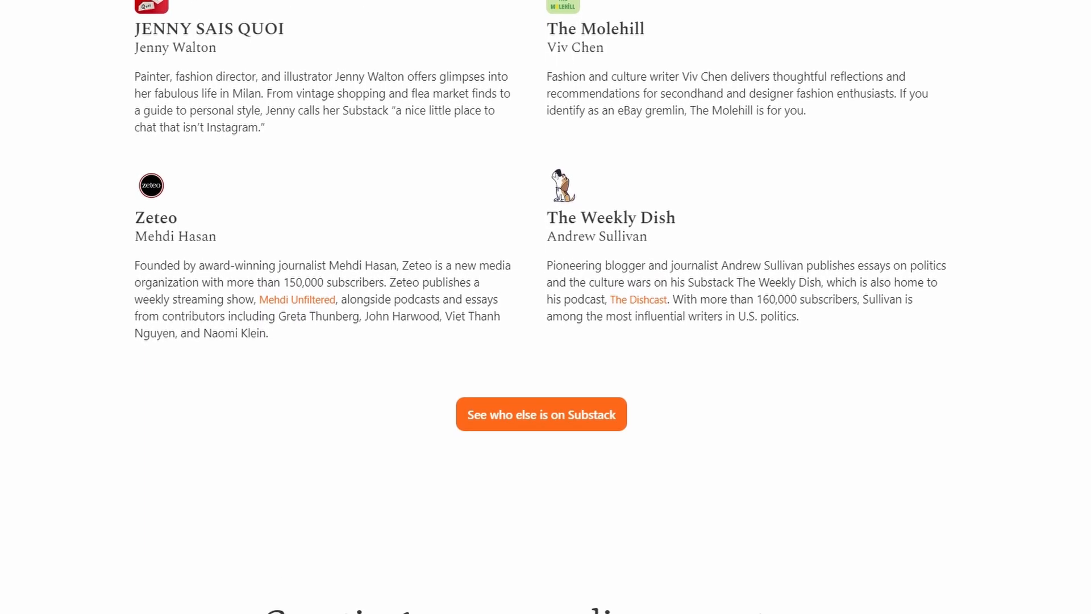
{"action": "scroll", "scroll_direction": "down", "scroll_amount": 3}
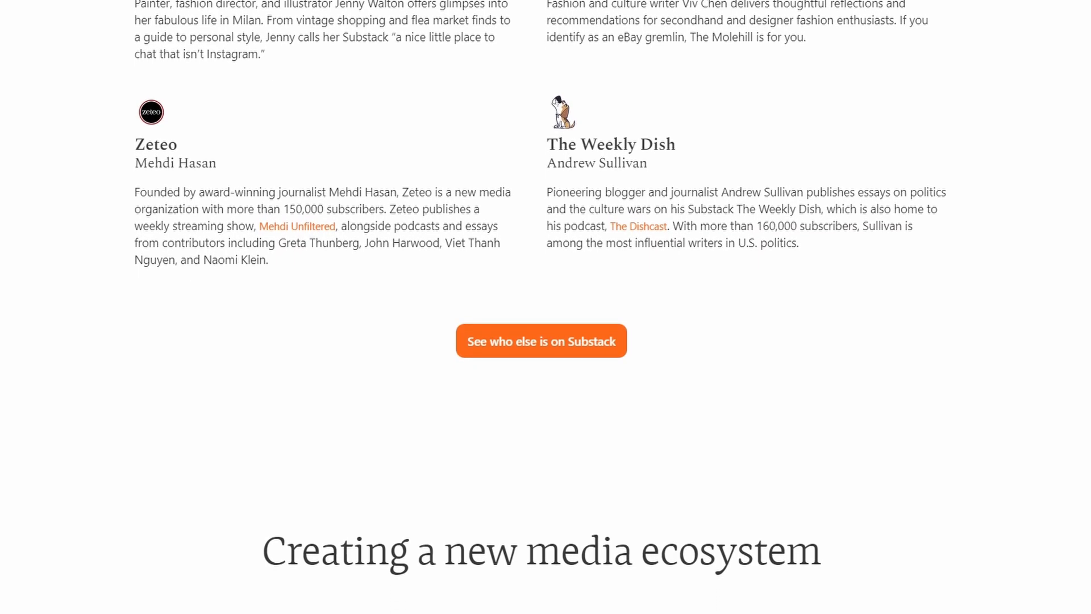
{"action": "scroll", "scroll_direction": "down", "scroll_amount": 3}
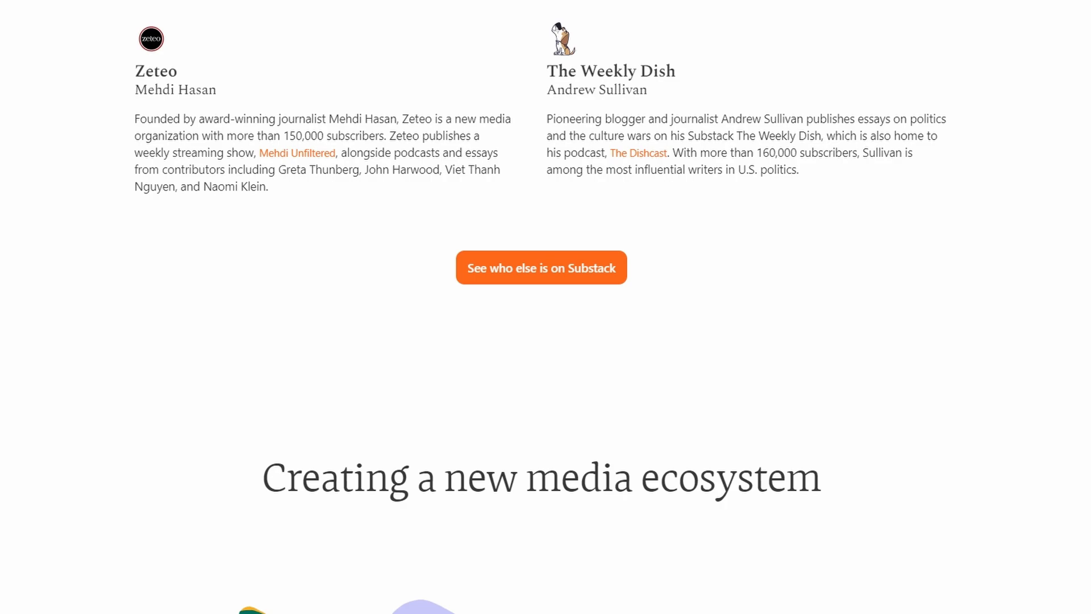
{"action": "scroll", "scroll_direction": "down", "scroll_amount": 3}
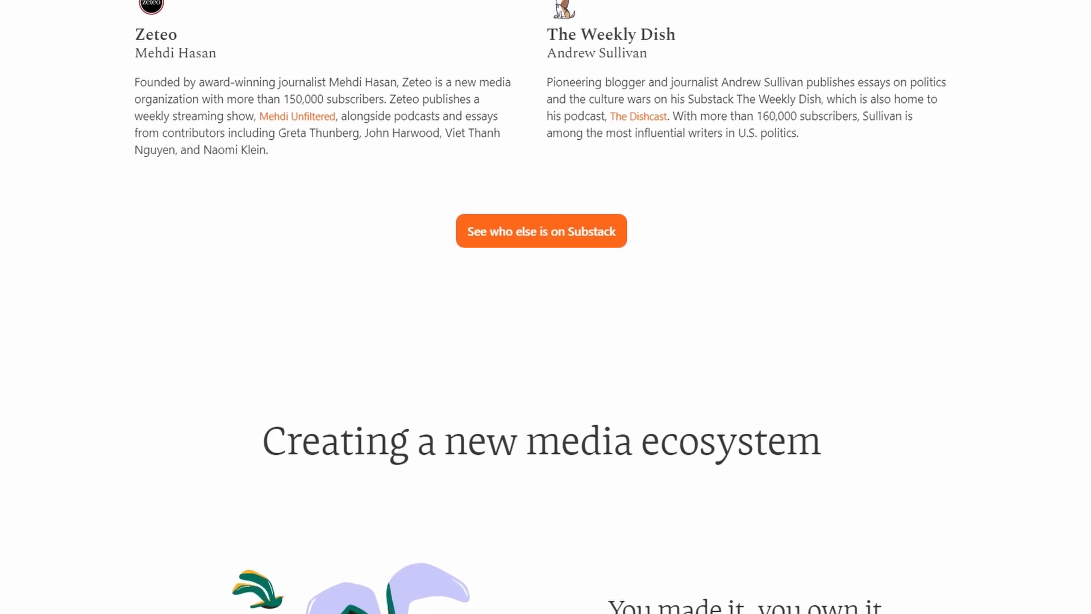
{"action": "scroll", "scroll_direction": "down", "scroll_amount": 3}
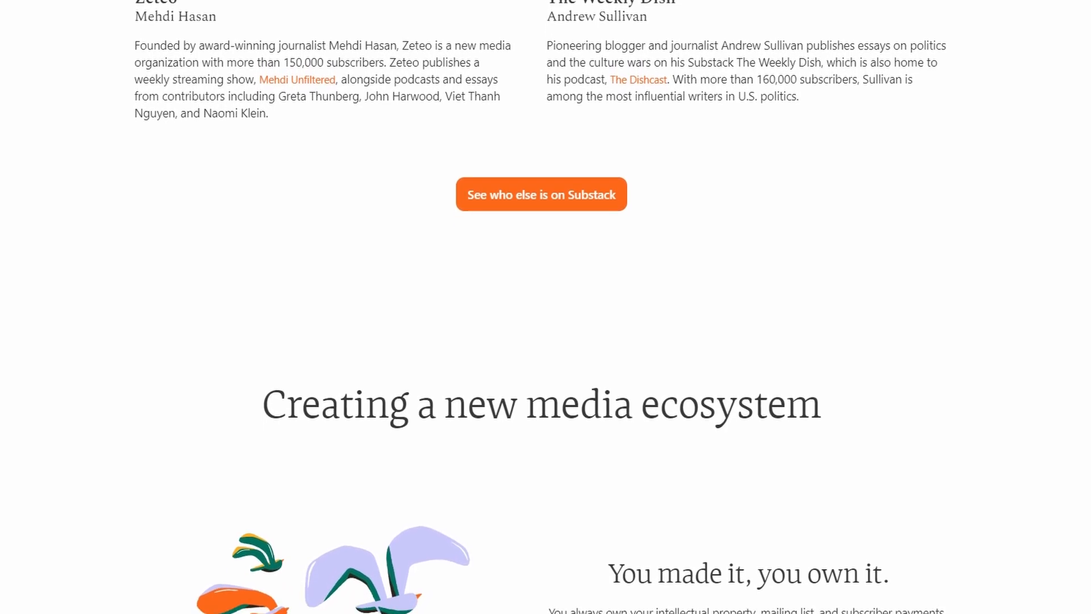
{"action": "scroll", "scroll_direction": "down", "scroll_amount": 3}
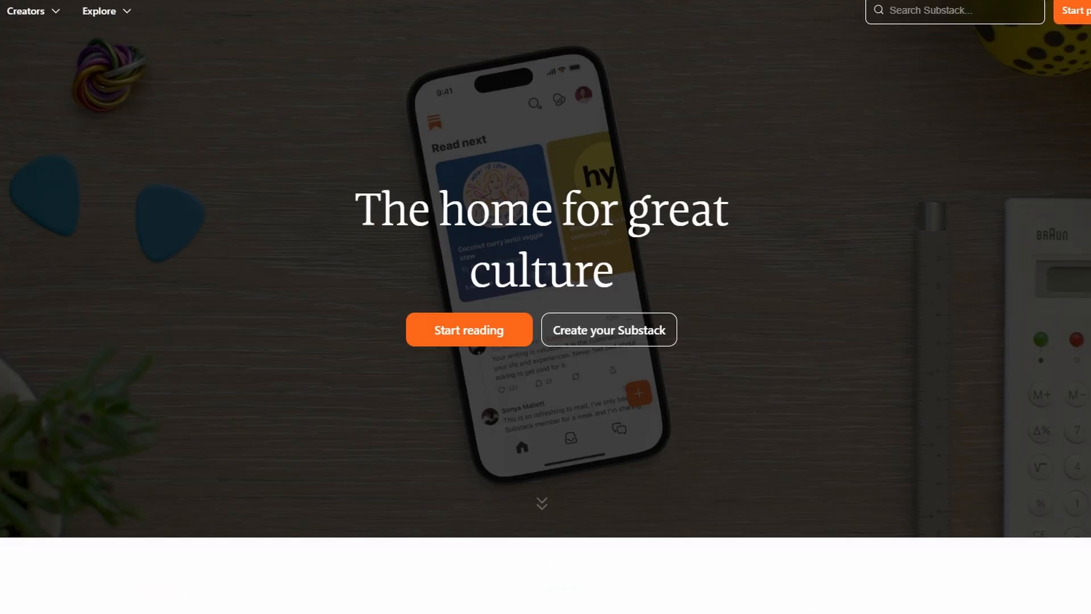
{"action": "mouse_move", "coordinate": [645, 236]}
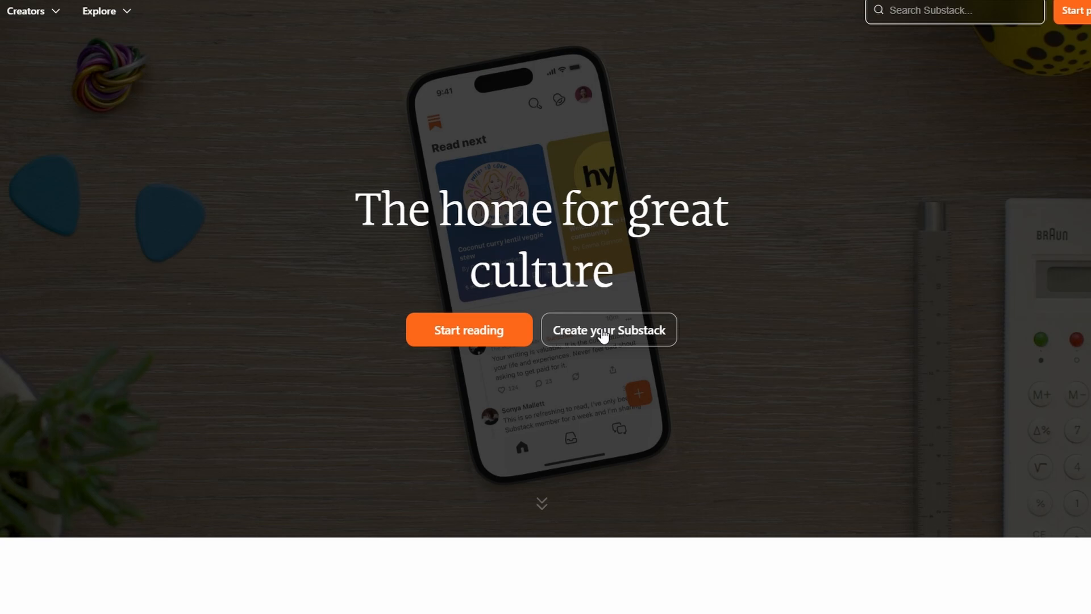
{"action": "mouse_move", "coordinate": [216, 67]}
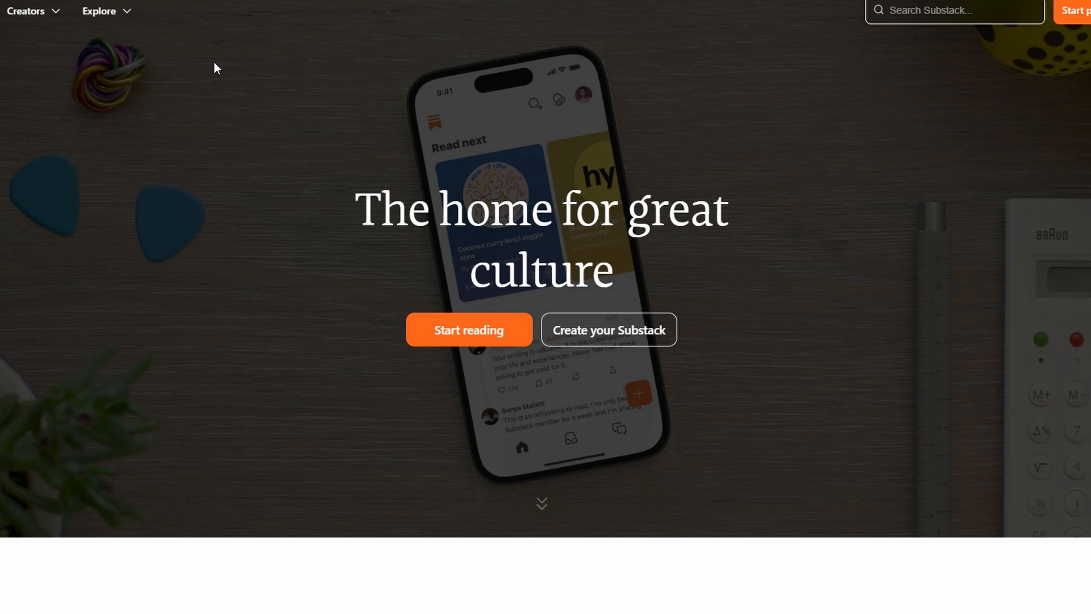
{"action": "mouse_move", "coordinate": [204, 68]}
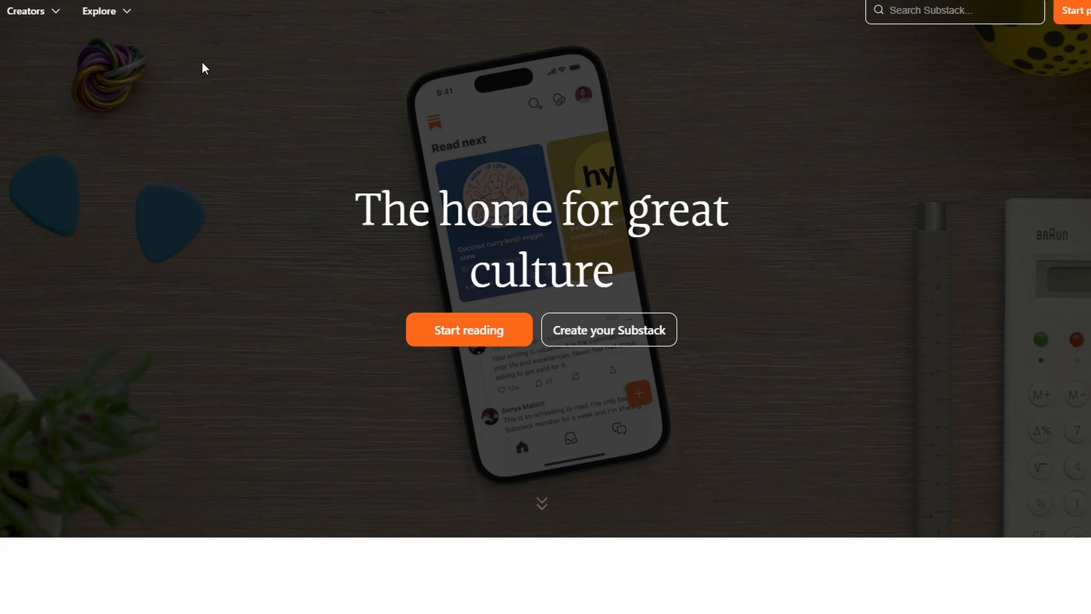
{"action": "mouse_move", "coordinate": [498, 154]}
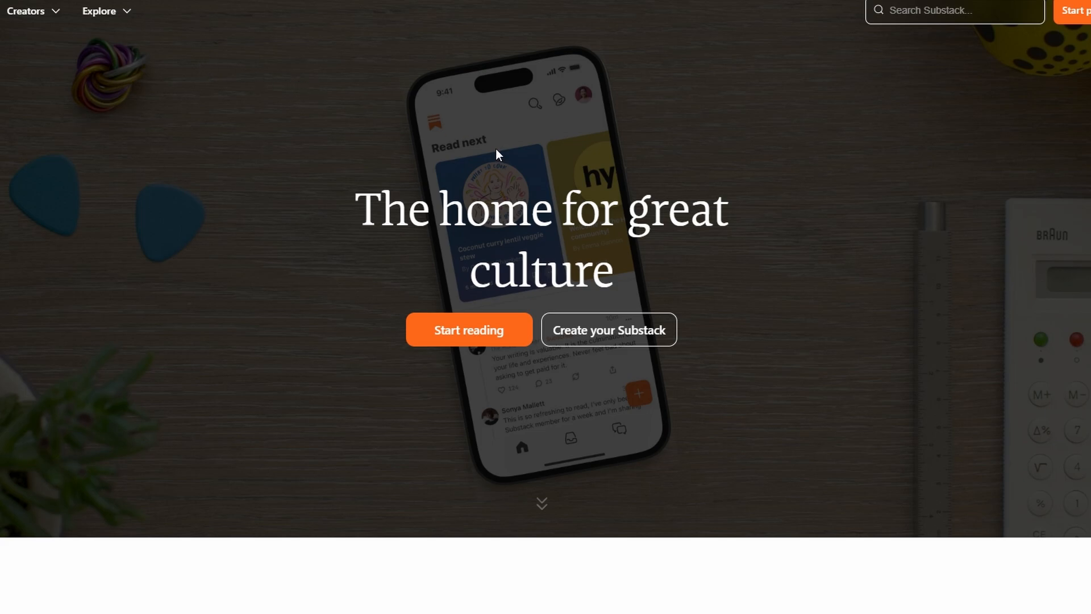
{"action": "mouse_move", "coordinate": [700, 295]}
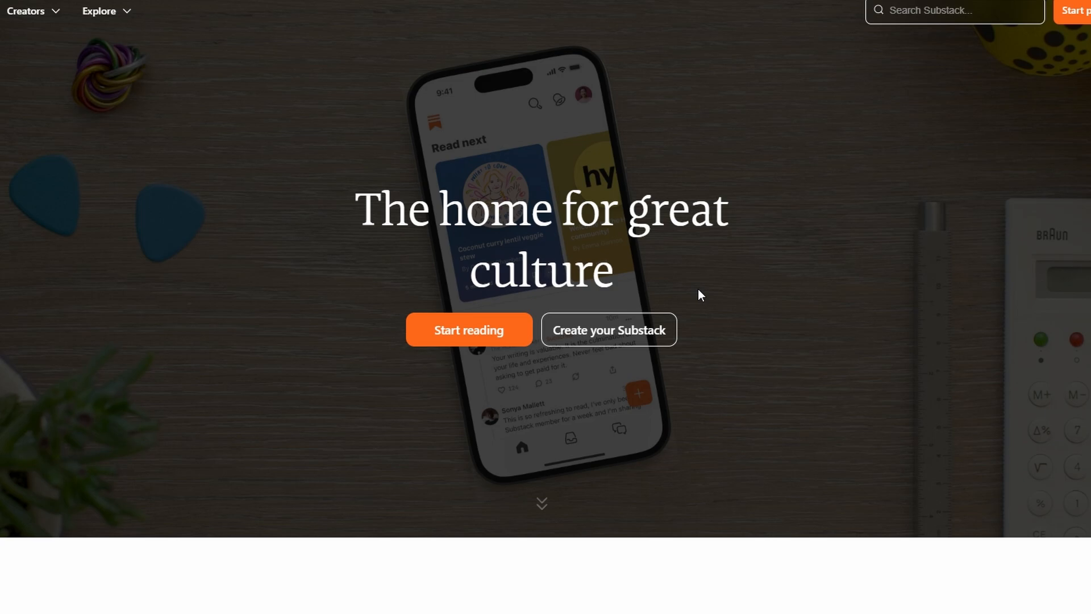
{"action": "mouse_move", "coordinate": [304, 107]}
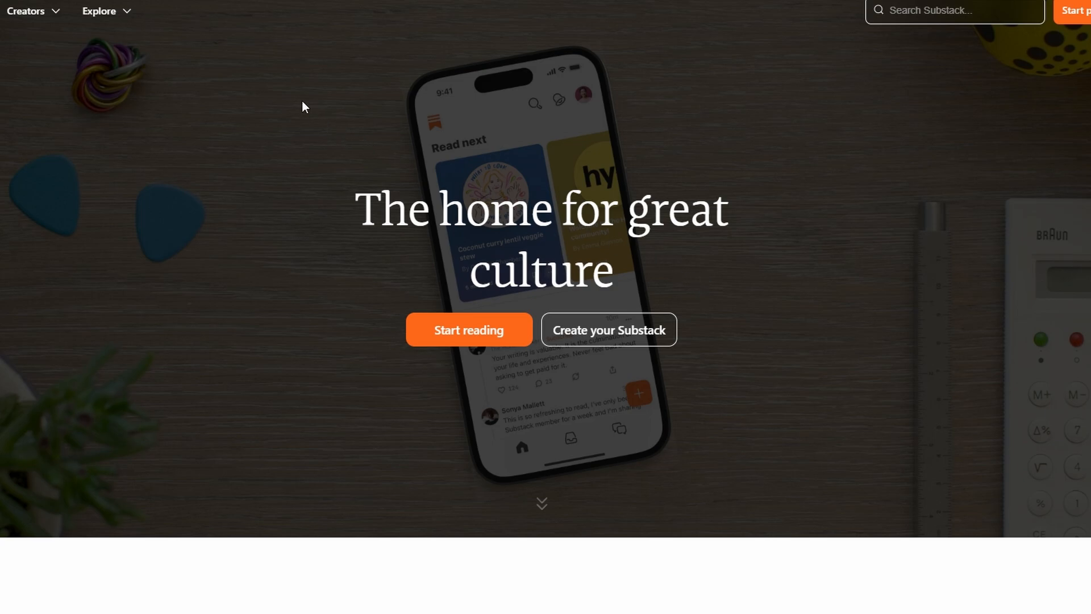
{"action": "mouse_move", "coordinate": [608, 329]}
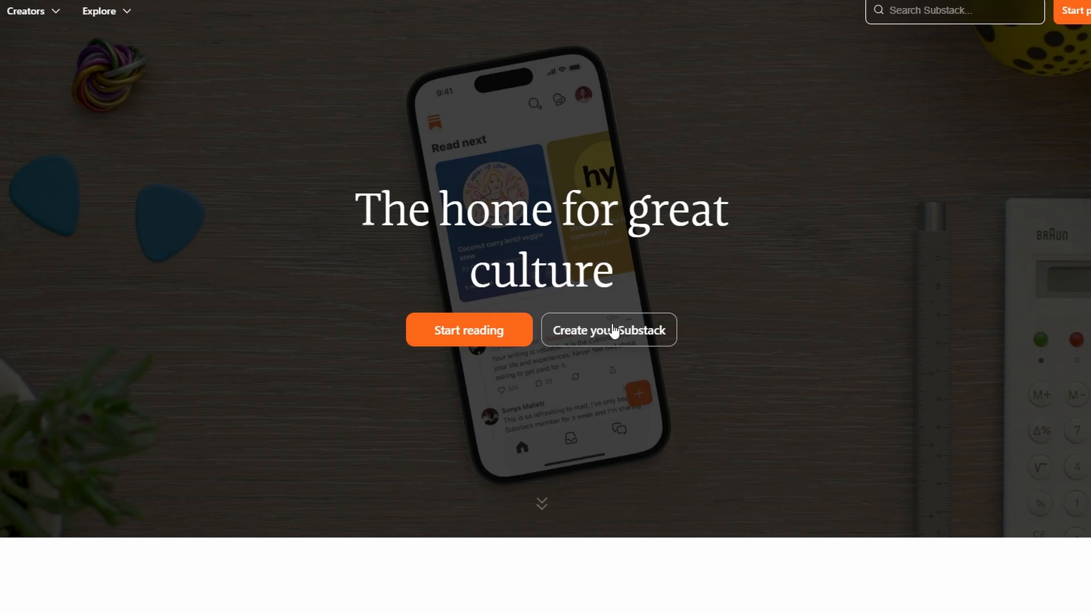
Step: Choose 'Create your Substack' and focus the empty sign-up email field
{"action": "left_click", "coordinate": [608, 329]}
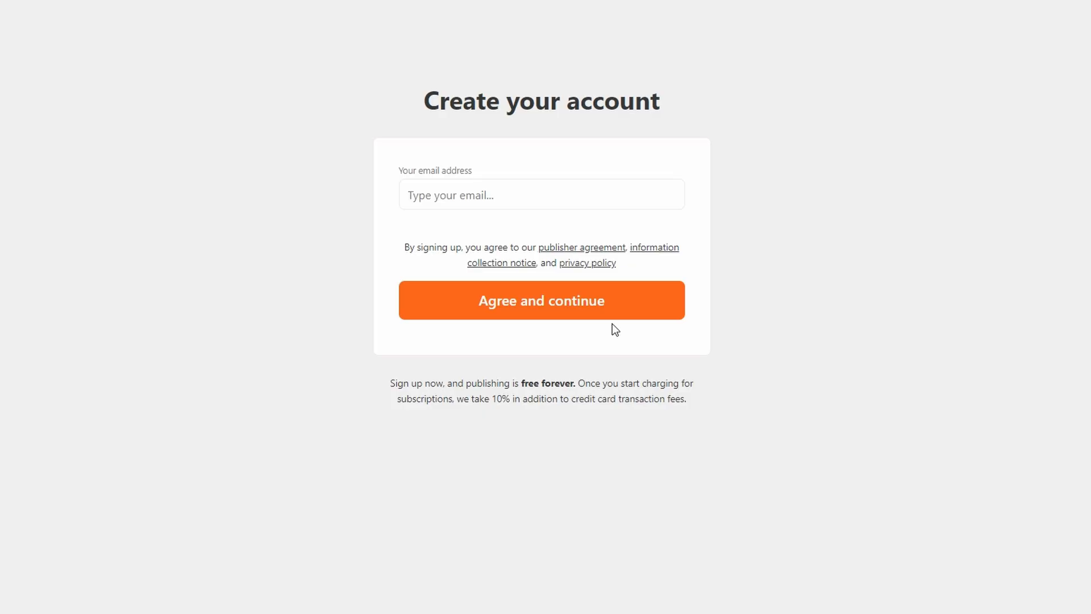
{"action": "mouse_move", "coordinate": [465, 195]}
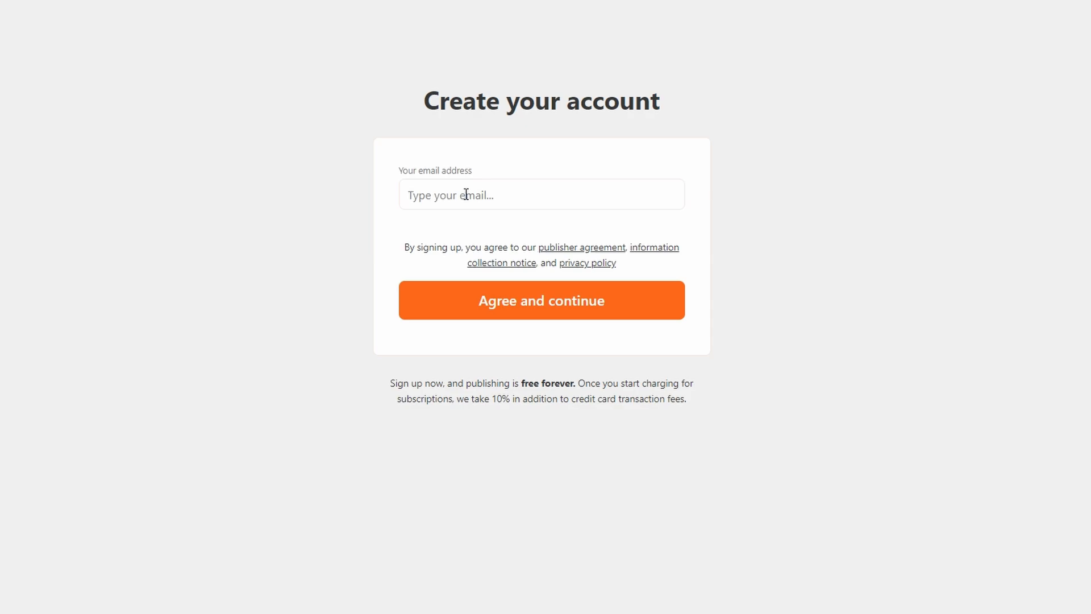
{"action": "left_click", "coordinate": [541, 195]}
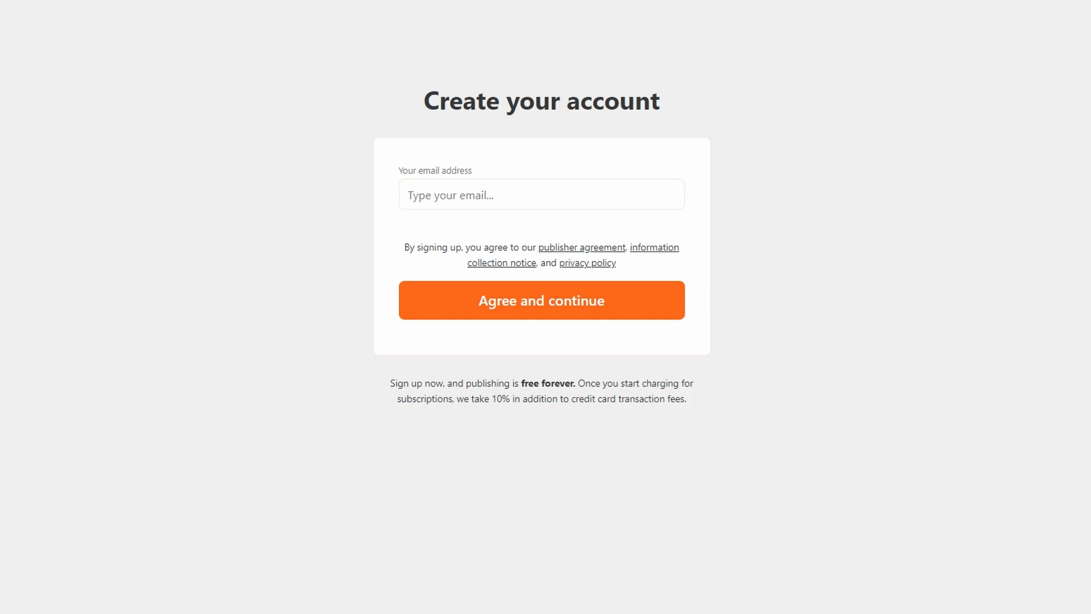
Step: Briefly open the publication dashboard and account menu, then scroll the Home reader feed
{"action": "left_click", "coordinate": [542, 300]}
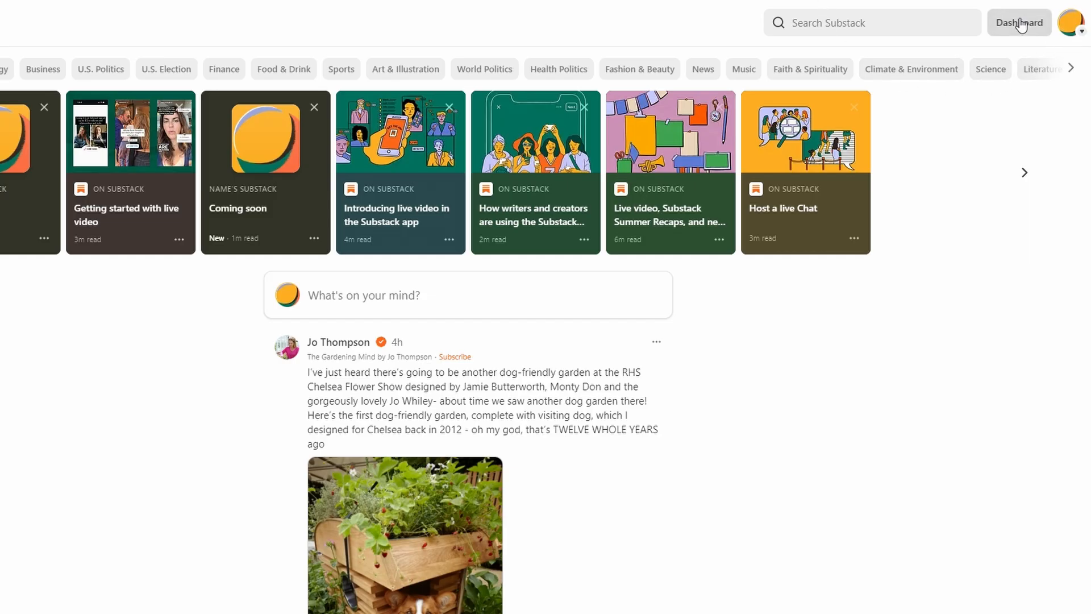
{"action": "left_click", "coordinate": [1018, 23]}
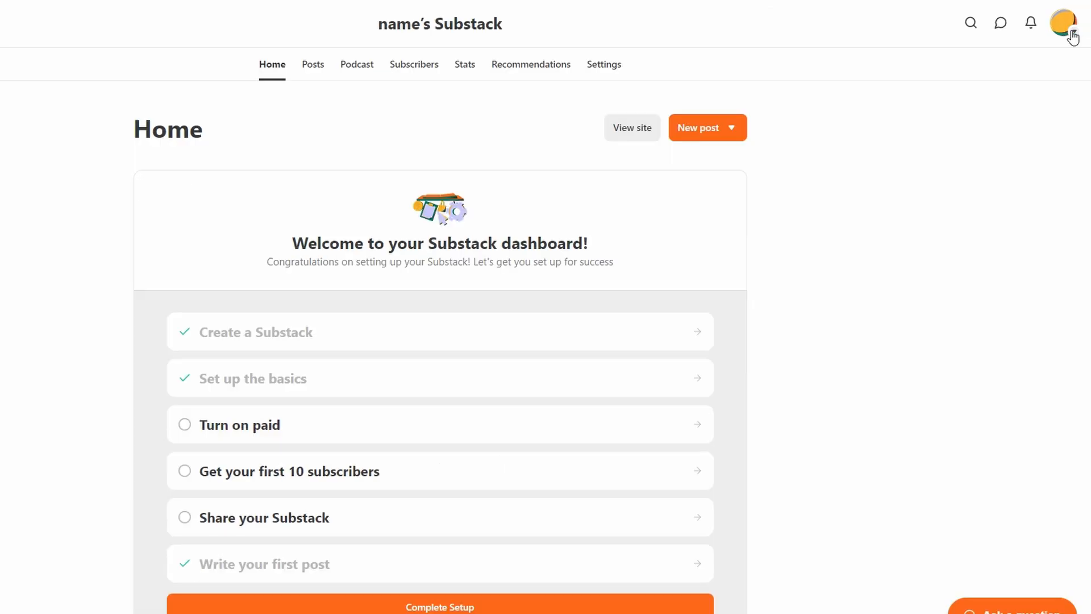
{"action": "left_click", "coordinate": [1062, 22]}
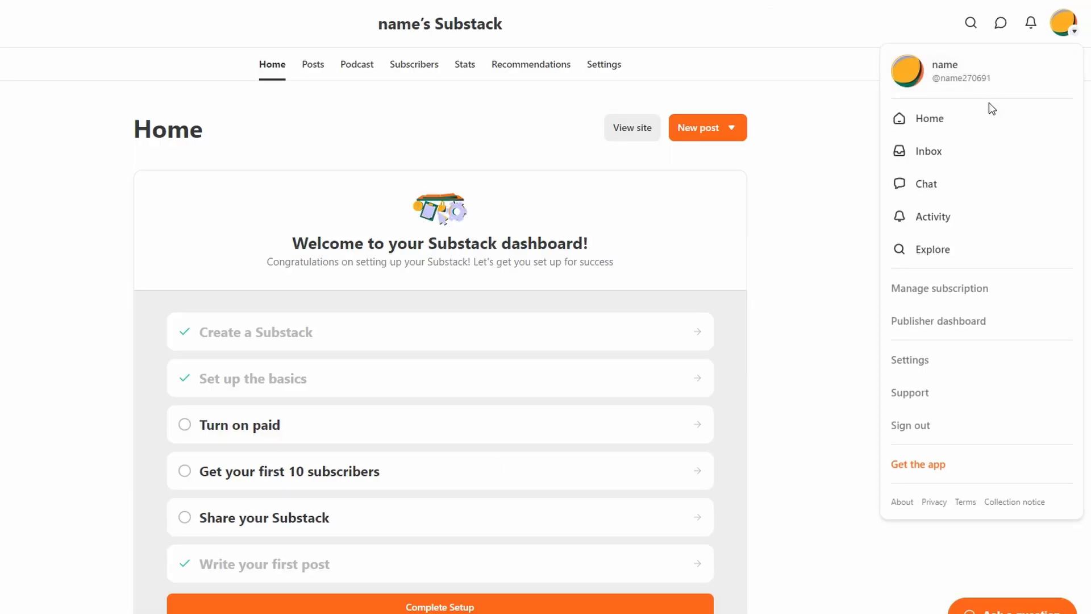
{"action": "left_click", "coordinate": [966, 111]}
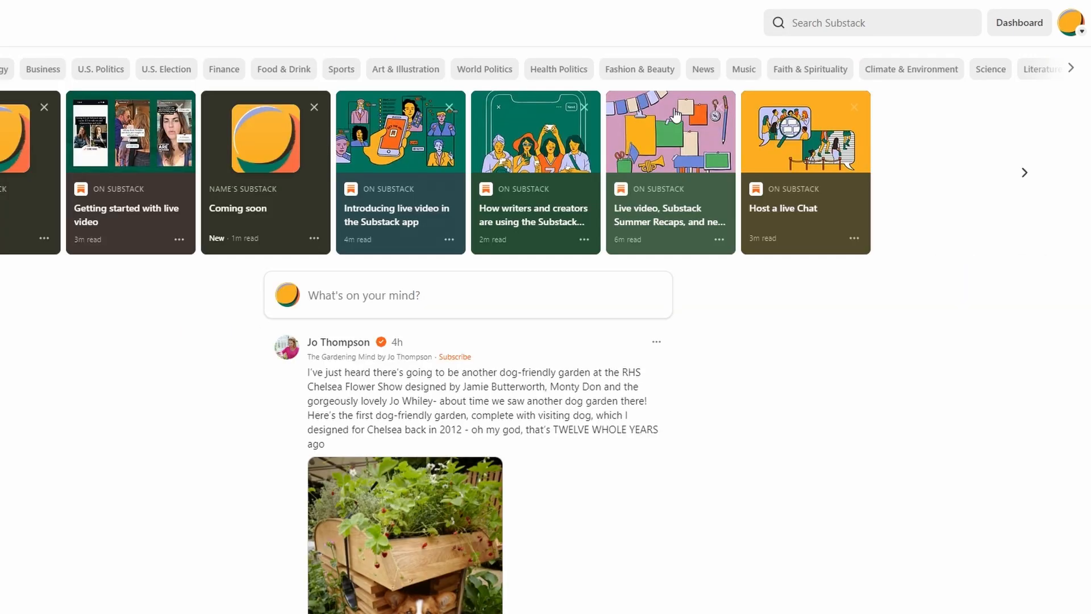
{"action": "scroll", "scroll_direction": "down", "scroll_amount": 3}
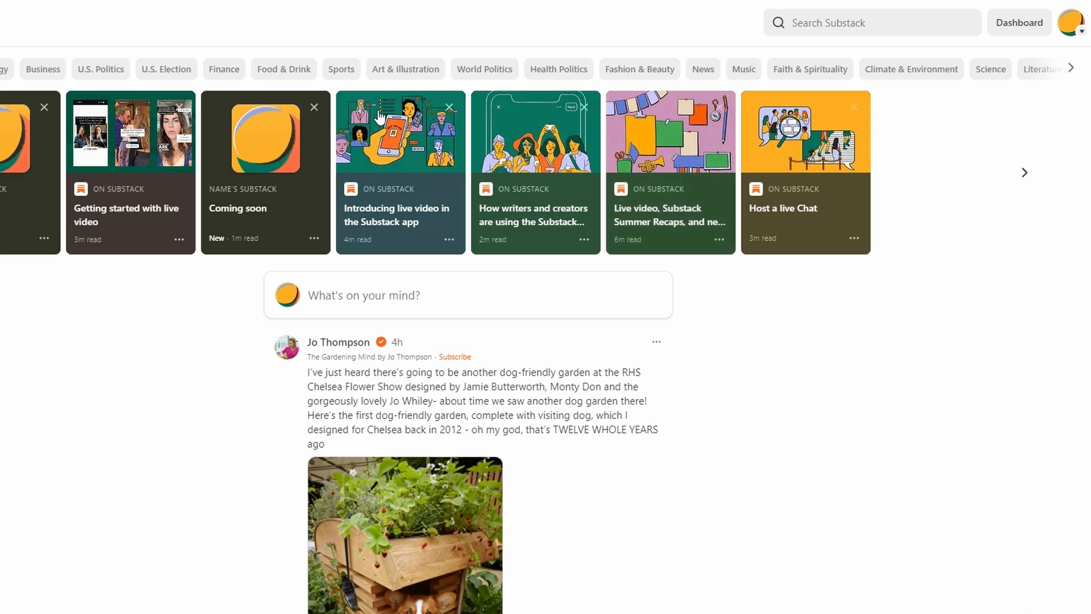
{"action": "mouse_move", "coordinate": [106, 278]}
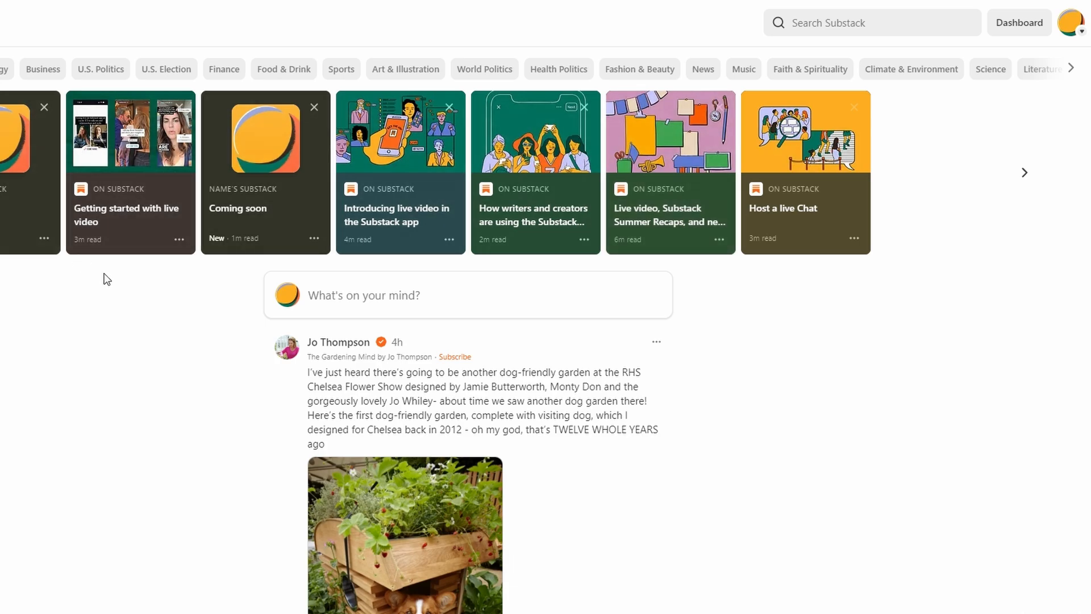
{"action": "mouse_move", "coordinate": [106, 277]}
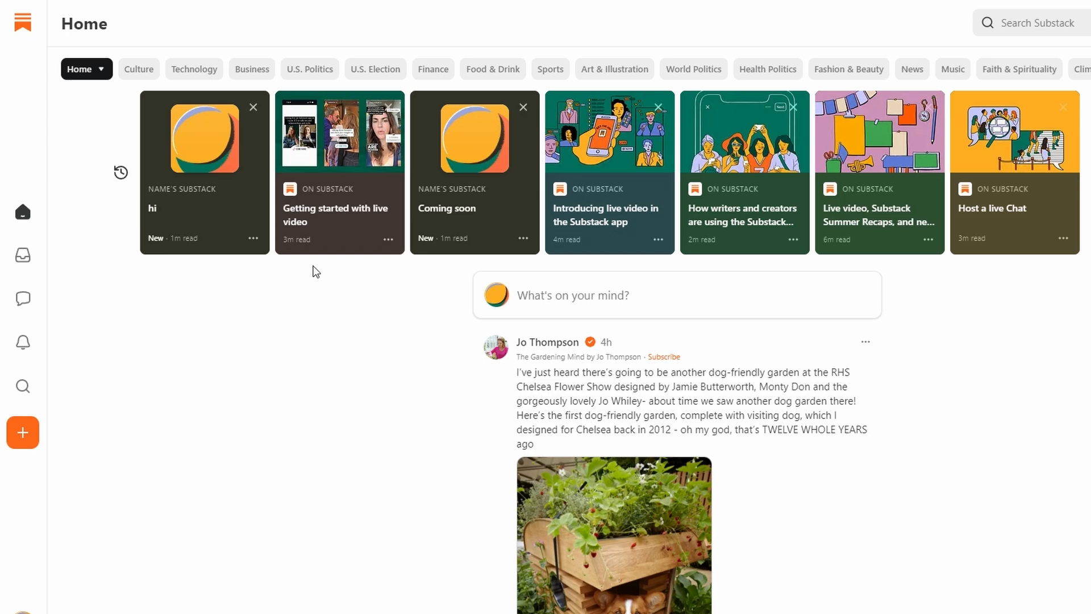
{"action": "mouse_move", "coordinate": [23, 212]}
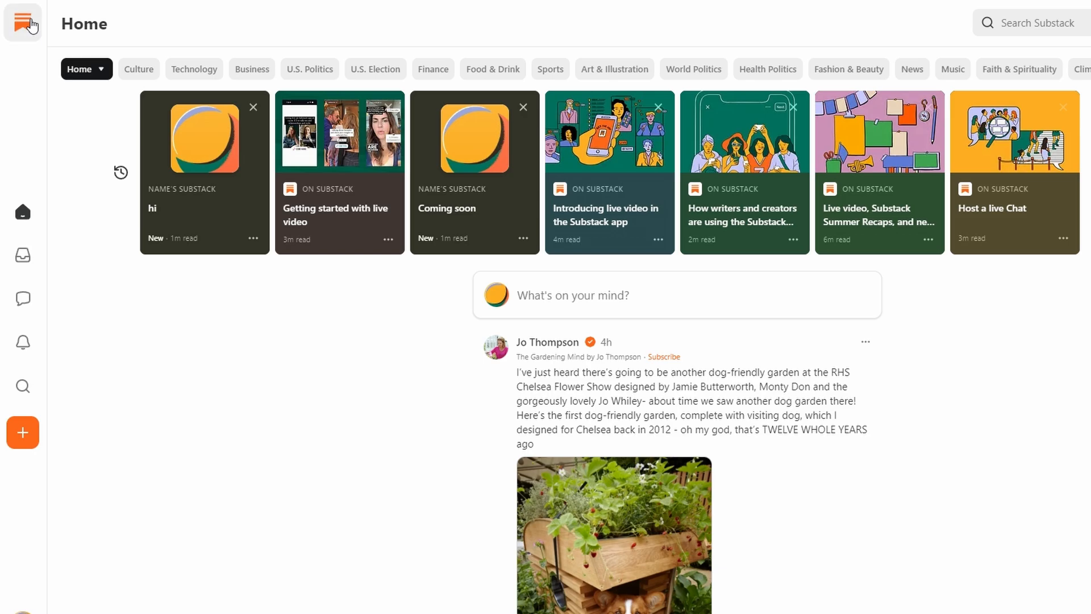
{"action": "mouse_move", "coordinate": [51, 371]}
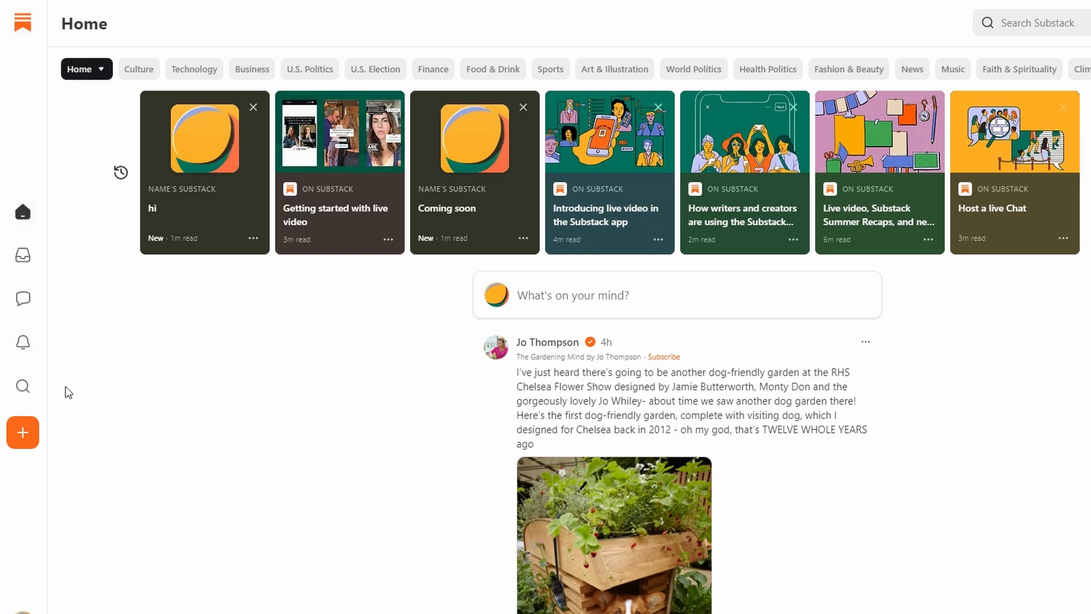
{"action": "mouse_move", "coordinate": [45, 258]}
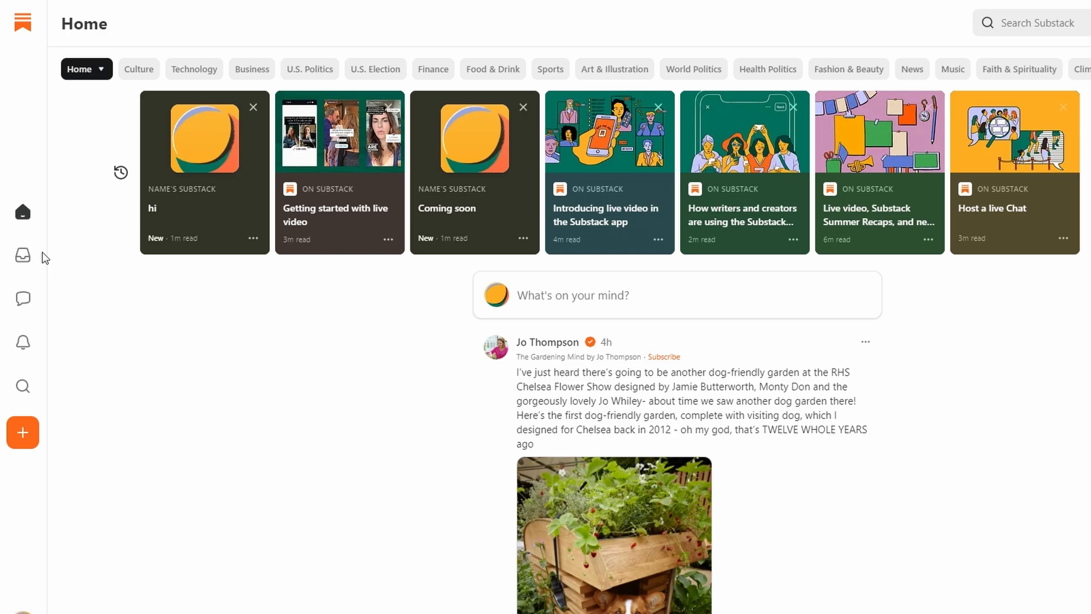
Step: Open the reader Inbox listing the hi and Coming soon posts
{"action": "left_click", "coordinate": [22, 255]}
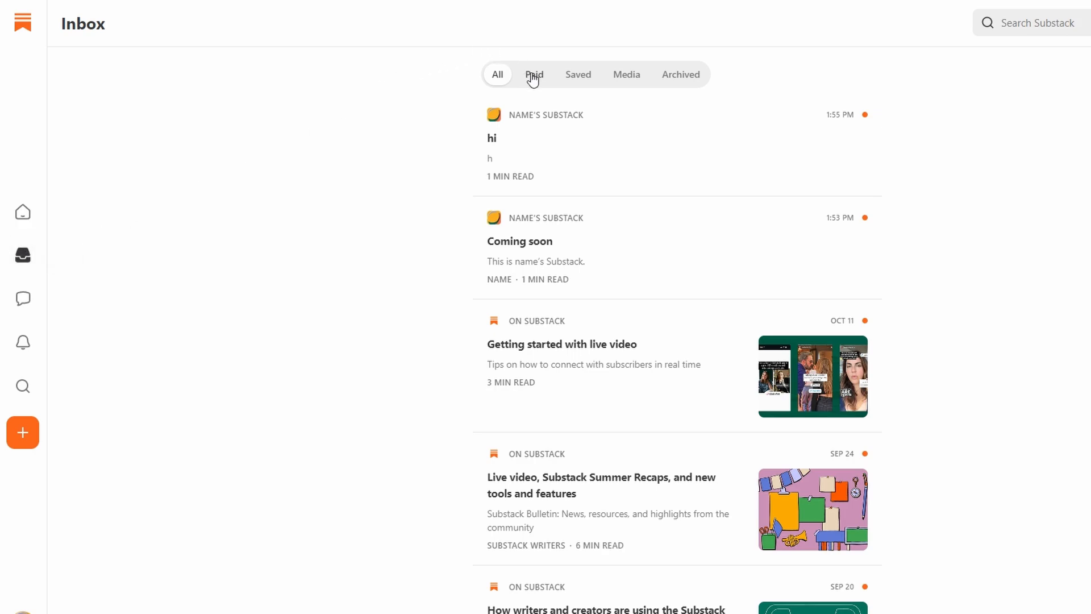
{"action": "mouse_move", "coordinate": [549, 81]}
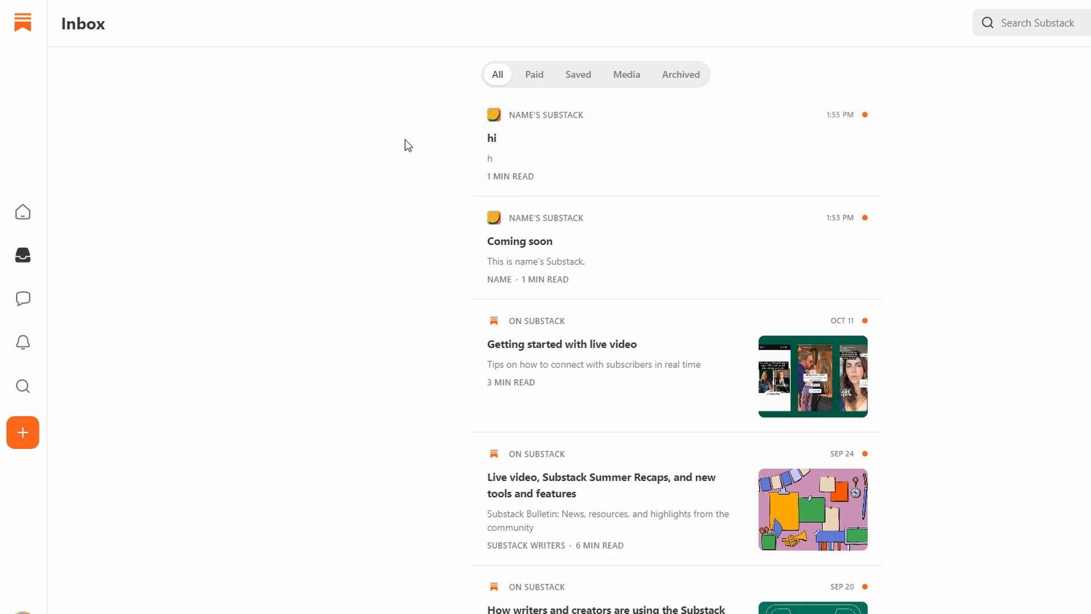
{"action": "mouse_move", "coordinate": [54, 449]}
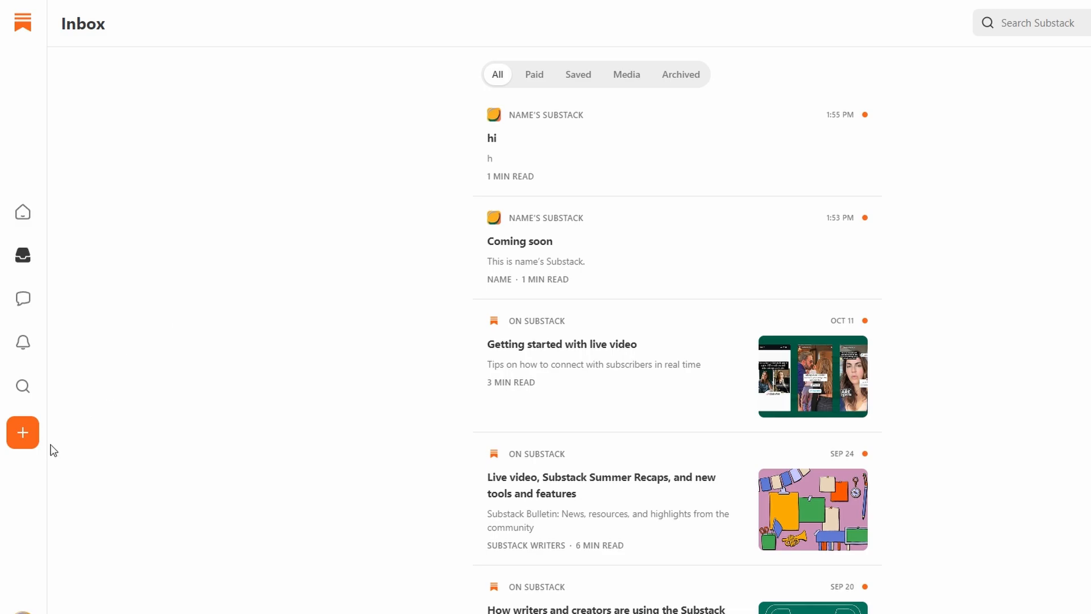
{"action": "left_click", "coordinate": [22, 432]}
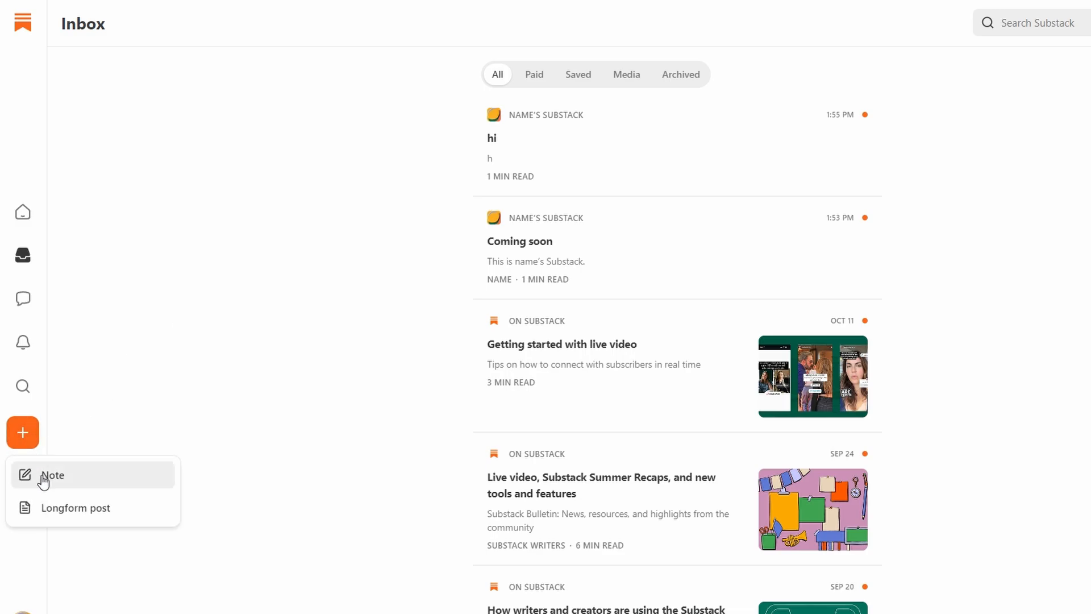
{"action": "left_click", "coordinate": [53, 474]}
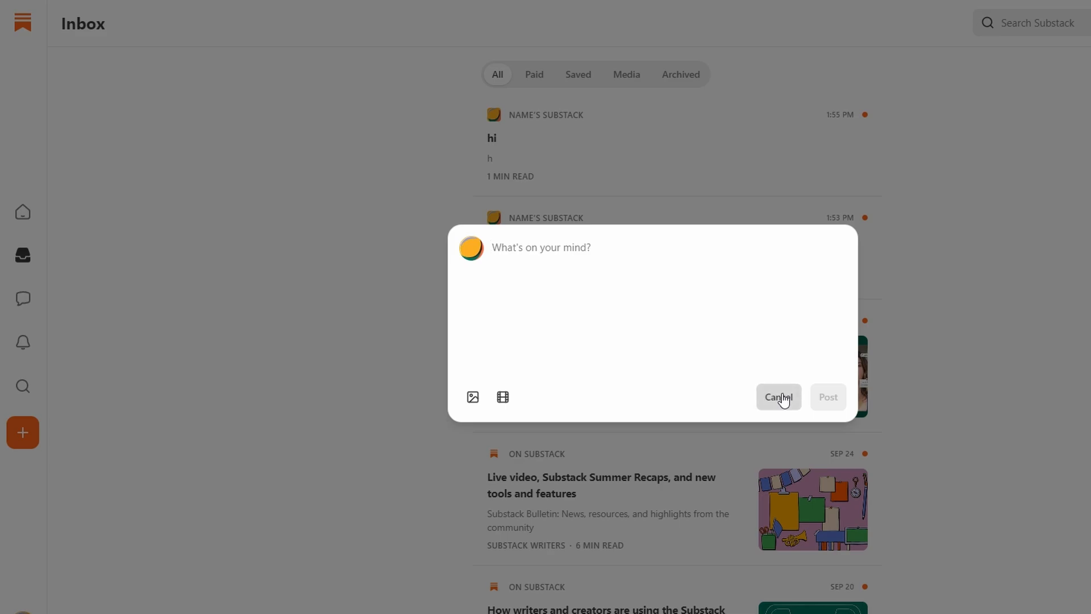
{"action": "left_click", "coordinate": [778, 397]}
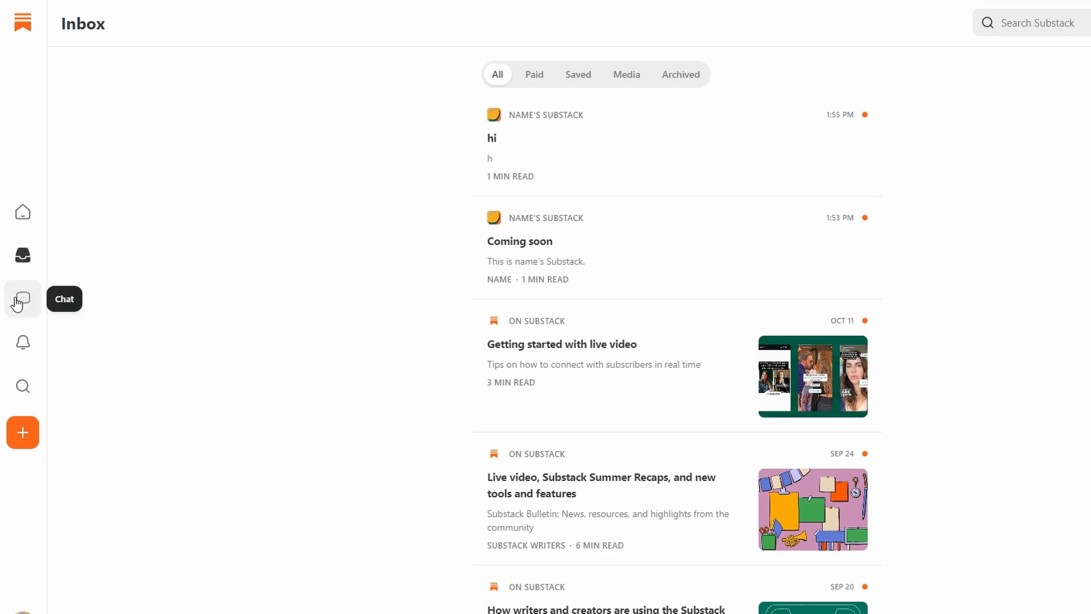
Step: Open Chat and browse the Direct and Unread filters, returning to All
{"action": "left_click", "coordinate": [22, 300]}
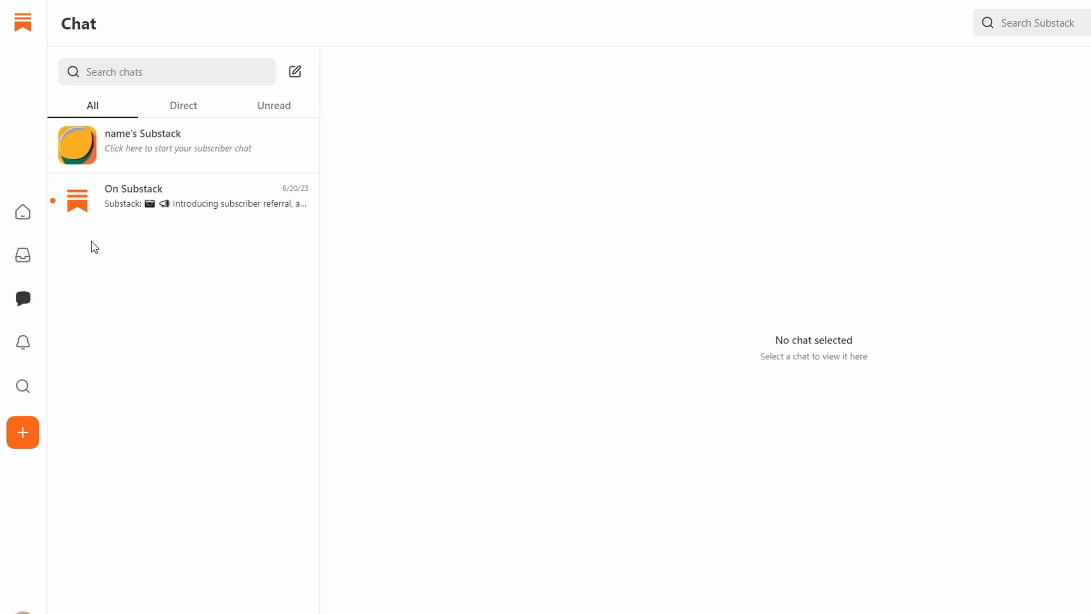
{"action": "mouse_move", "coordinate": [124, 204]}
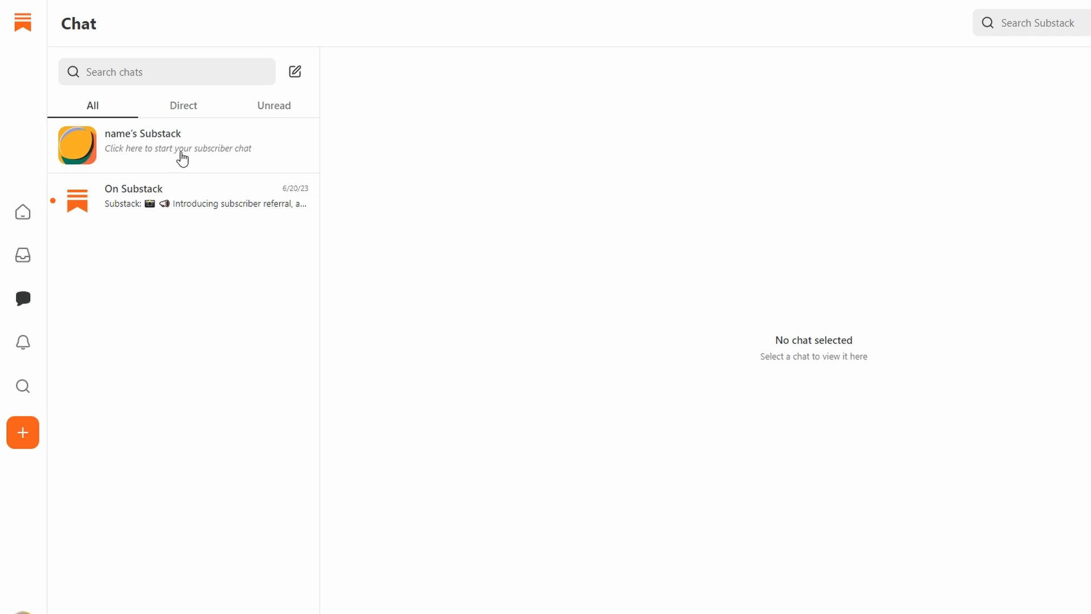
{"action": "left_click", "coordinate": [183, 105]}
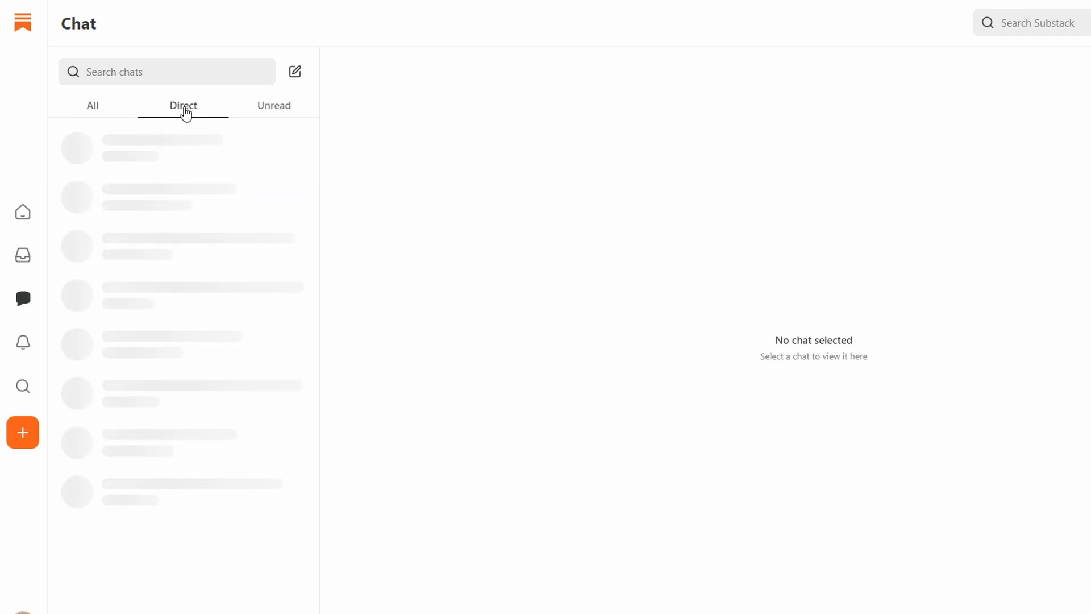
{"action": "left_click", "coordinate": [274, 105]}
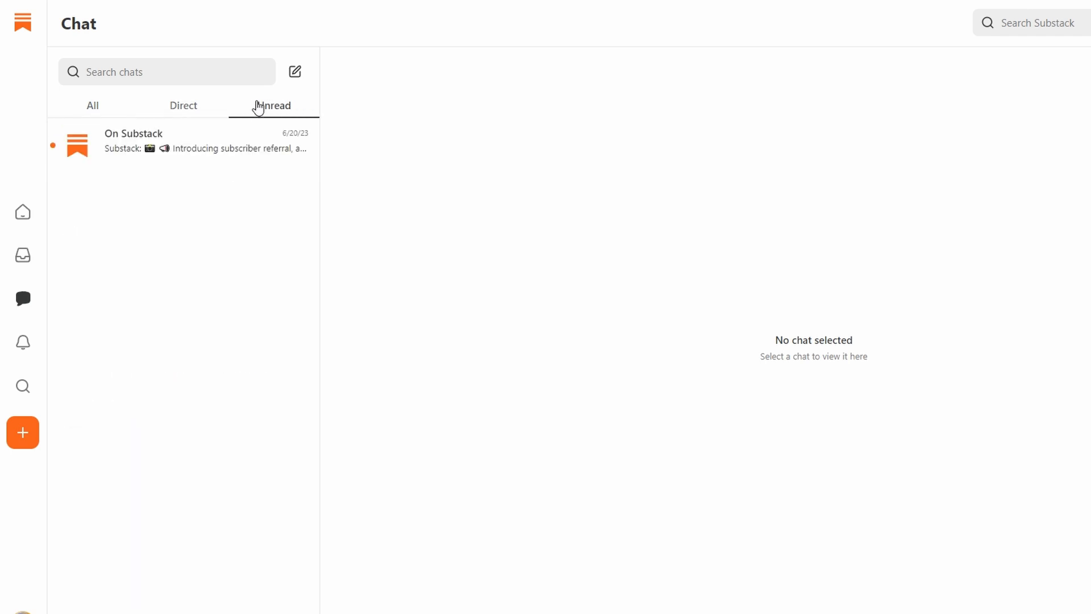
{"action": "left_click", "coordinate": [92, 105]}
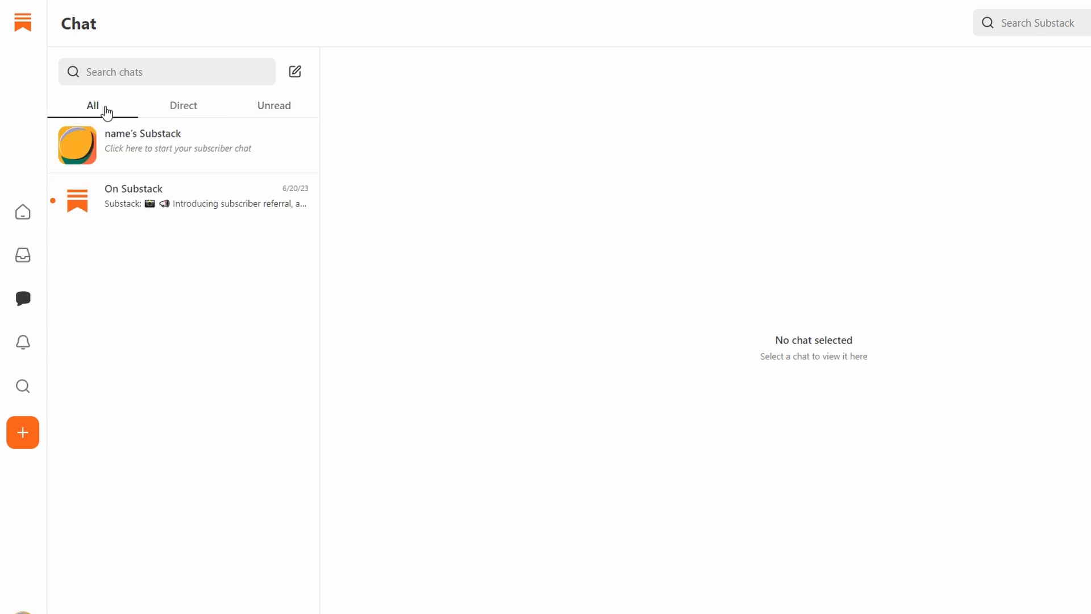
{"action": "mouse_move", "coordinate": [185, 204]}
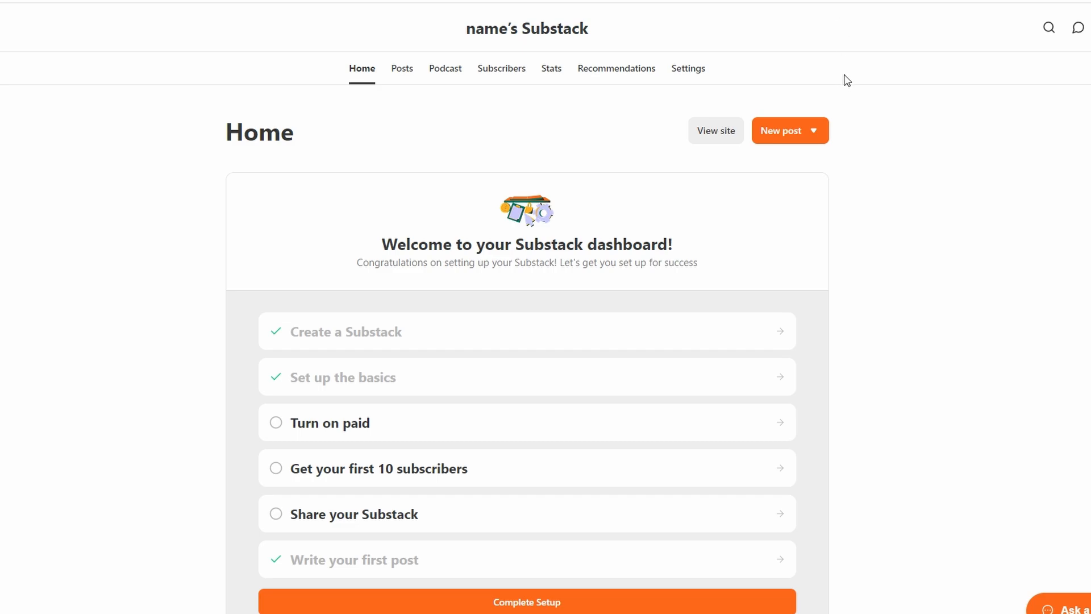
{"action": "mouse_move", "coordinate": [629, 97]}
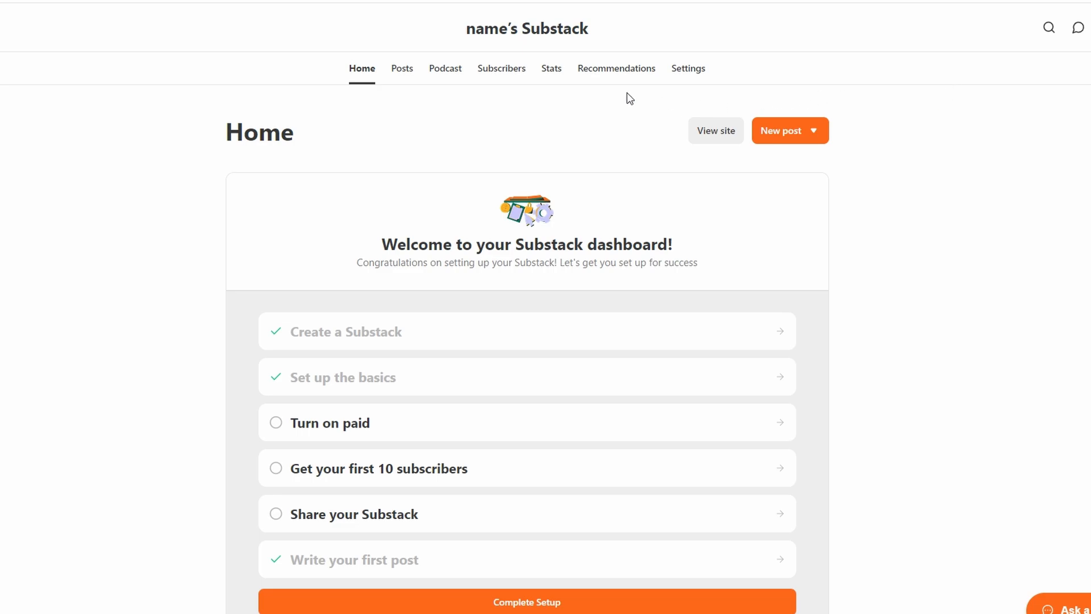
{"action": "mouse_move", "coordinate": [445, 69]}
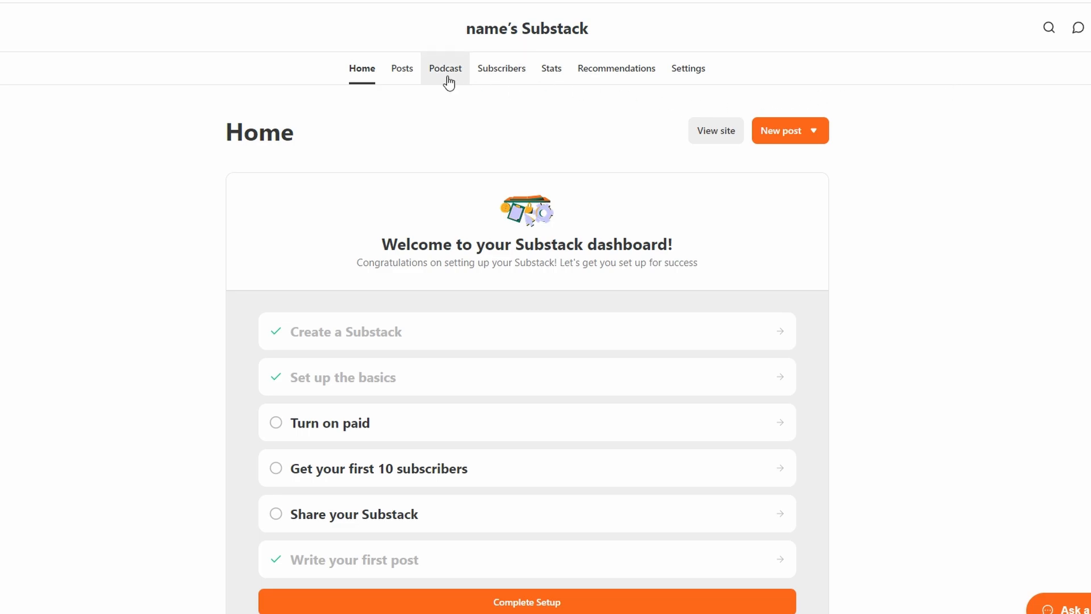
{"action": "mouse_move", "coordinate": [449, 81]}
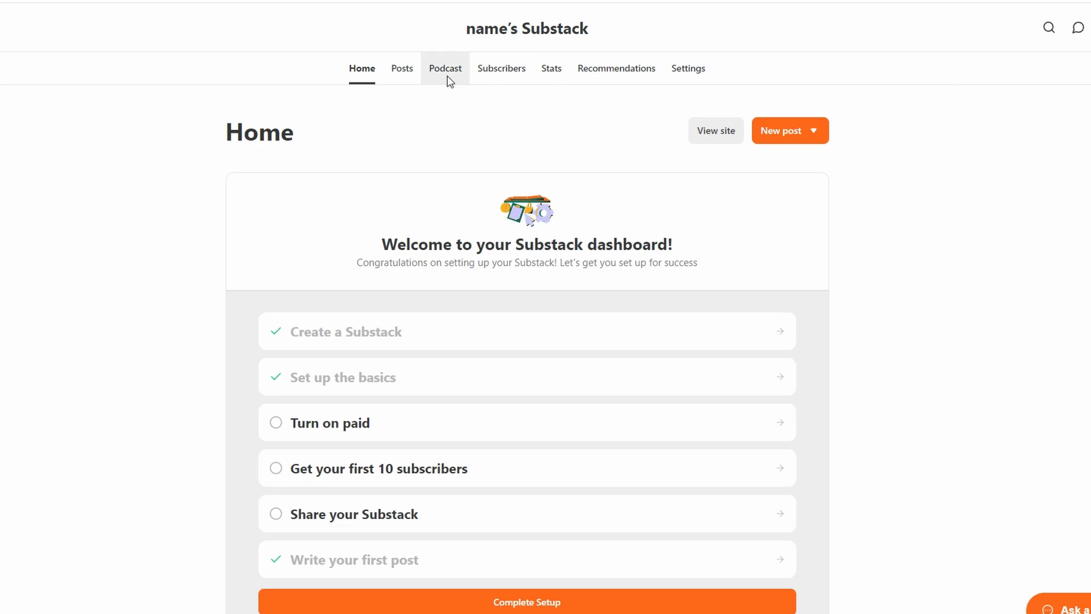
{"action": "left_click", "coordinate": [444, 68]}
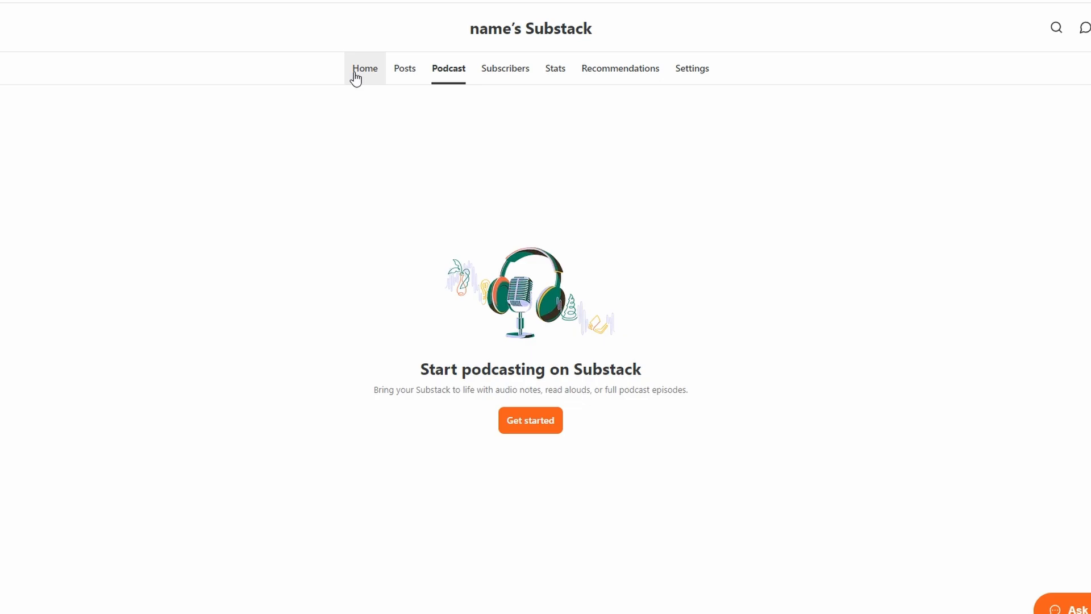
{"action": "mouse_move", "coordinate": [354, 77]}
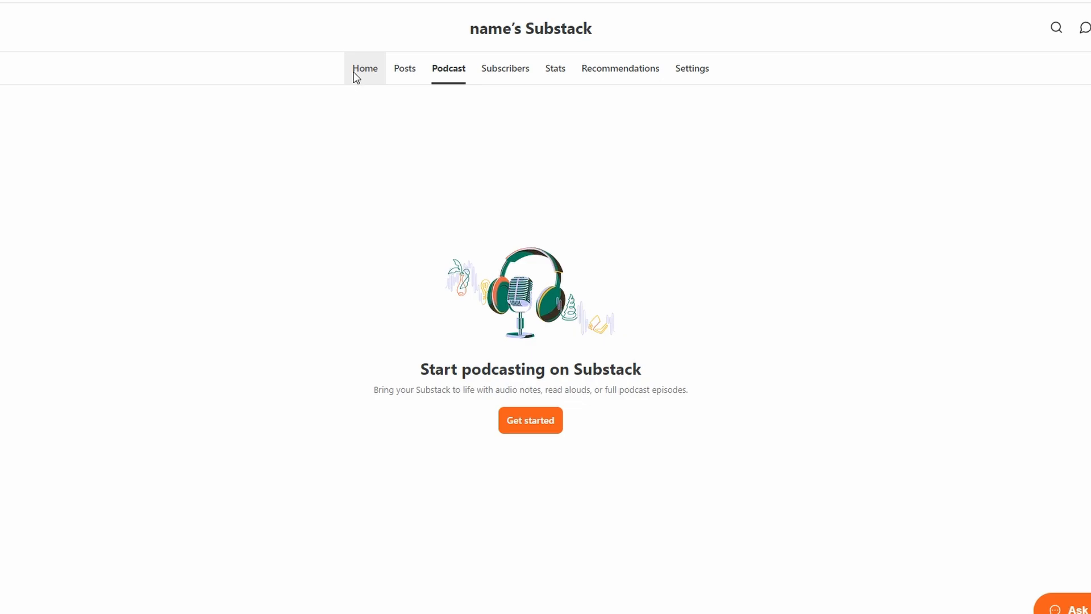
{"action": "left_click", "coordinate": [364, 68]}
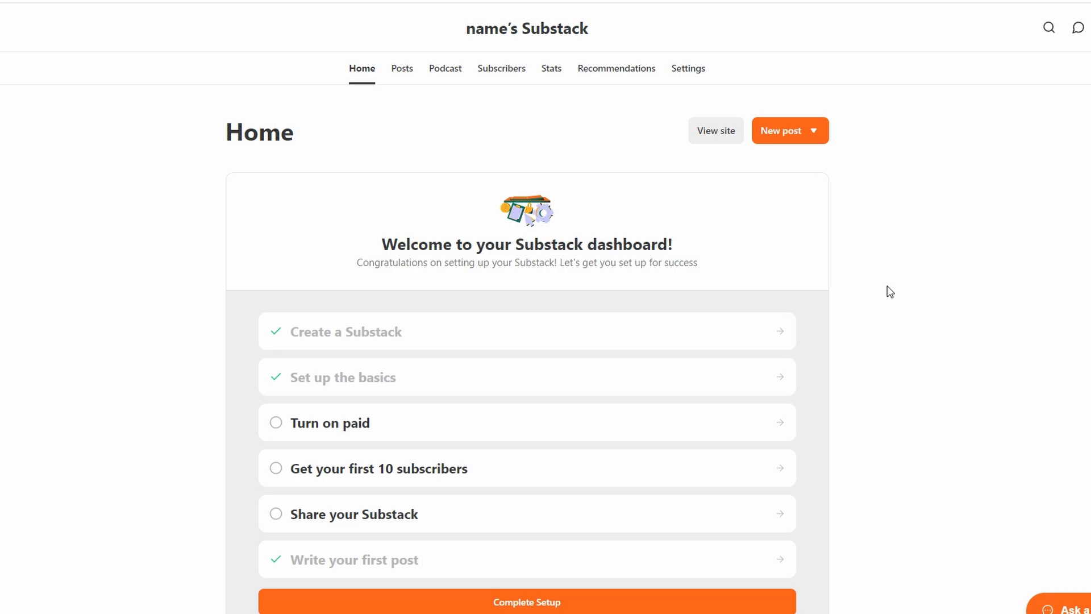
{"action": "mouse_move", "coordinate": [881, 274]}
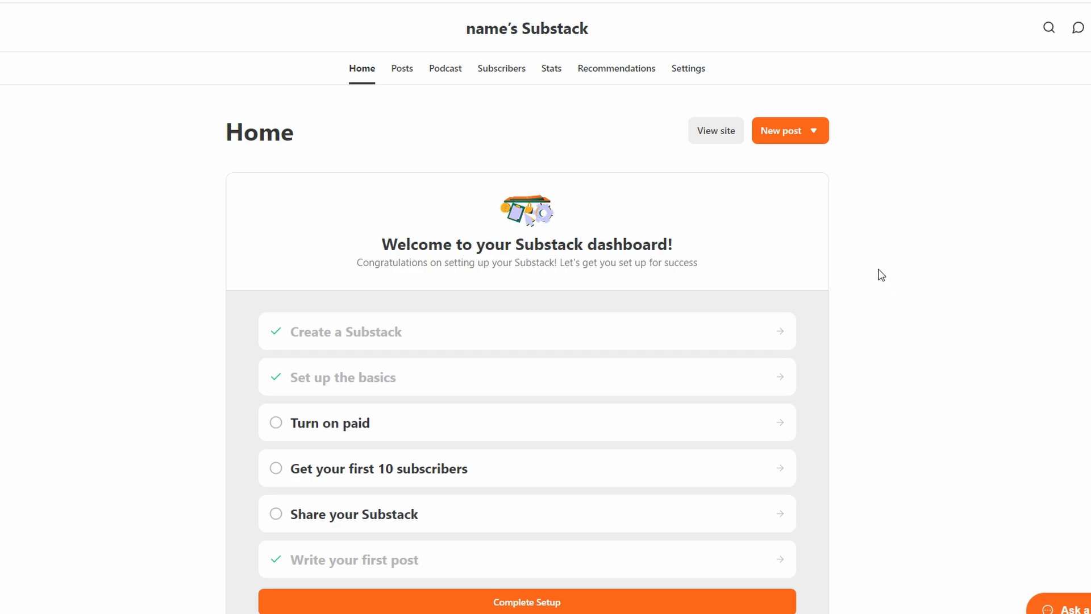
{"action": "mouse_move", "coordinate": [874, 269]}
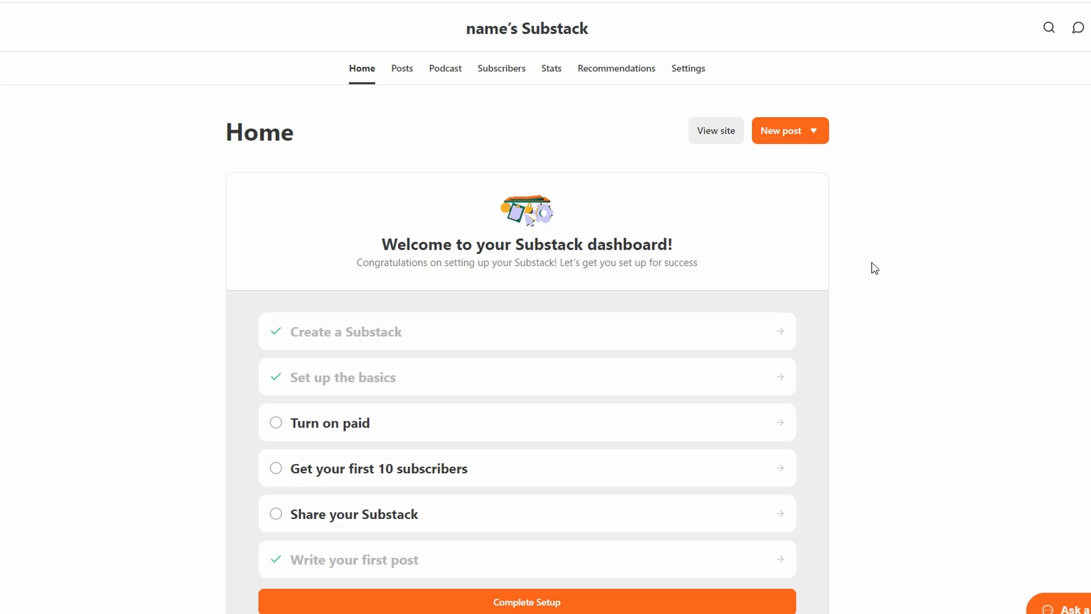
{"action": "mouse_move", "coordinate": [866, 263]}
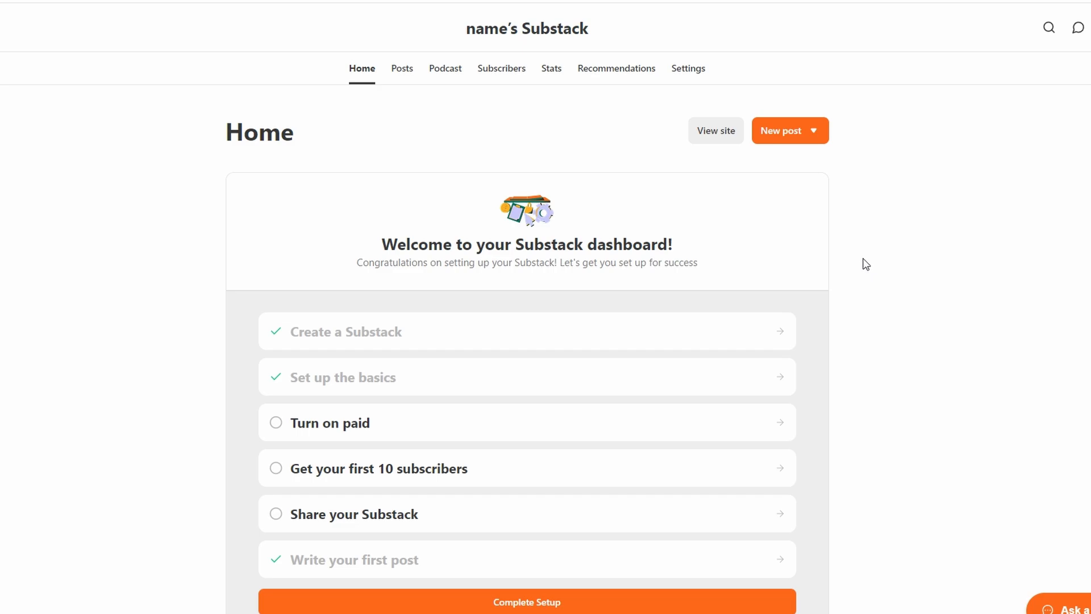
{"action": "mouse_move", "coordinate": [865, 261]}
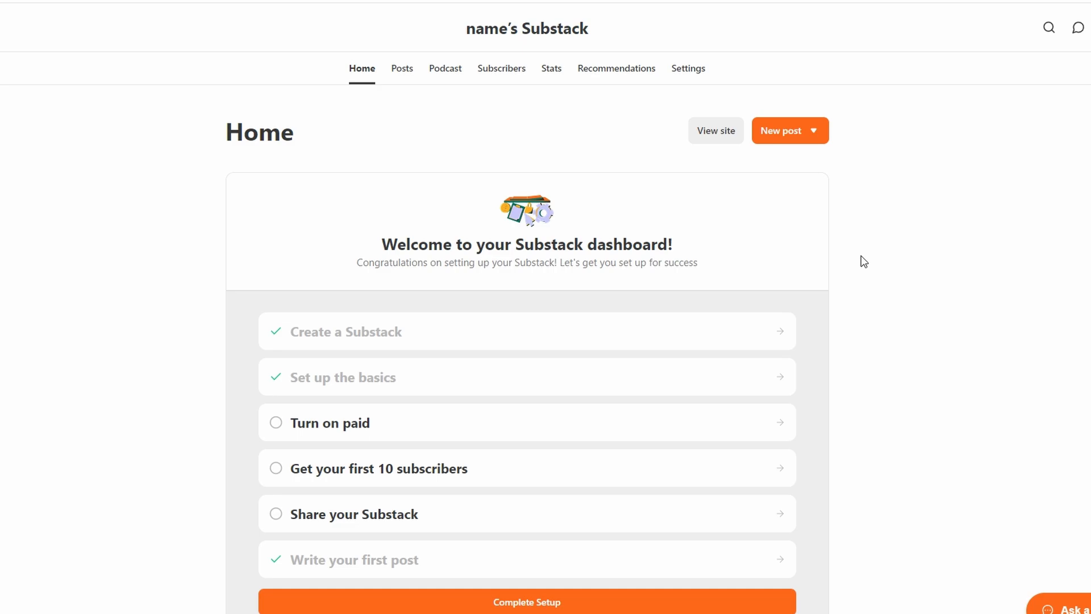
{"action": "mouse_move", "coordinate": [862, 259]}
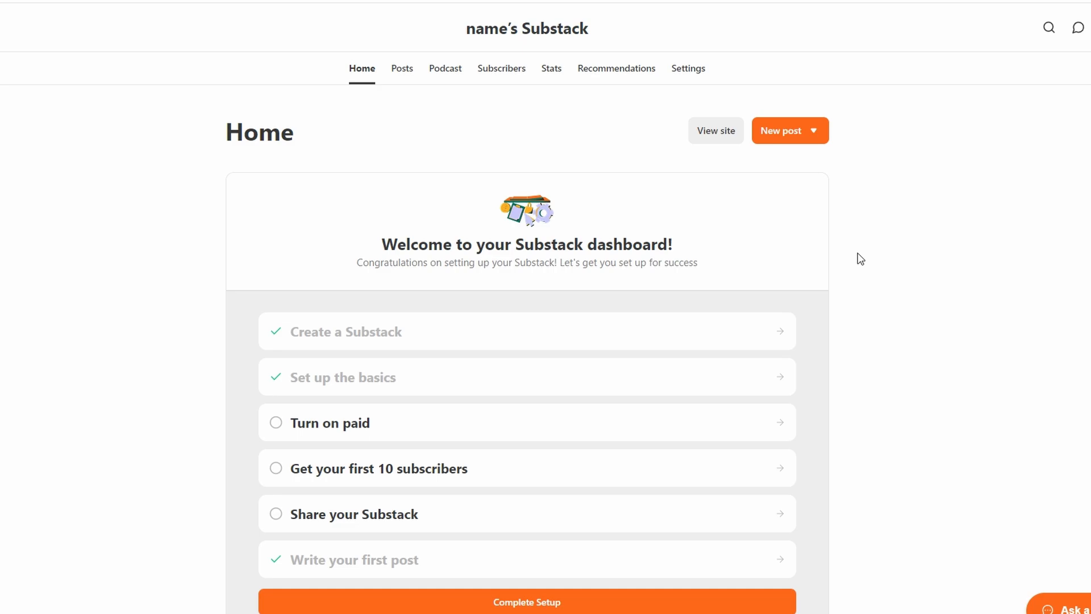
{"action": "scroll", "scroll_direction": "down", "scroll_amount": 3}
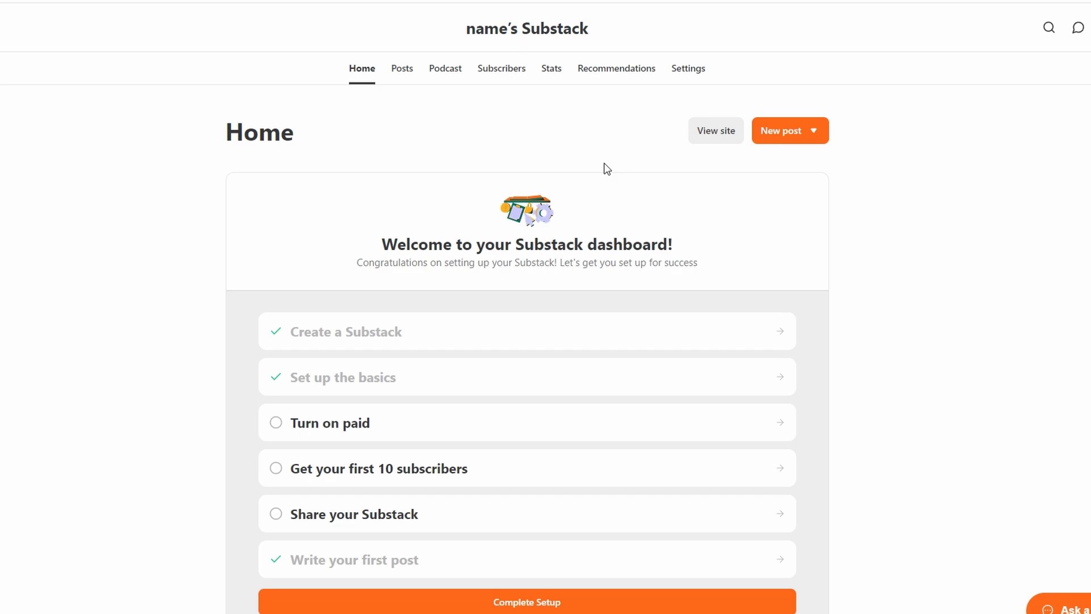
{"action": "mouse_move", "coordinate": [556, 151]}
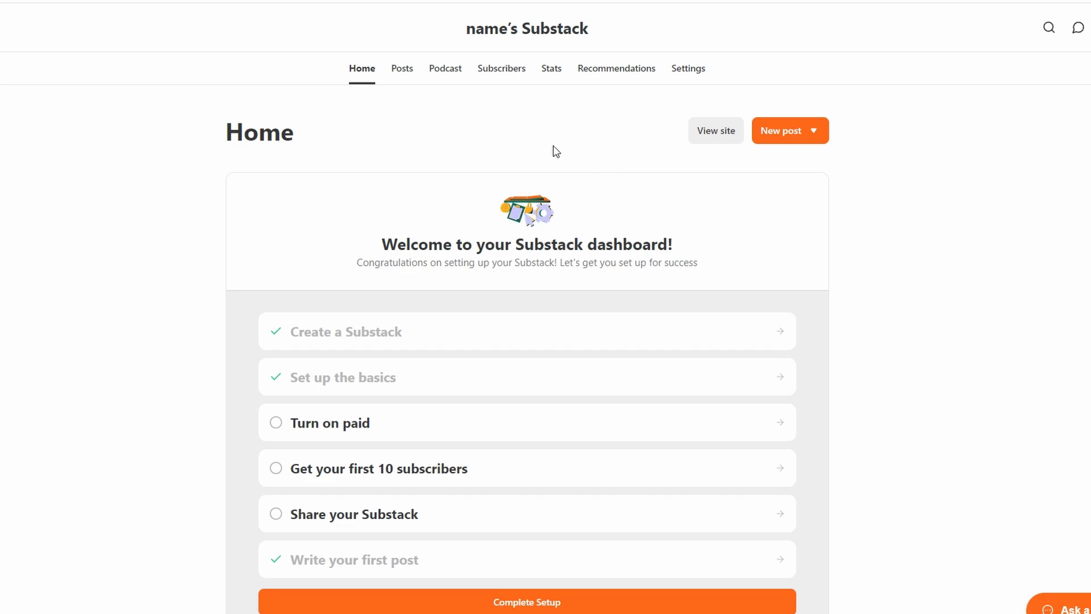
{"action": "mouse_move", "coordinate": [775, 124]}
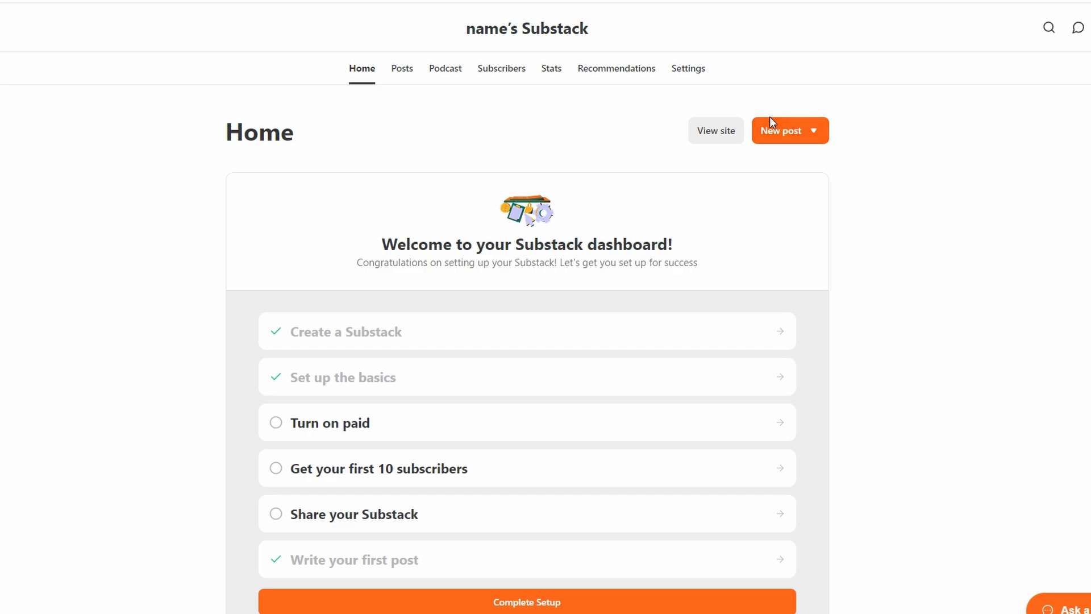
{"action": "left_click", "coordinate": [789, 130]}
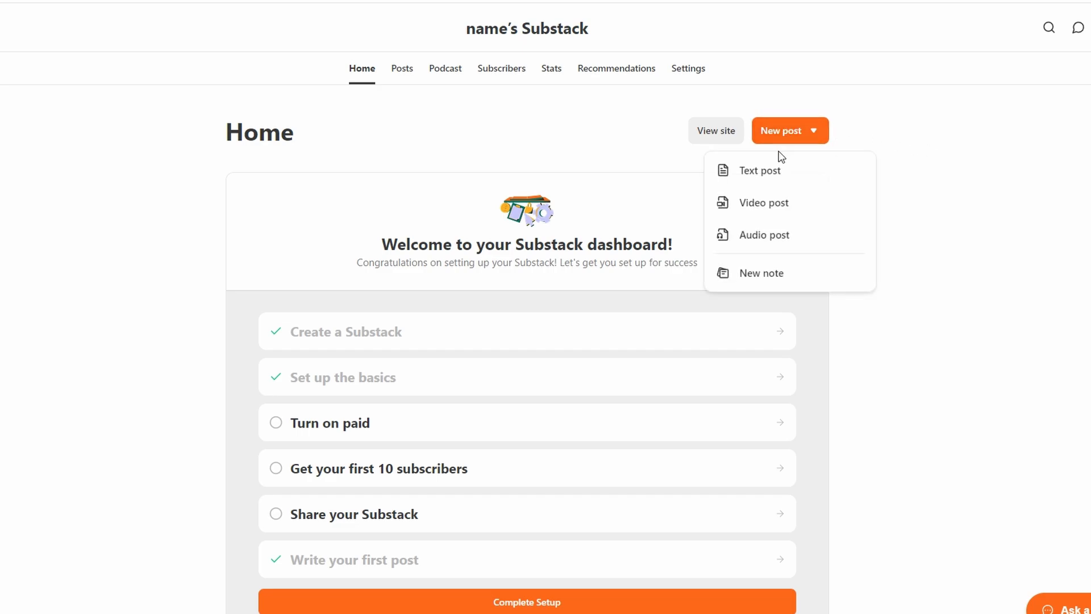
Step: Start a new text post titled 'title'
{"action": "left_click", "coordinate": [759, 170]}
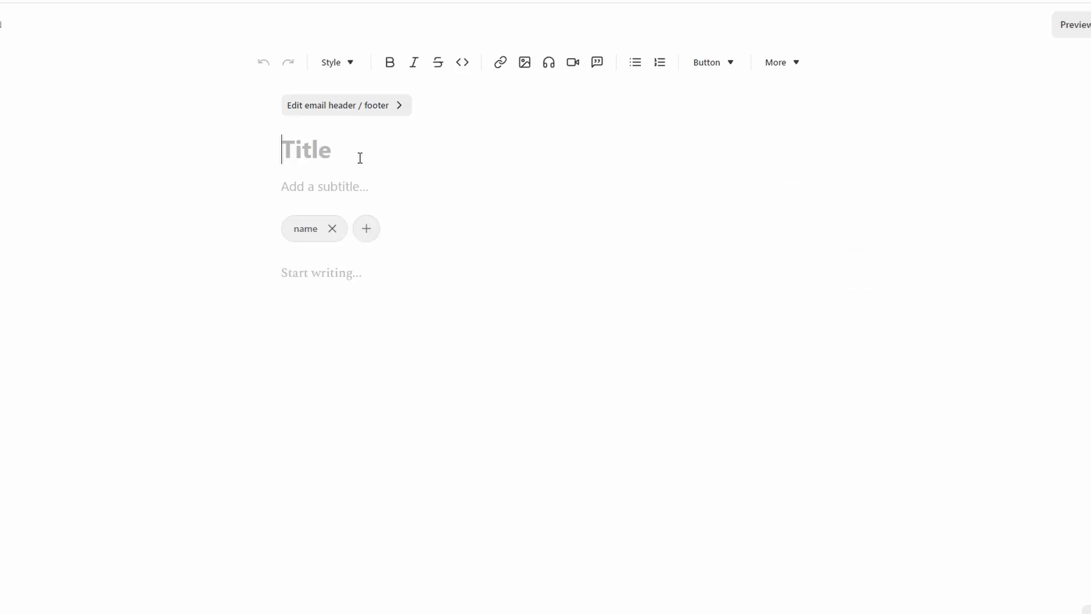
{"action": "left_click", "coordinate": [324, 186]}
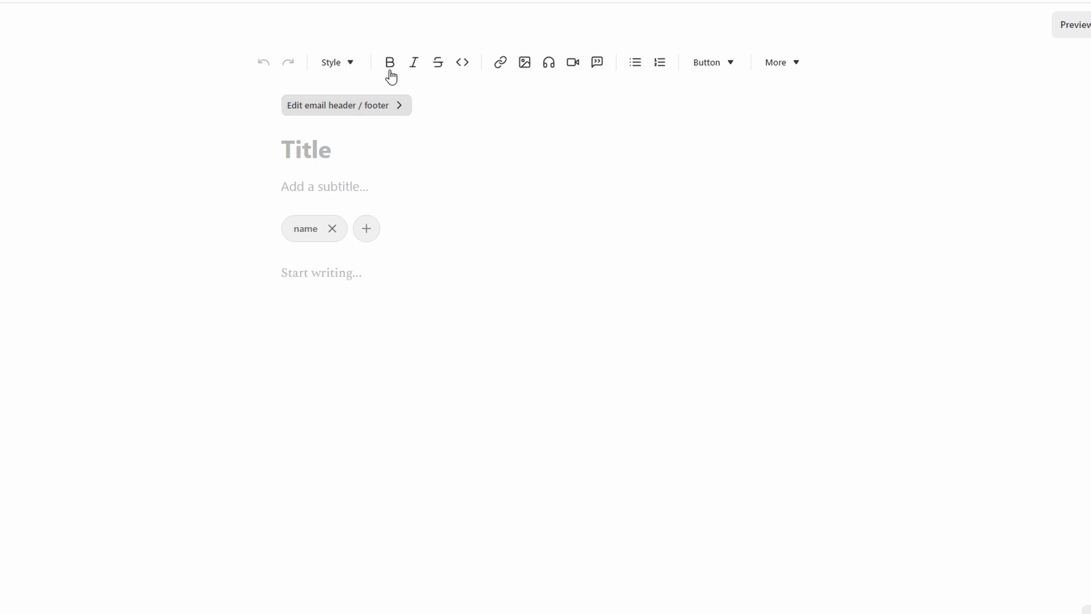
{"action": "left_click", "coordinate": [306, 149]}
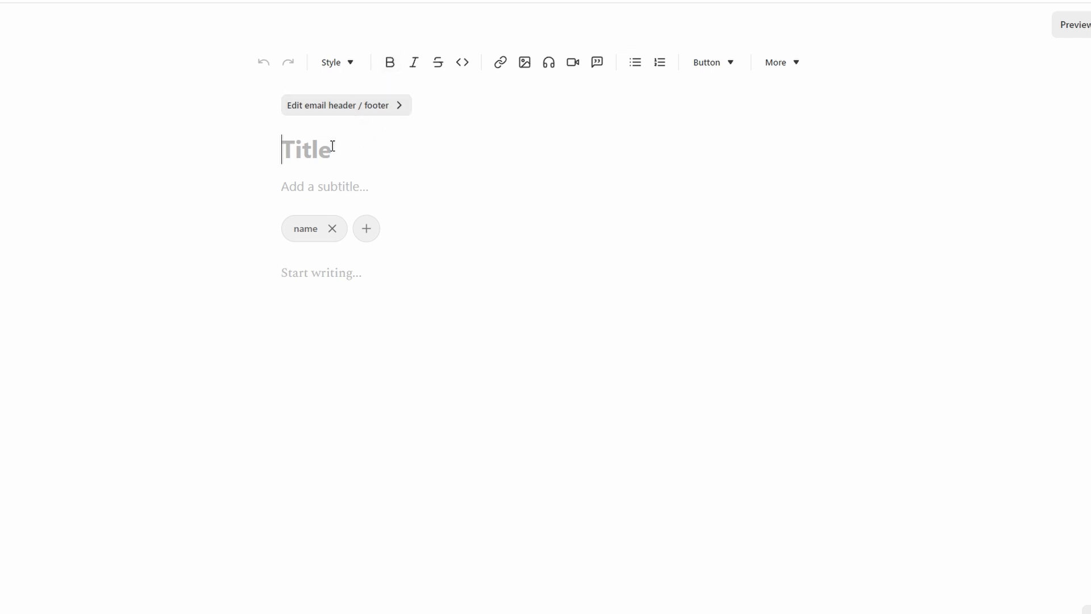
{"action": "type", "text": "ti"}
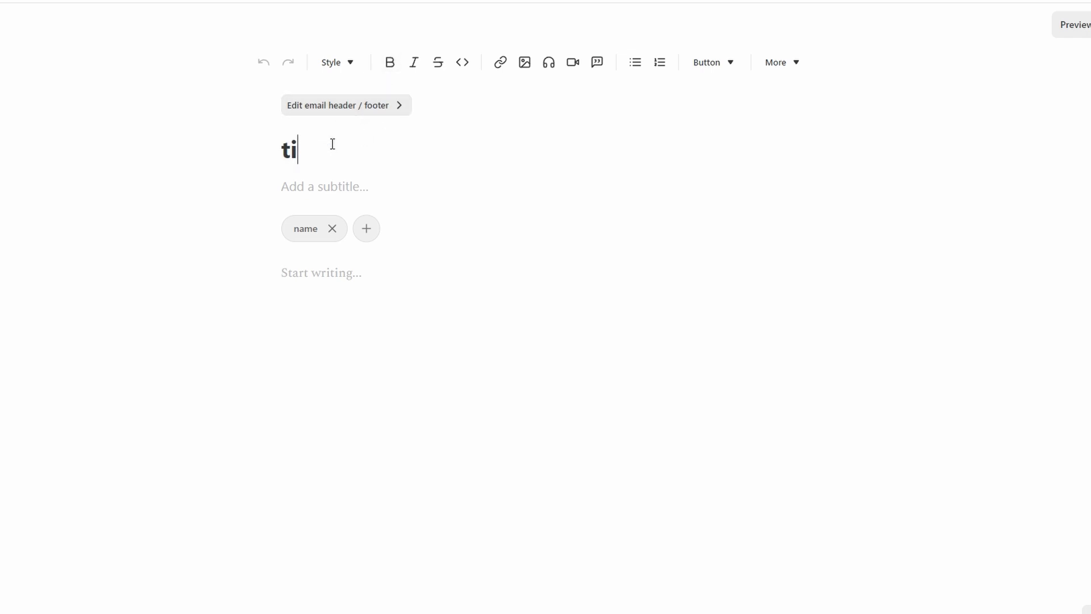
{"action": "type", "text": "tle"}
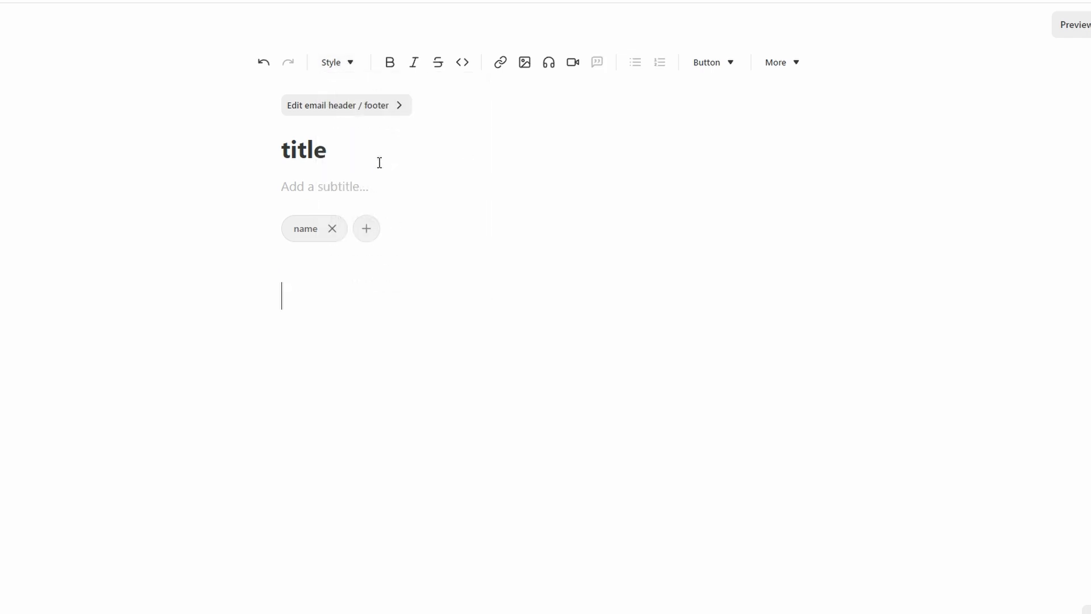
Step: Bold the word 'title' in the heading and body, then continue to publish settings
{"action": "double_click", "coordinate": [303, 150]}
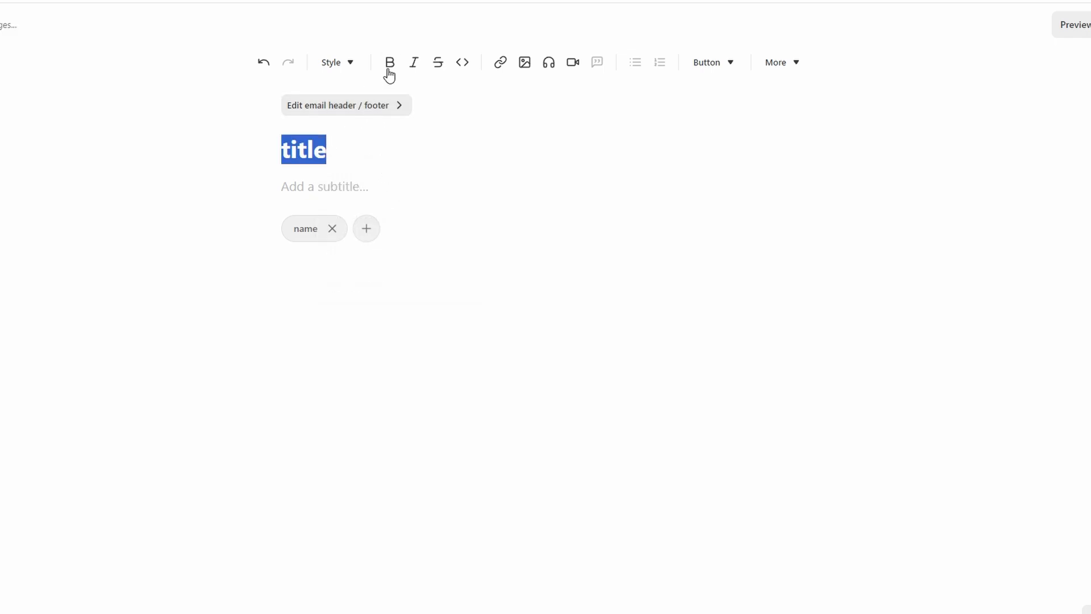
{"action": "left_click", "coordinate": [389, 62]}
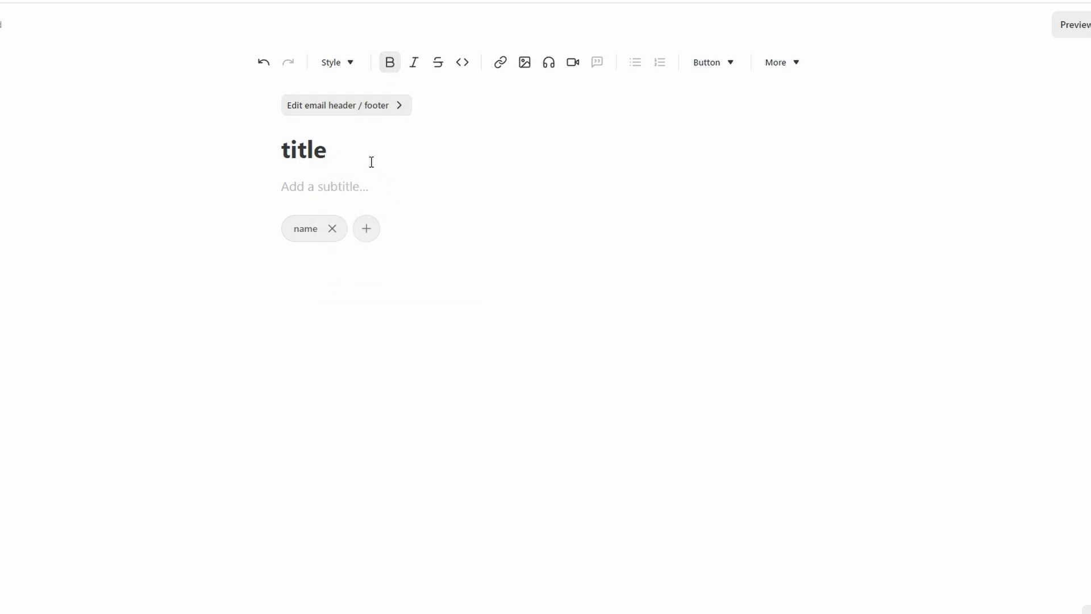
{"action": "double_click", "coordinate": [303, 150]}
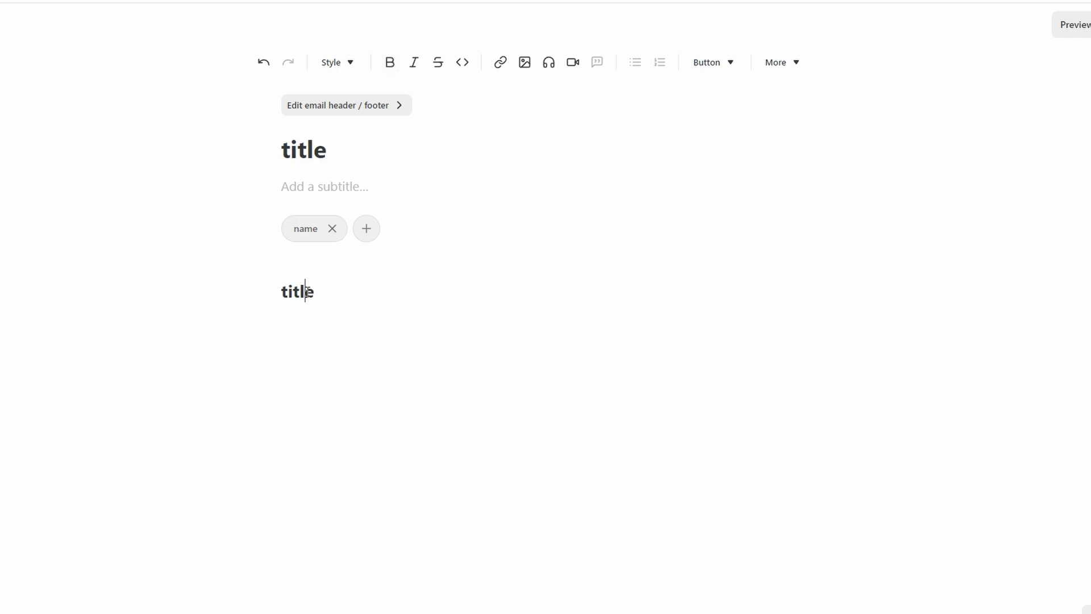
{"action": "left_click", "coordinate": [390, 62]}
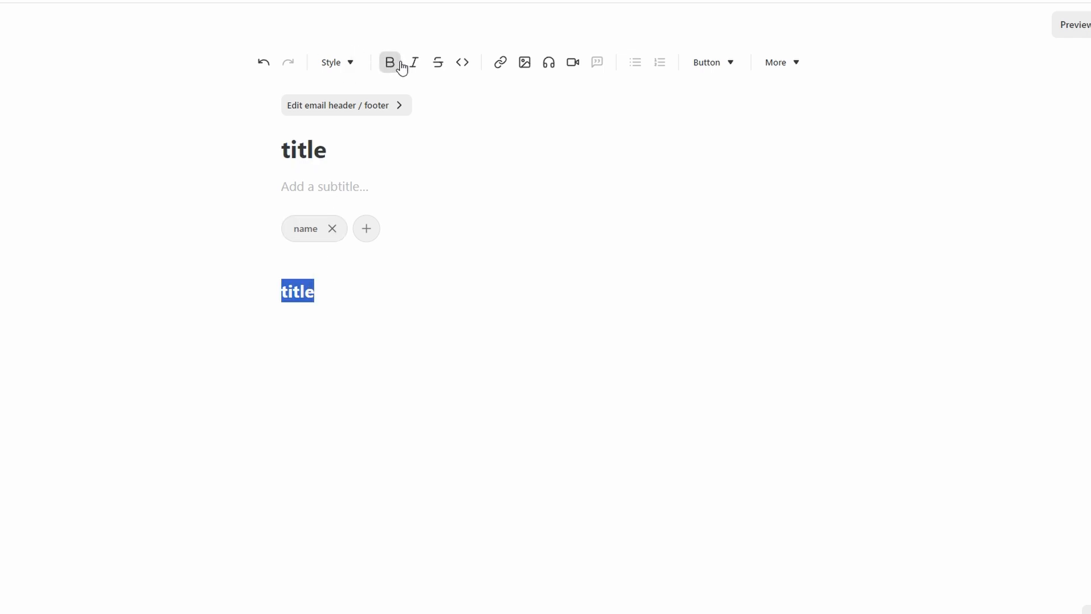
{"action": "mouse_move", "coordinate": [430, 66]}
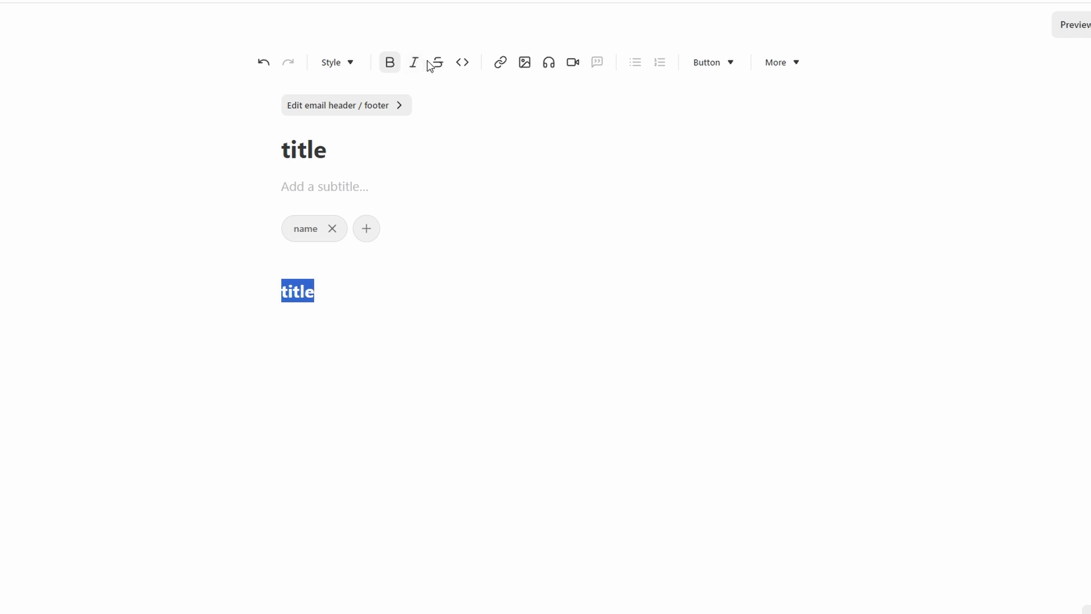
{"action": "left_click", "coordinate": [436, 63]}
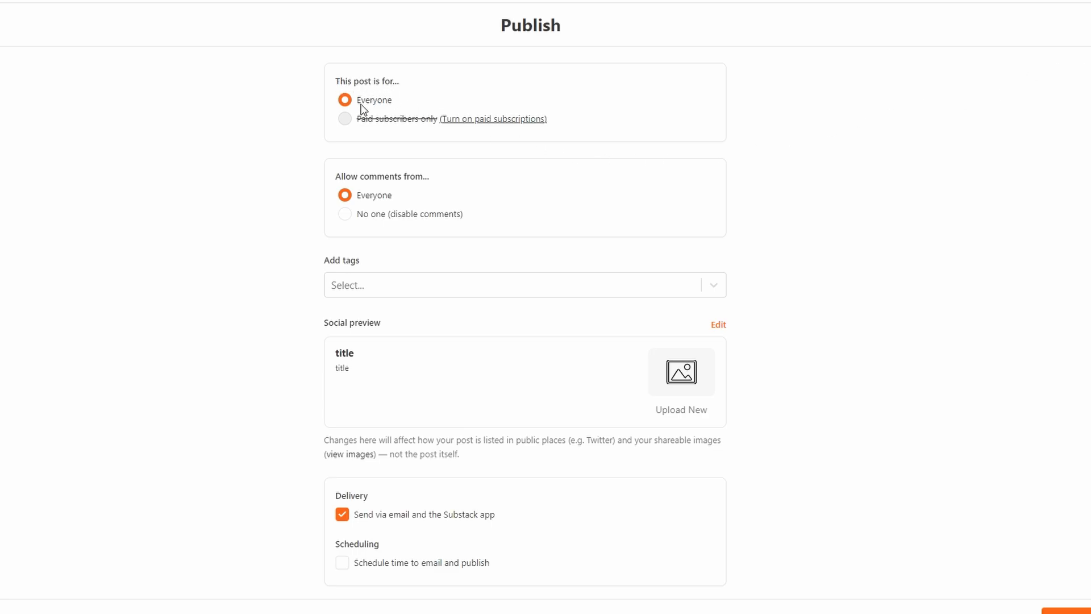
{"action": "mouse_move", "coordinate": [457, 127]}
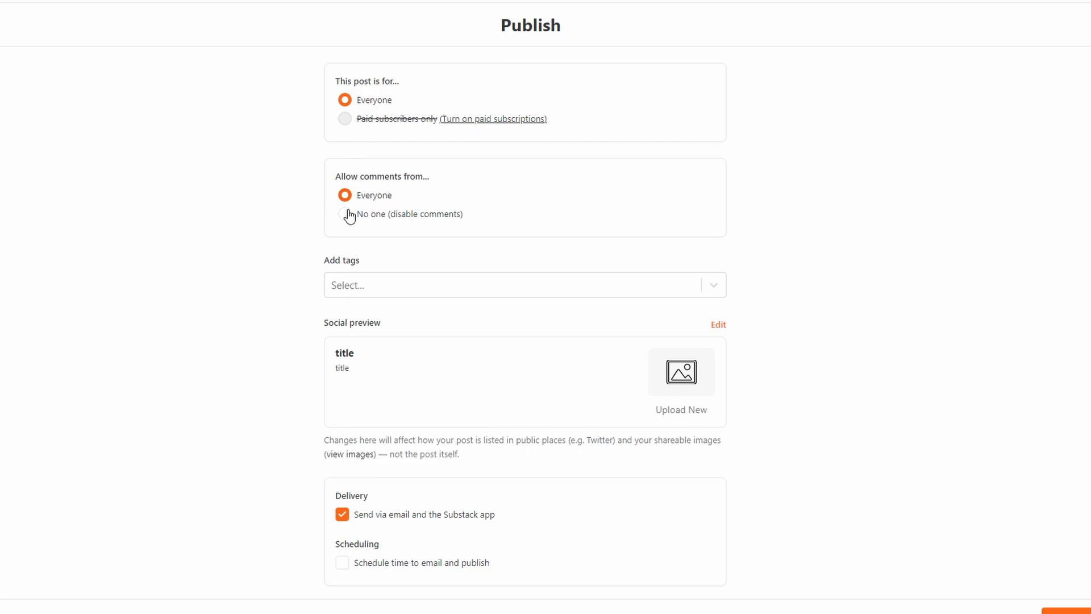
{"action": "mouse_move", "coordinate": [345, 195]}
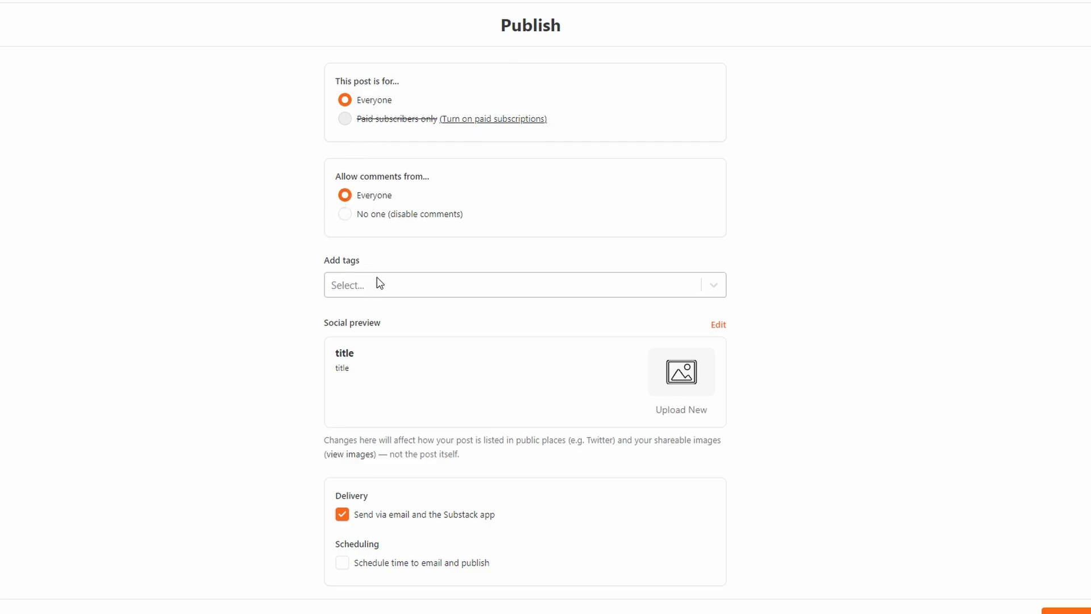
Step: Toggle scheduled publishing on and back off, then dismiss the subscribe prompt unpublished
{"action": "left_click", "coordinate": [341, 563]}
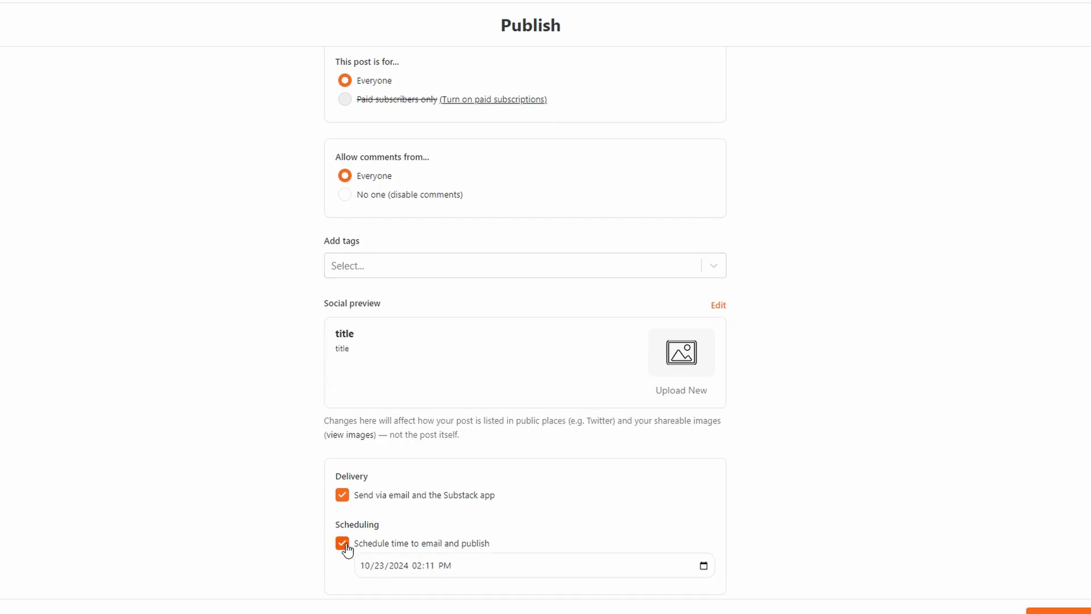
{"action": "left_click", "coordinate": [342, 543]}
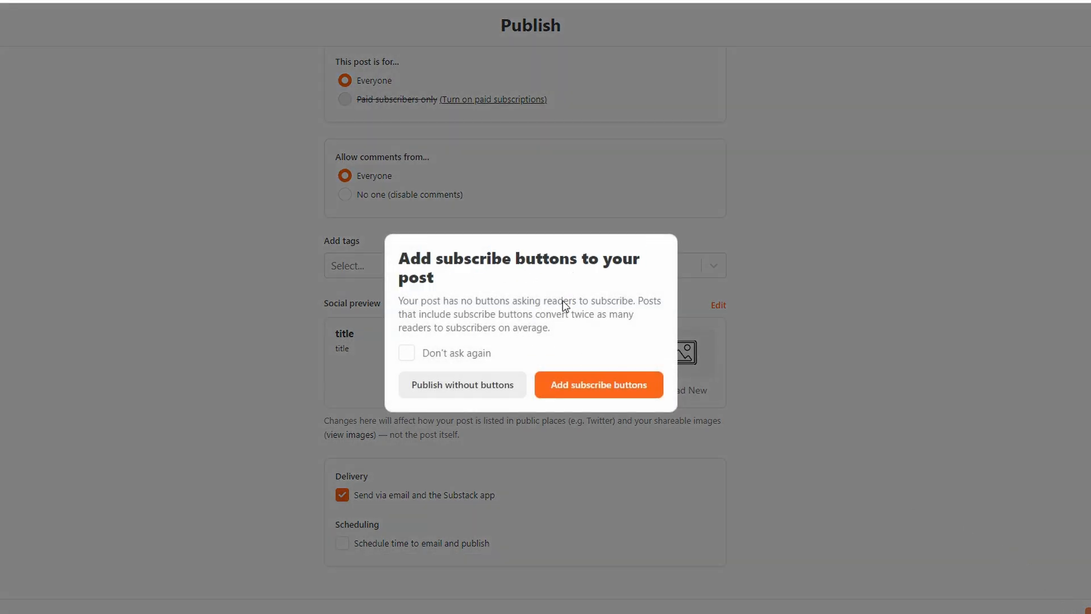
{"action": "left_click", "coordinate": [461, 384]}
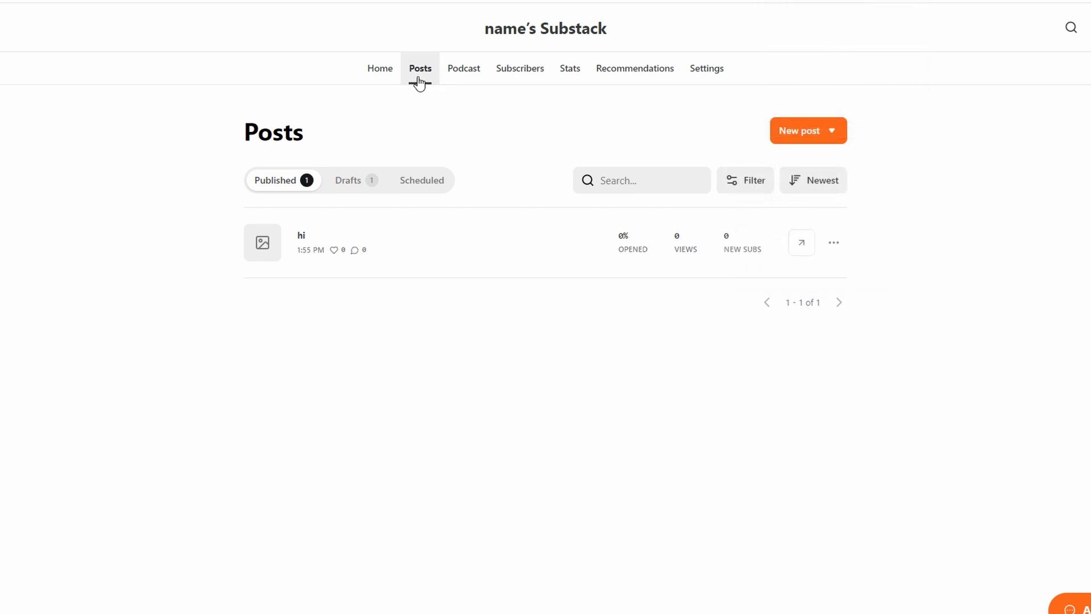
{"action": "mouse_move", "coordinate": [464, 68]}
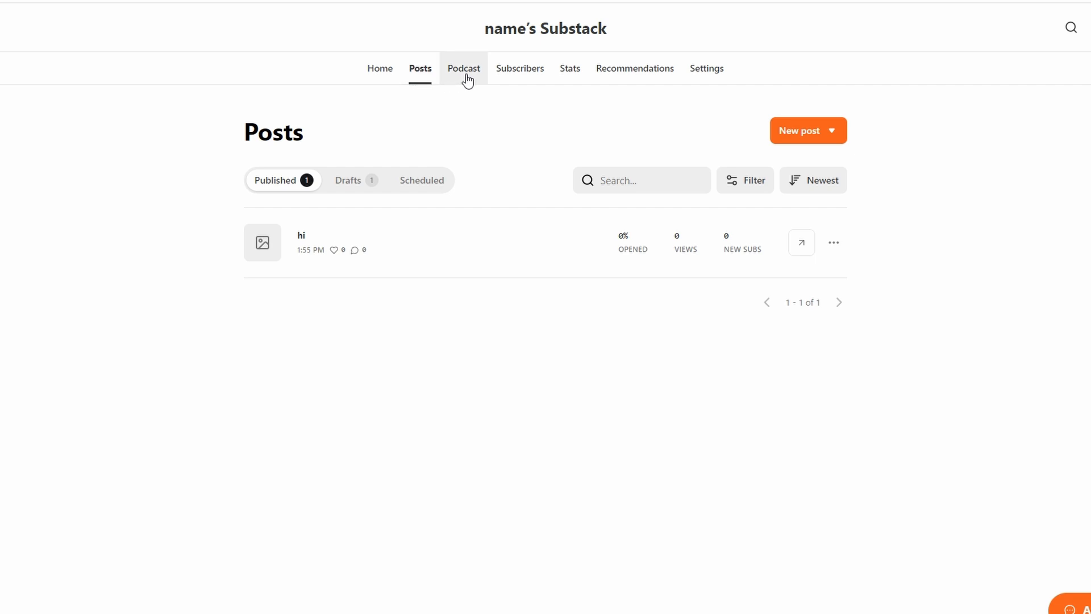
{"action": "mouse_move", "coordinate": [468, 79]}
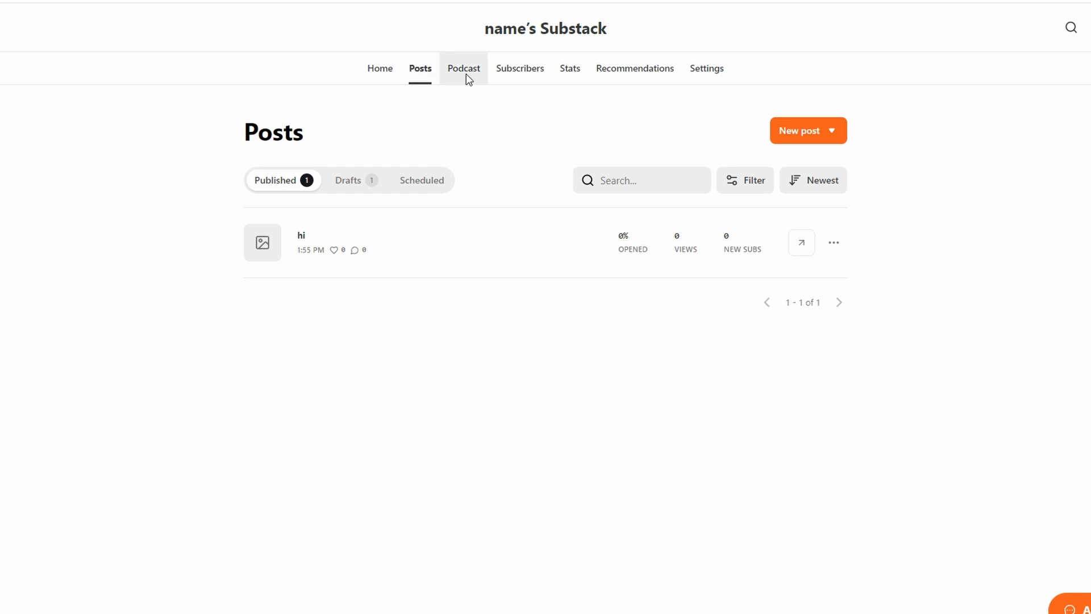
Step: Open the Podcast tab for name's Substack
{"action": "left_click", "coordinate": [464, 68]}
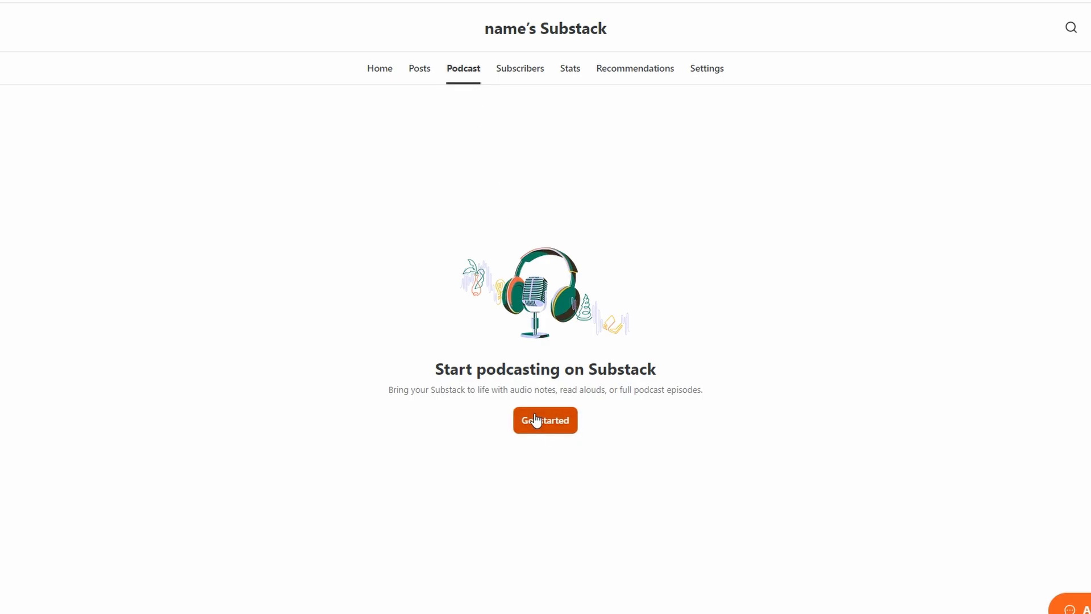
Step: Start a new podcast on the publication's audience list, then return to Posts
{"action": "left_click", "coordinate": [545, 419]}
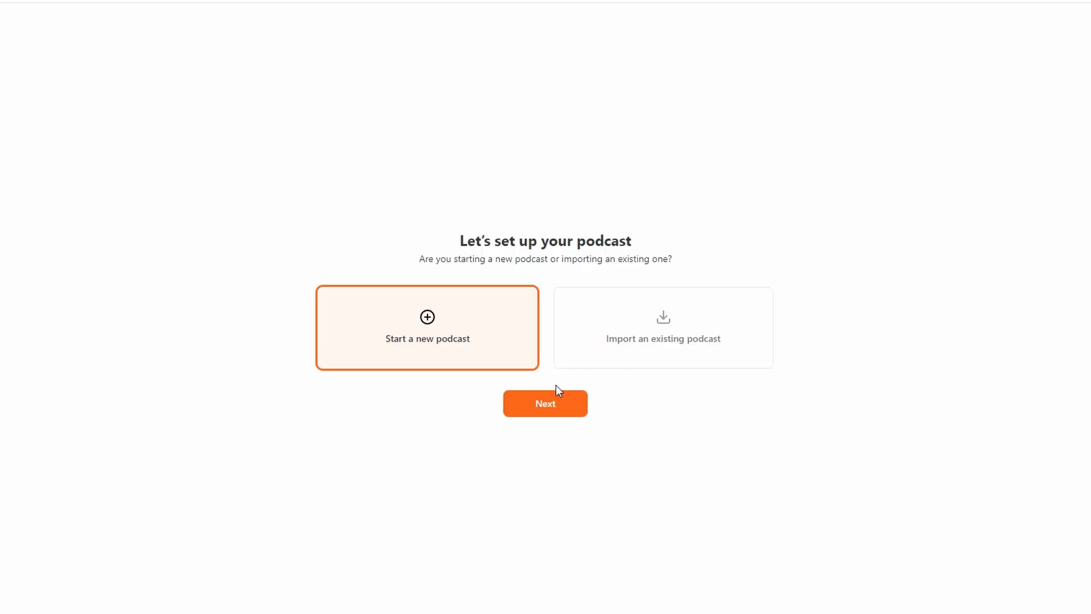
{"action": "mouse_move", "coordinate": [549, 404]}
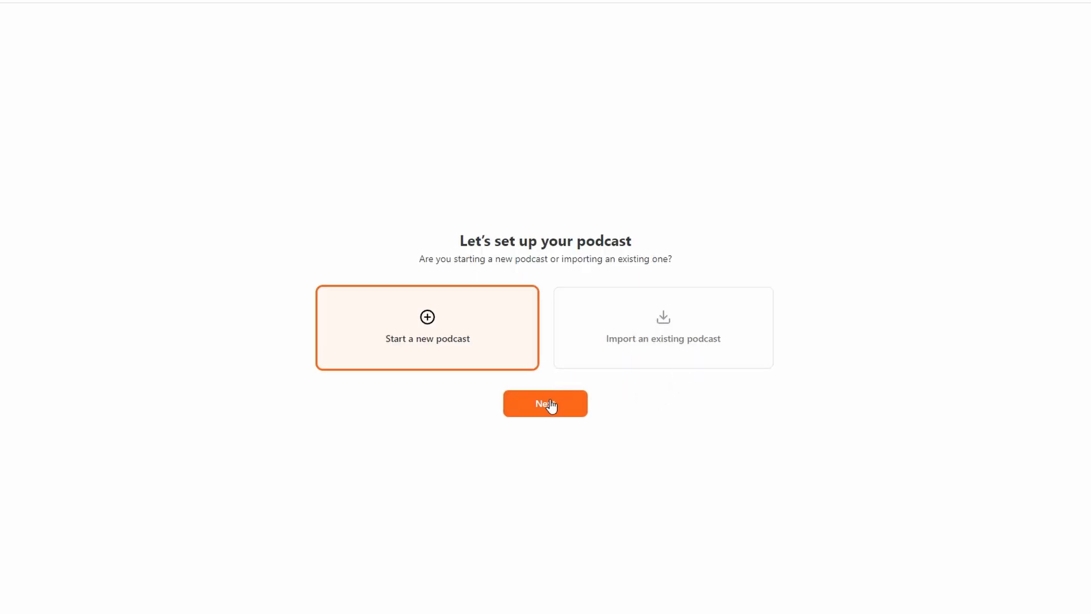
{"action": "left_click", "coordinate": [545, 403]}
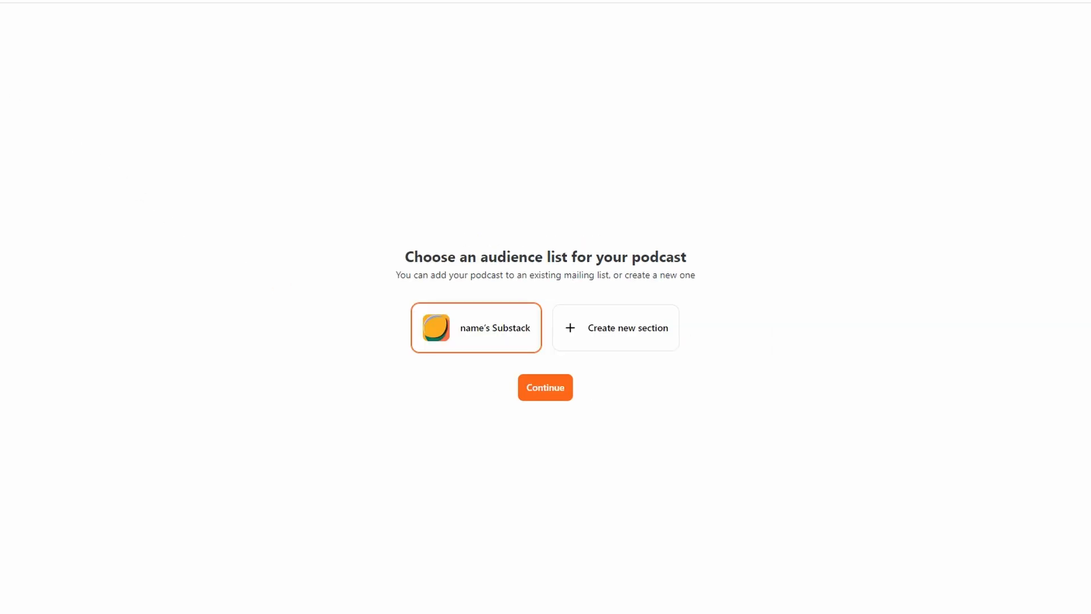
{"action": "left_click", "coordinate": [544, 387]}
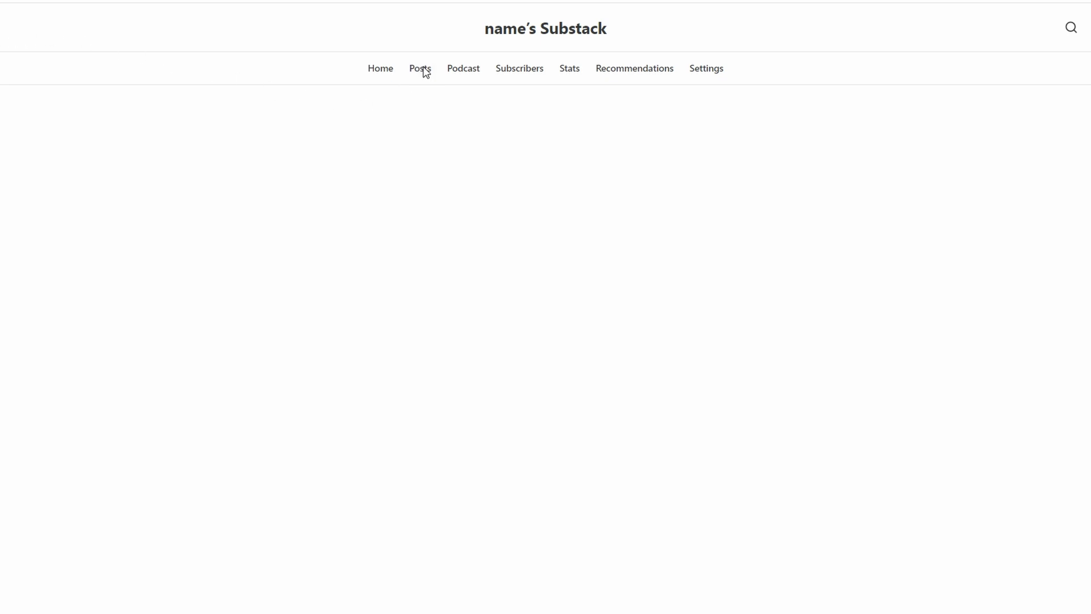
{"action": "left_click", "coordinate": [420, 68]}
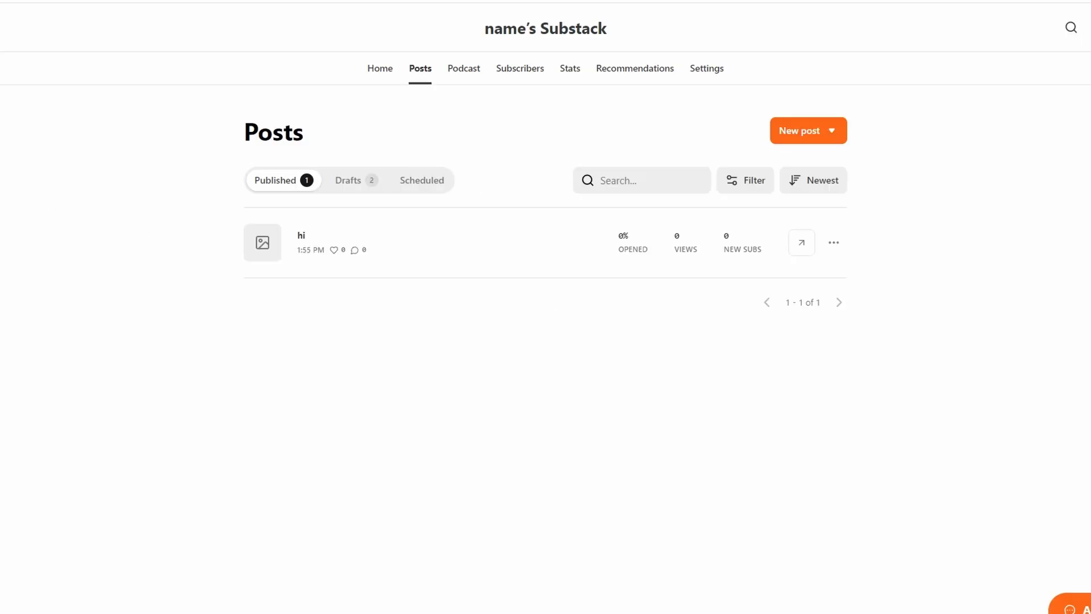
{"action": "mouse_move", "coordinate": [59, 80]}
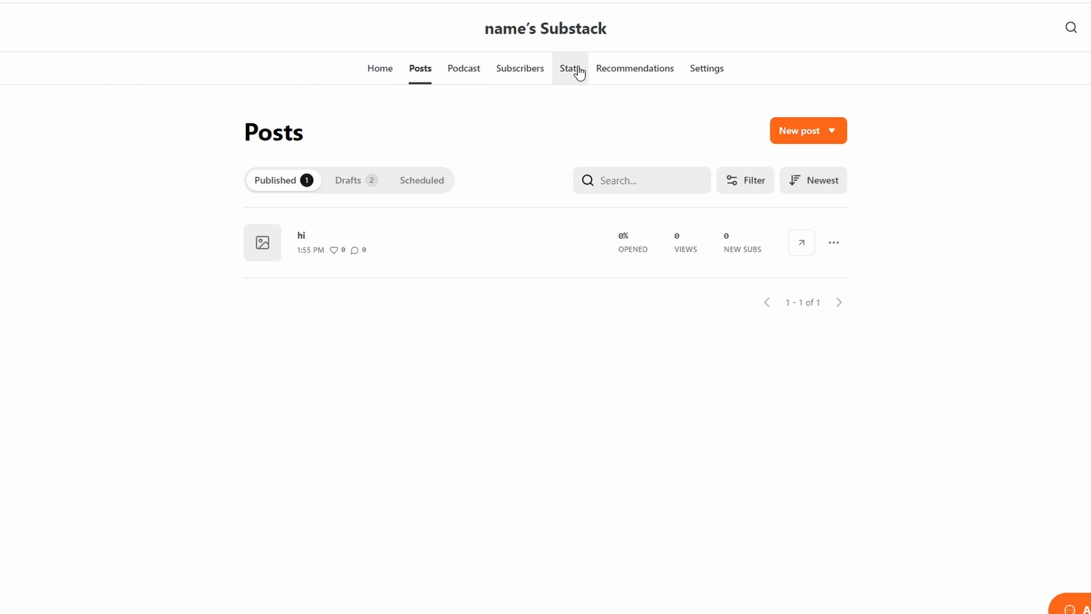
Step: Open Stats and view the Emails, Subscriber report and Network tabs
{"action": "left_click", "coordinate": [567, 68]}
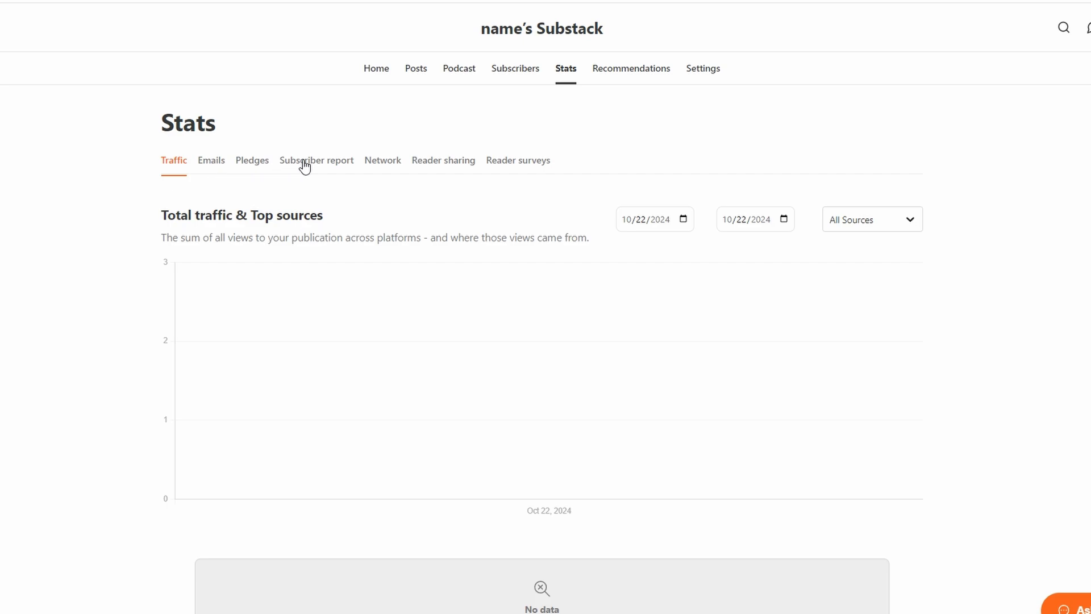
{"action": "mouse_move", "coordinate": [518, 165]}
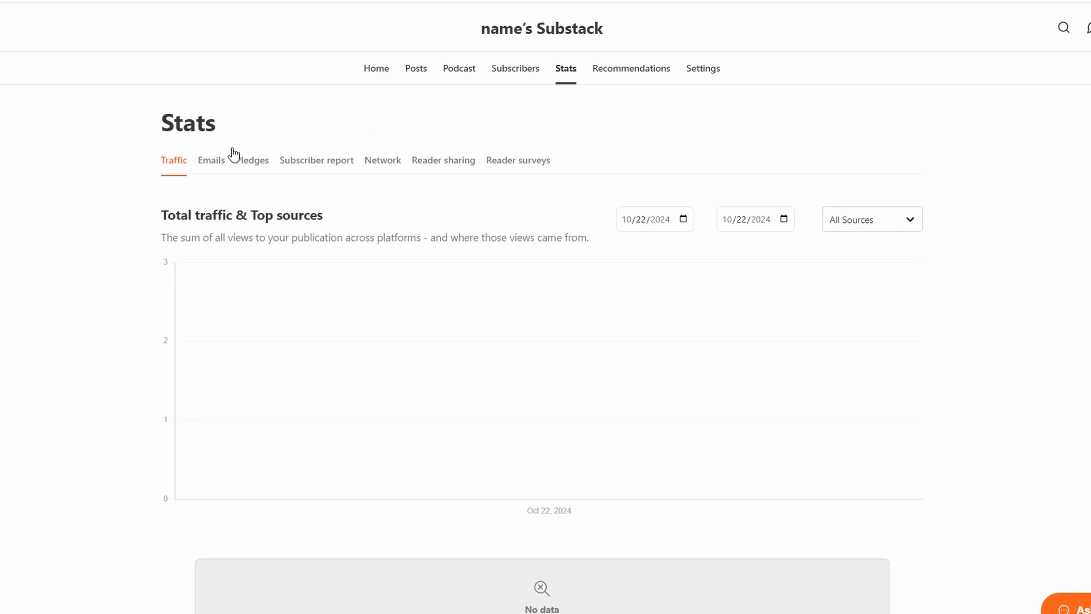
{"action": "left_click", "coordinate": [210, 160]}
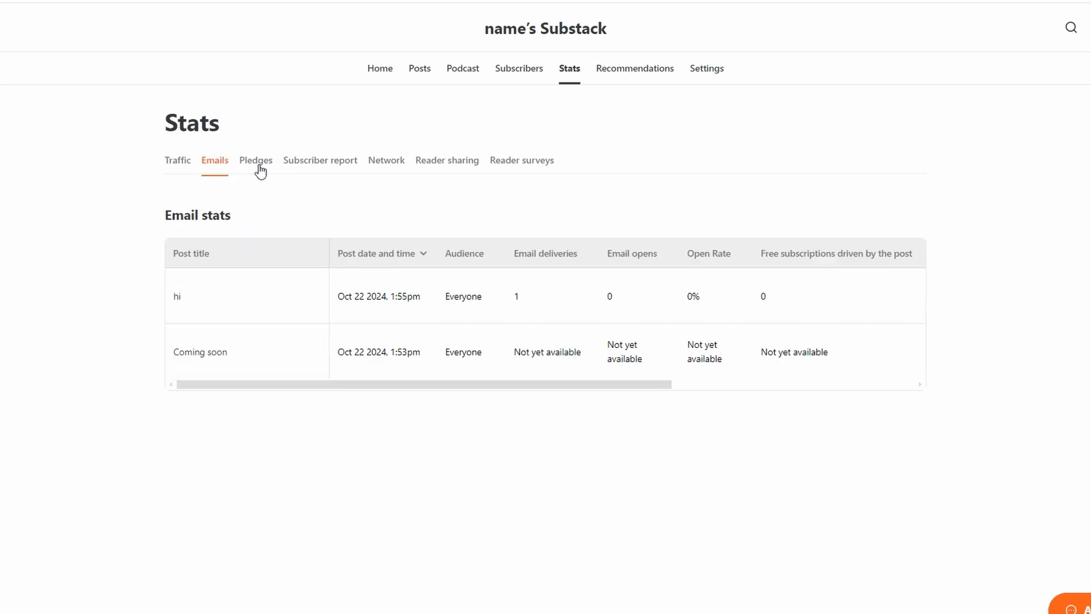
{"action": "left_click", "coordinate": [320, 160]}
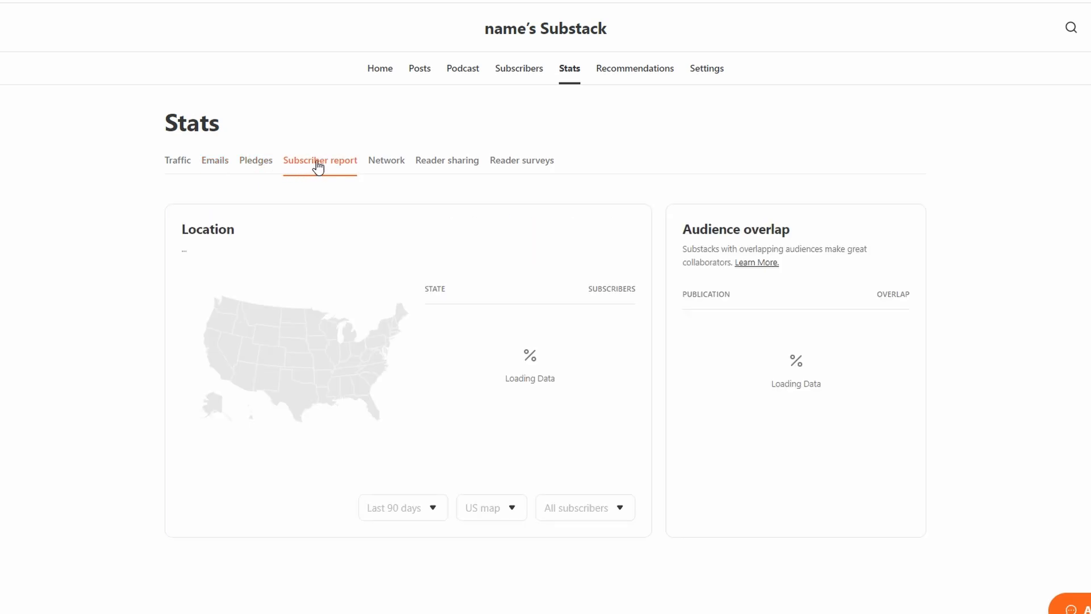
{"action": "left_click", "coordinate": [386, 160]}
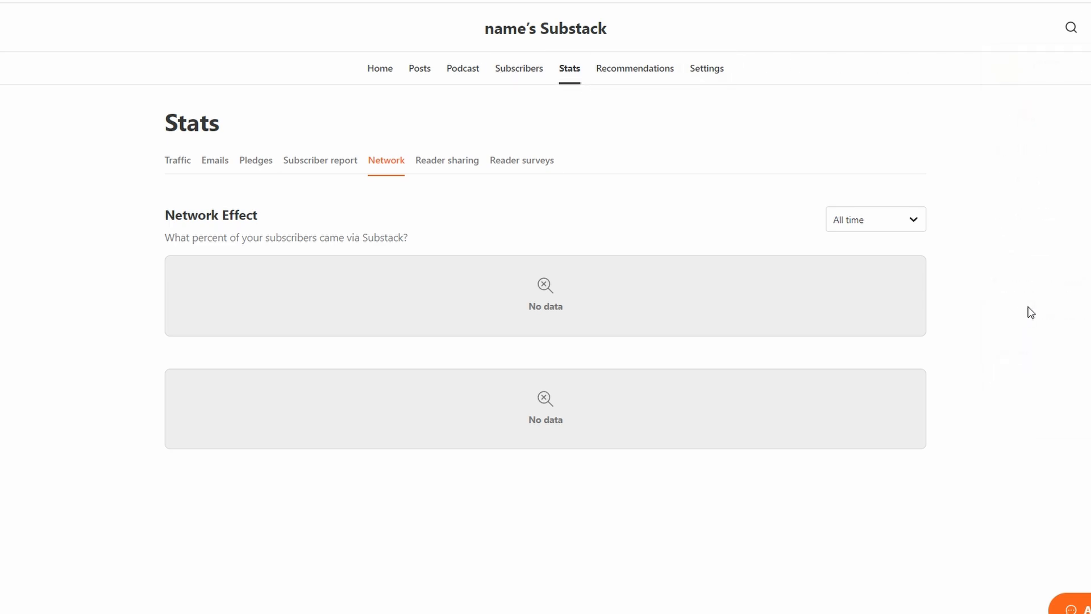
Step: Return to the Home dashboard and scroll past the latest post, drafts, recent posts and growth resources
{"action": "left_click", "coordinate": [379, 69]}
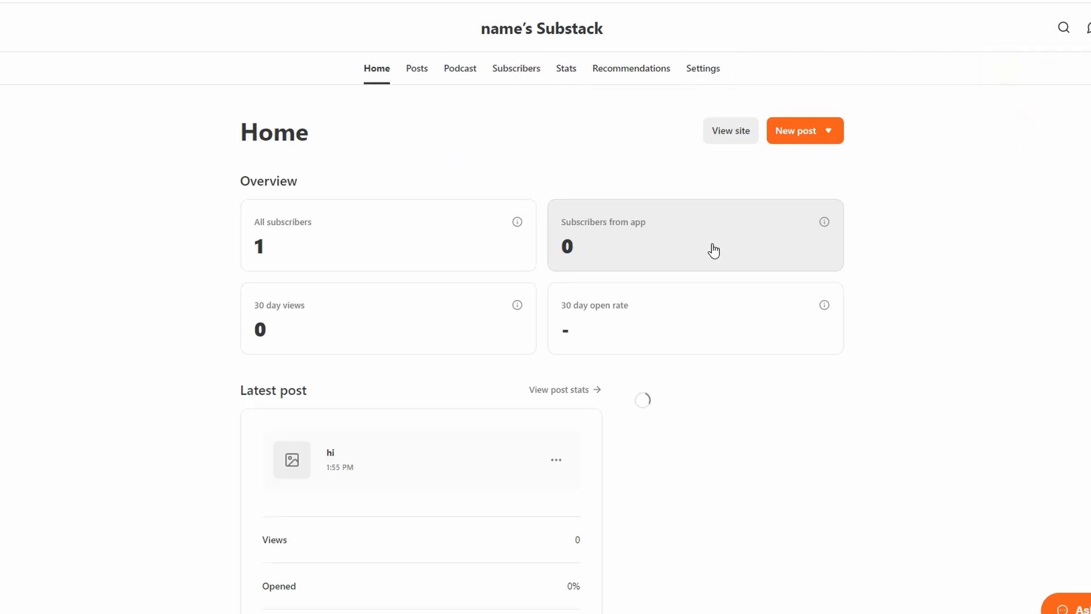
{"action": "scroll", "scroll_direction": "down", "scroll_amount": 3}
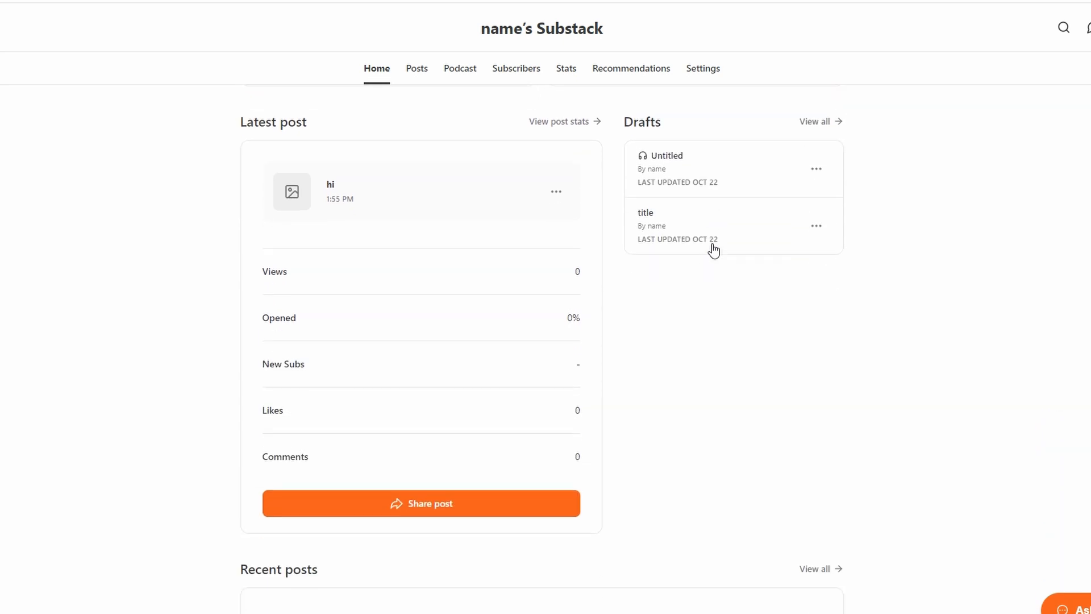
{"action": "scroll", "scroll_direction": "down", "scroll_amount": 3}
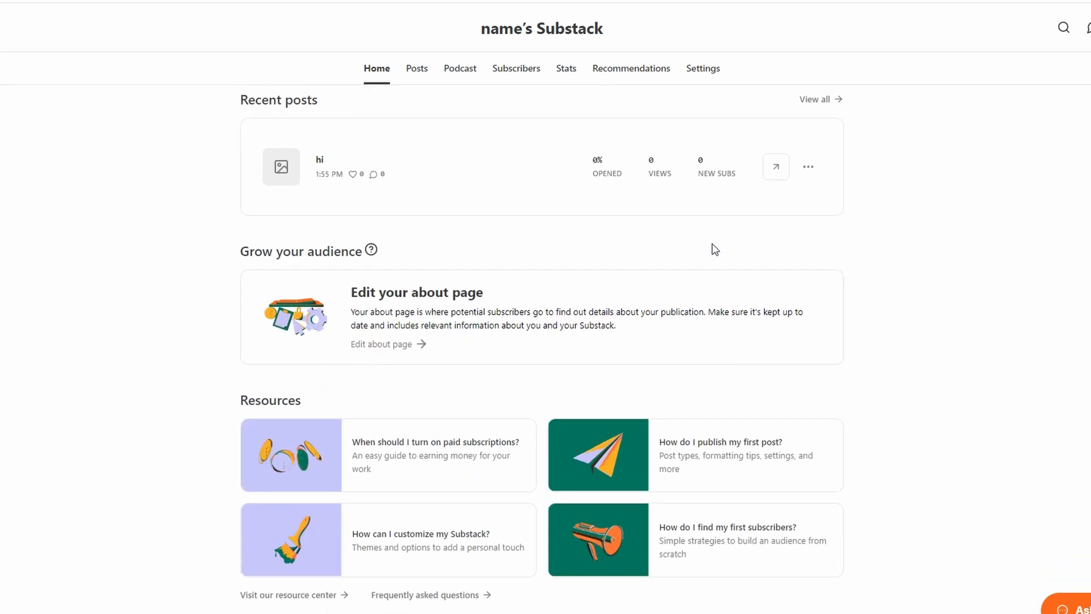